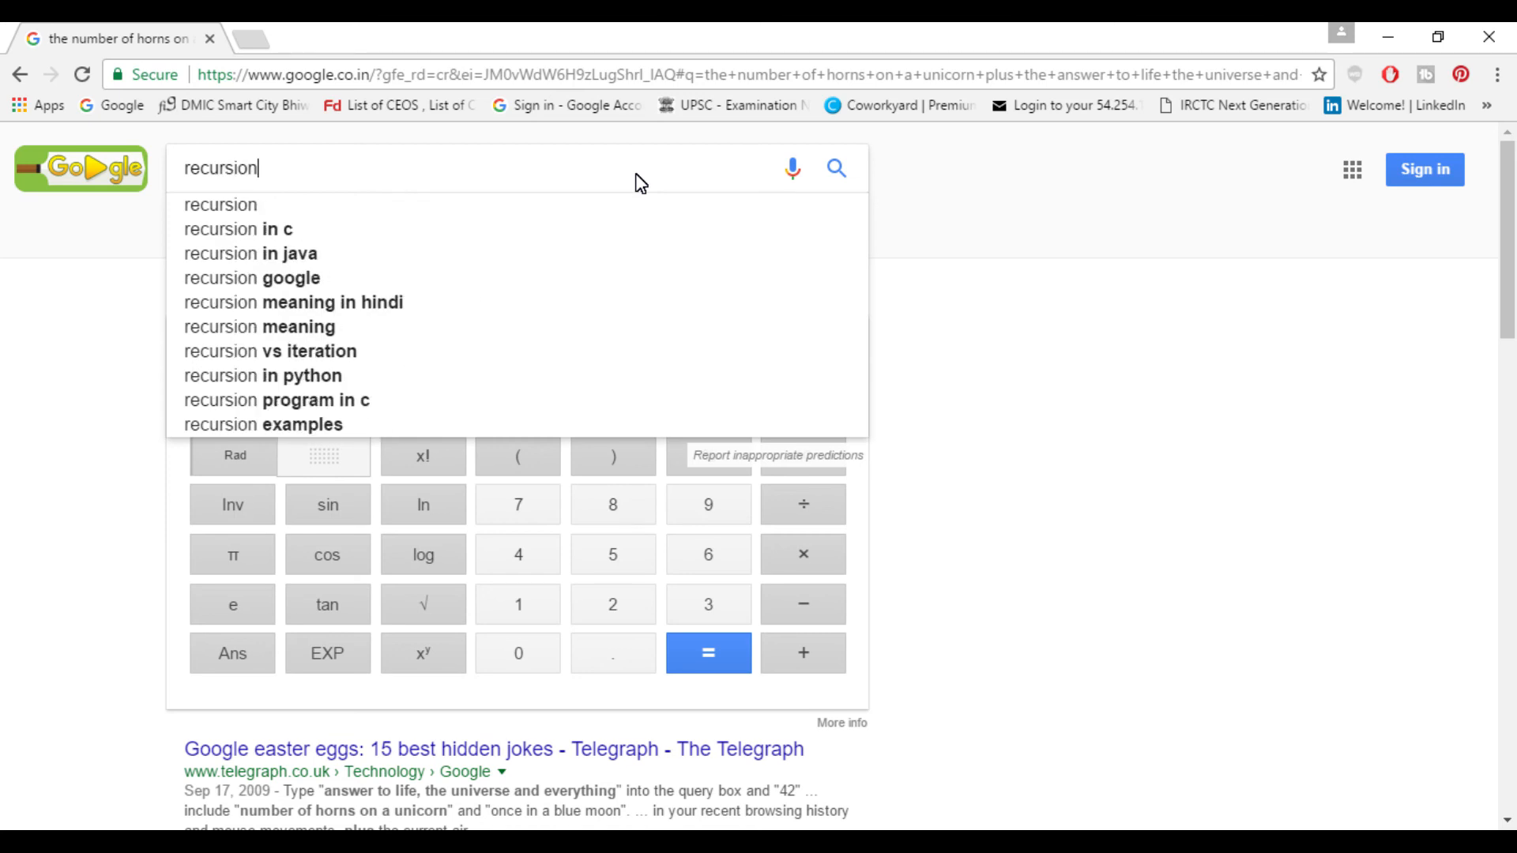
Search 'recursion', then highlight the 'Did you mean: nag a ram' line on the anagram results.
key("Enter")
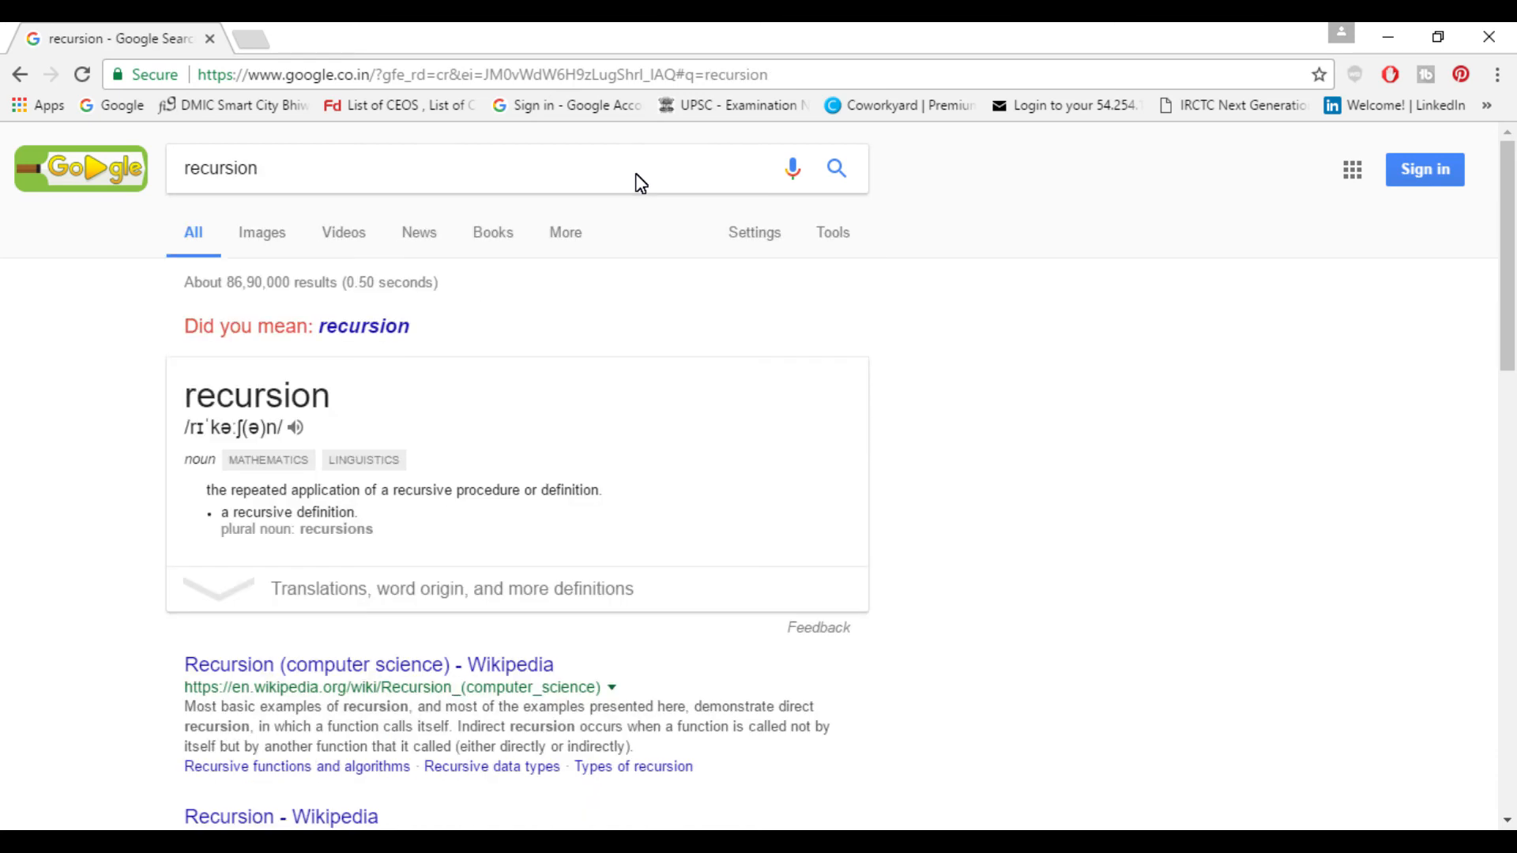
mouse_move(483, 351)
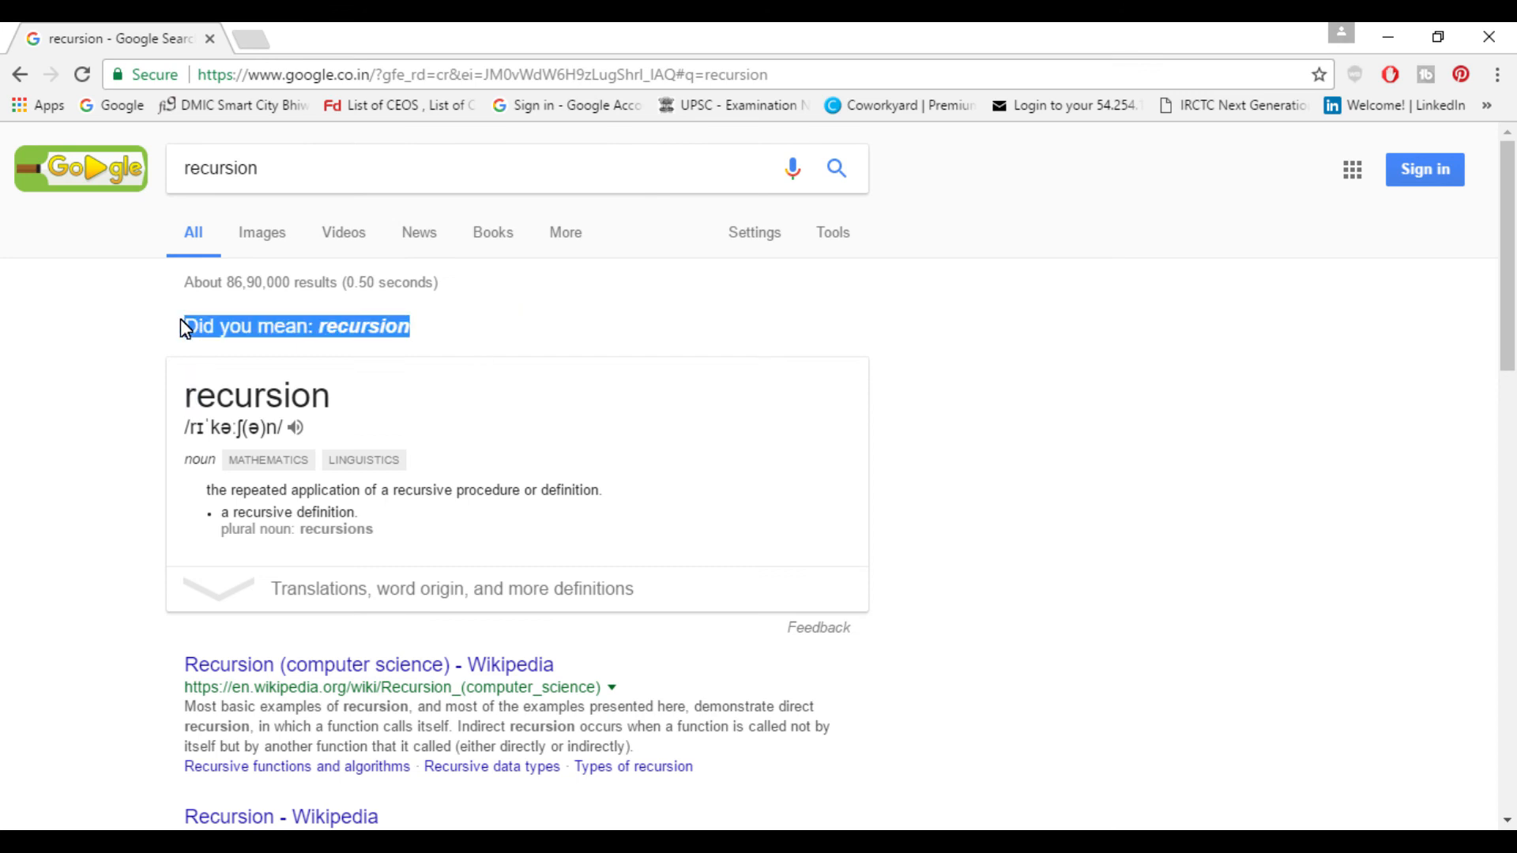
mouse_move(139, 341)
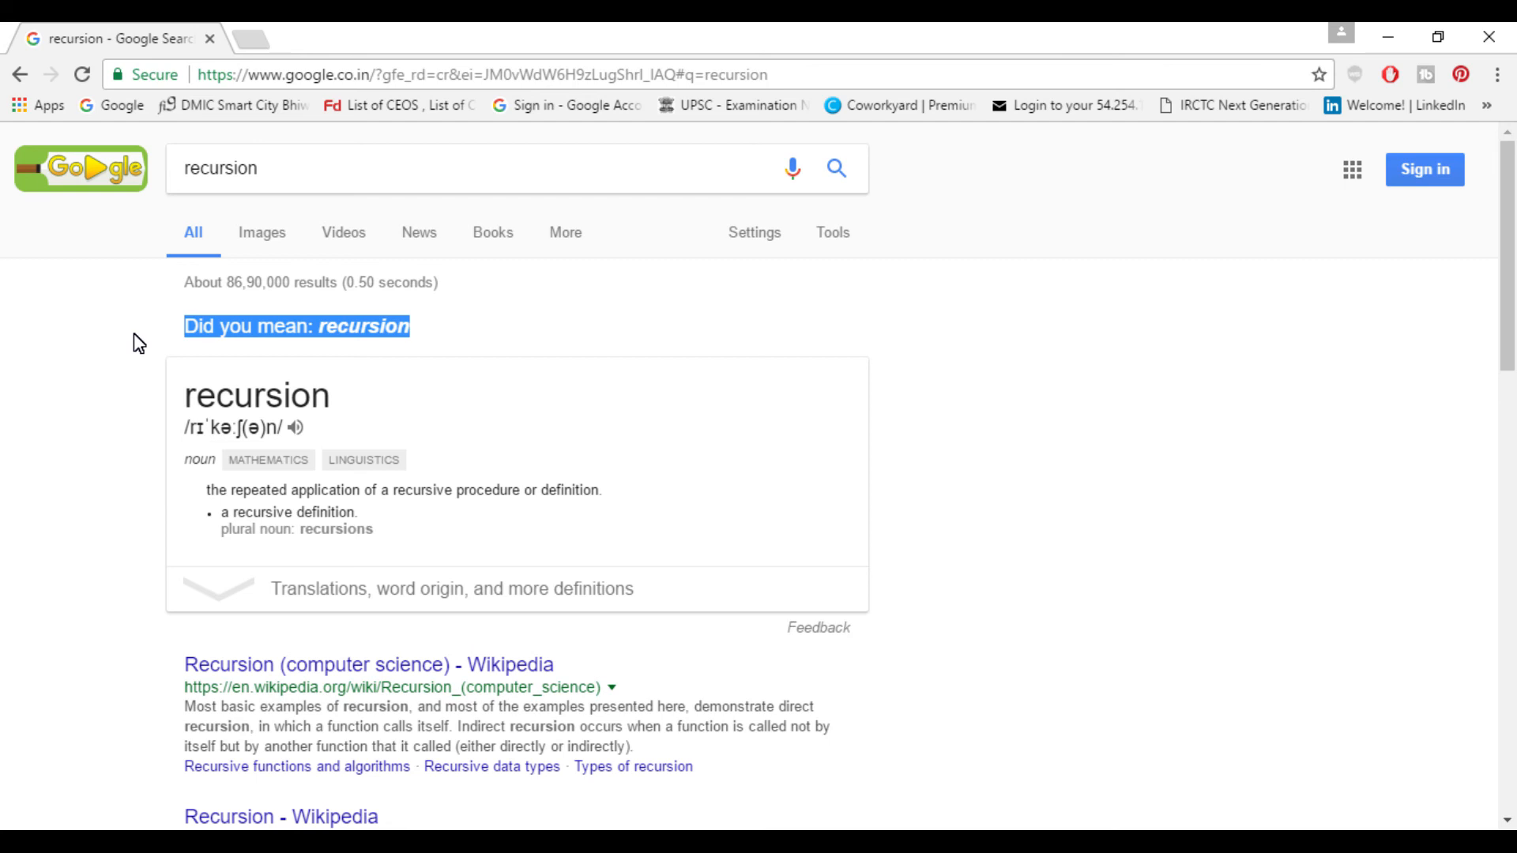
left_click_drag(186, 326, 384, 530)
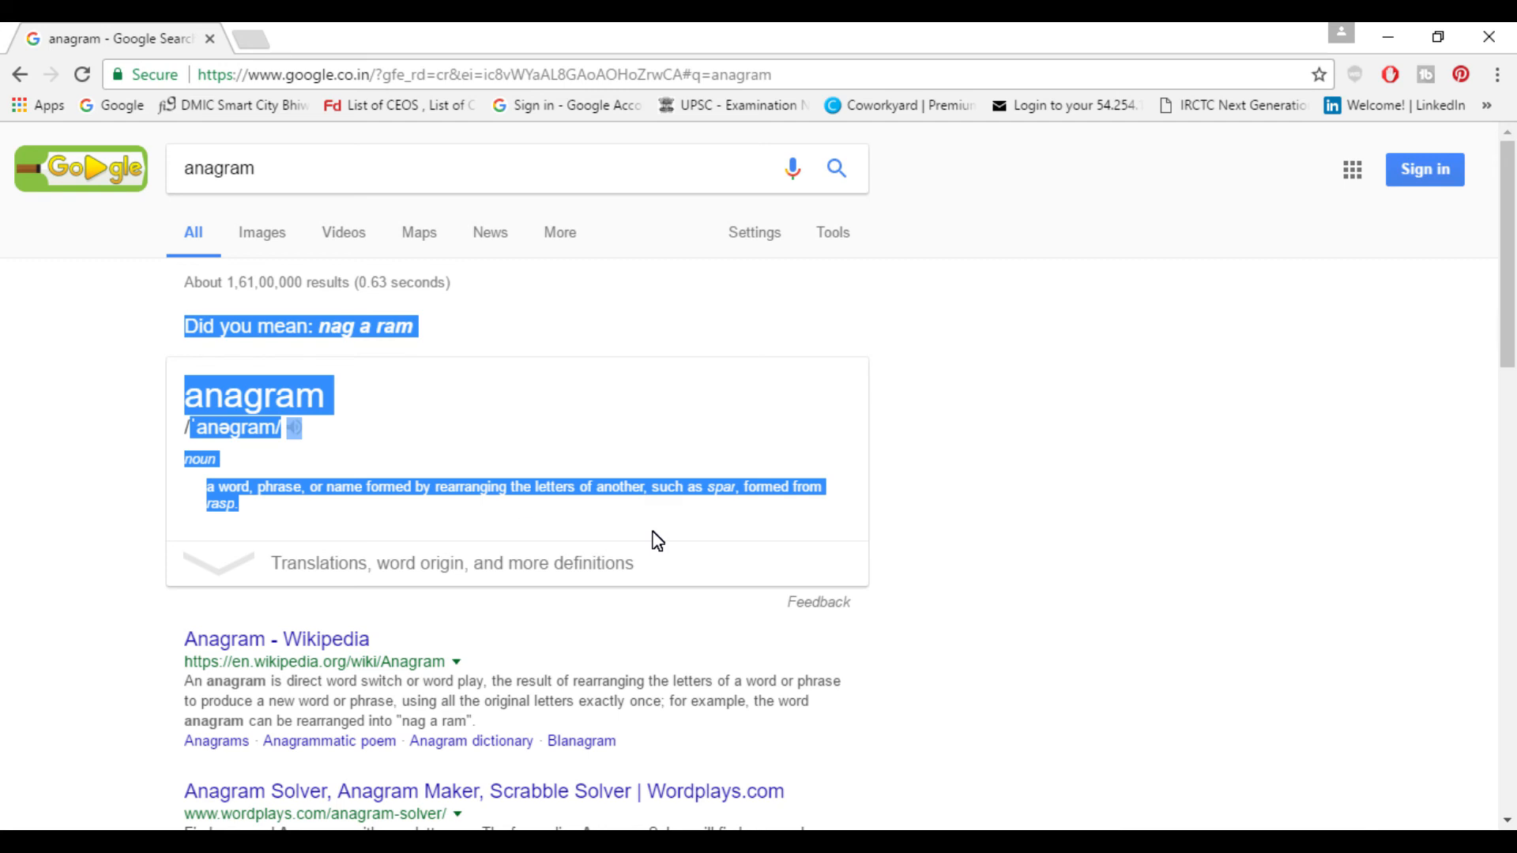
Empty the Google search box while the anagram results stay on the page.
left_click(510, 505)
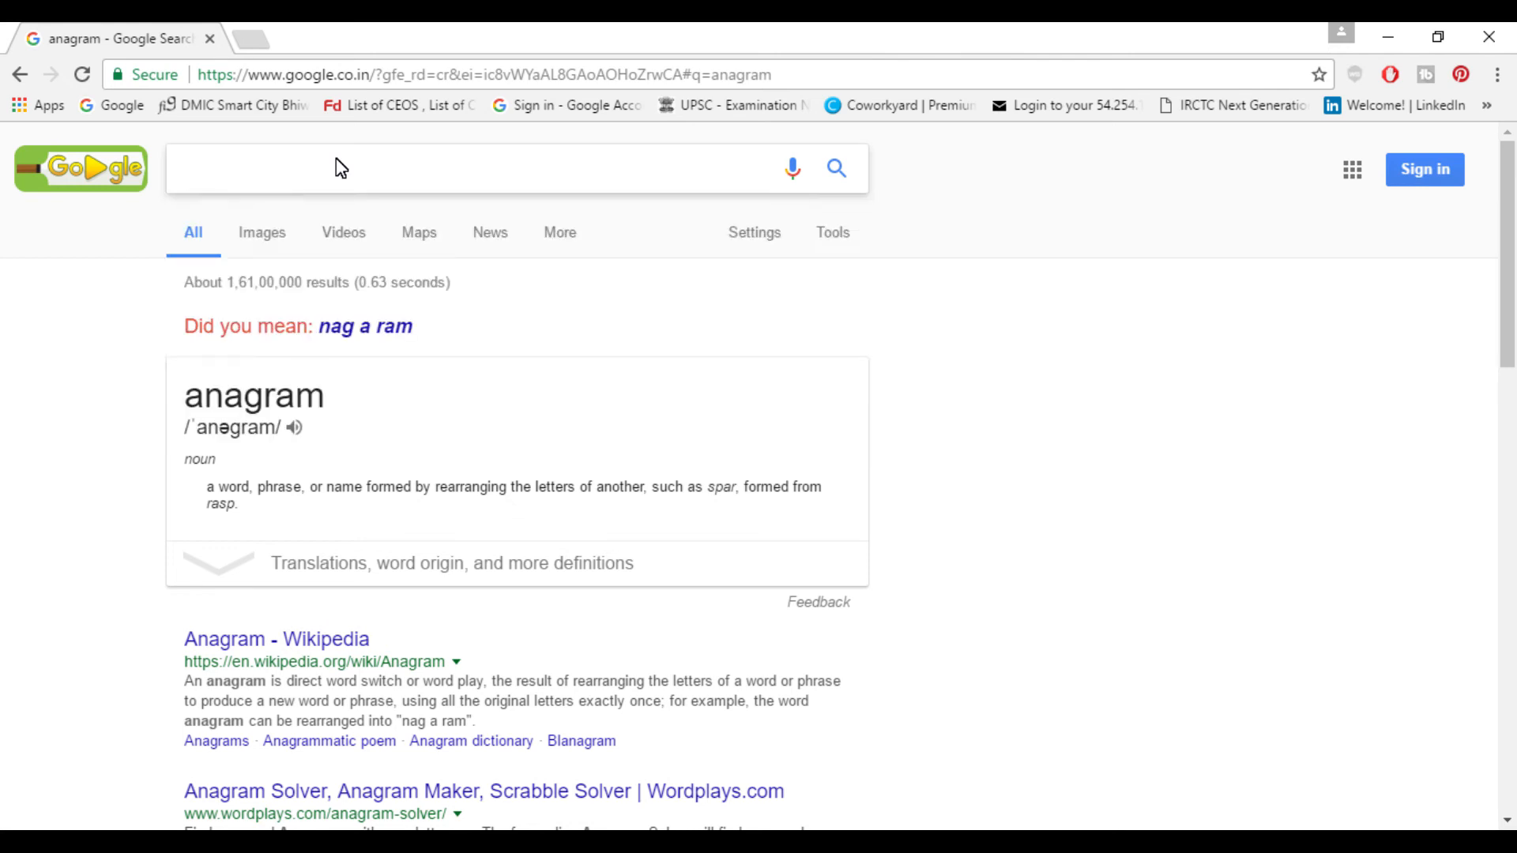
Play Image Breakout from the 'Atari Breakout' image search, then return and search 'anagram' again.
type("Atari Breakout")
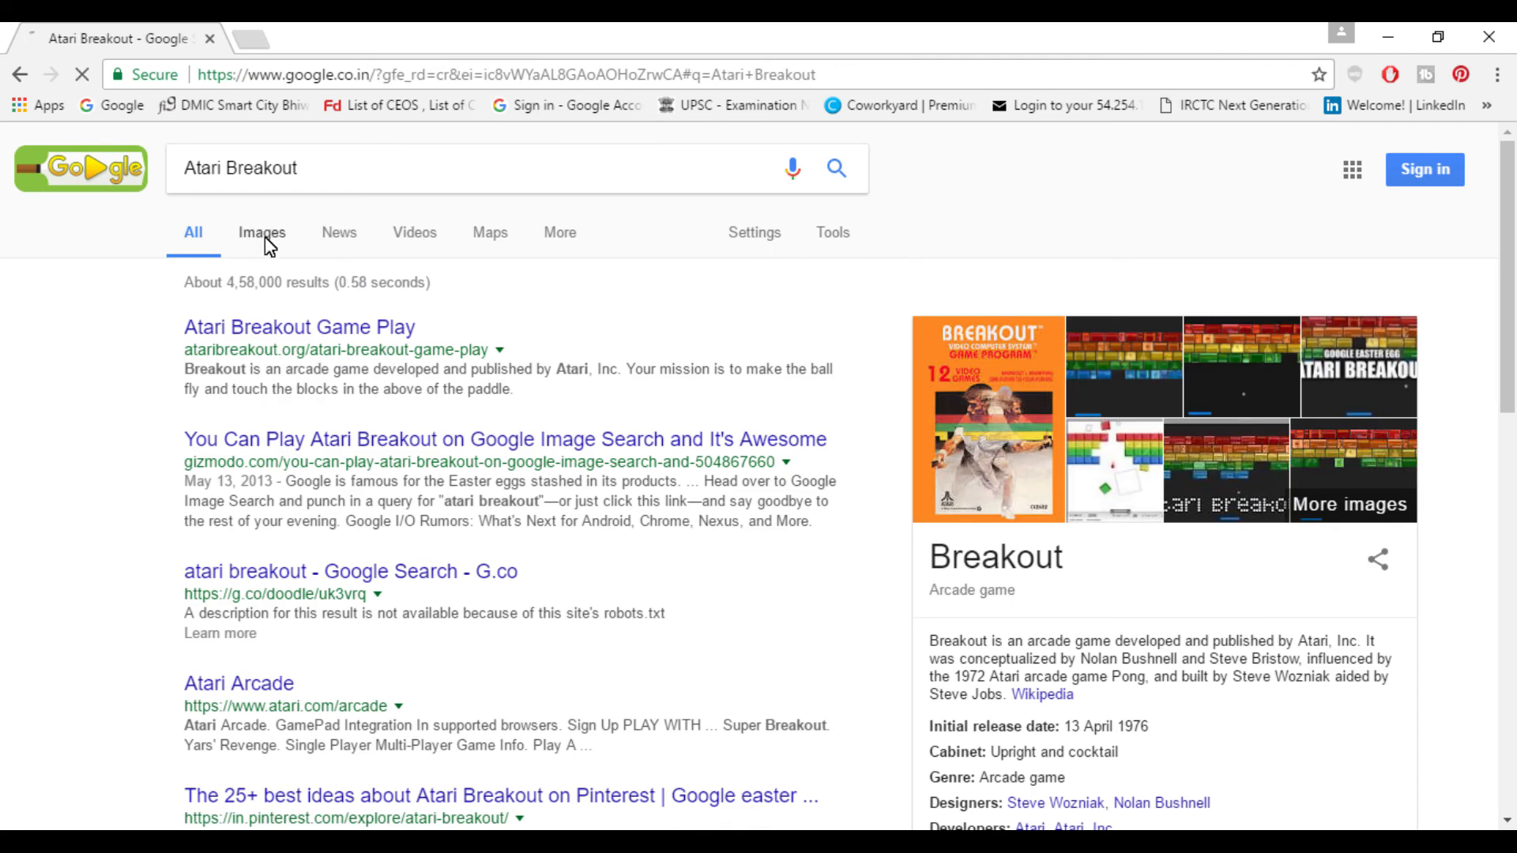
left_click(261, 232)
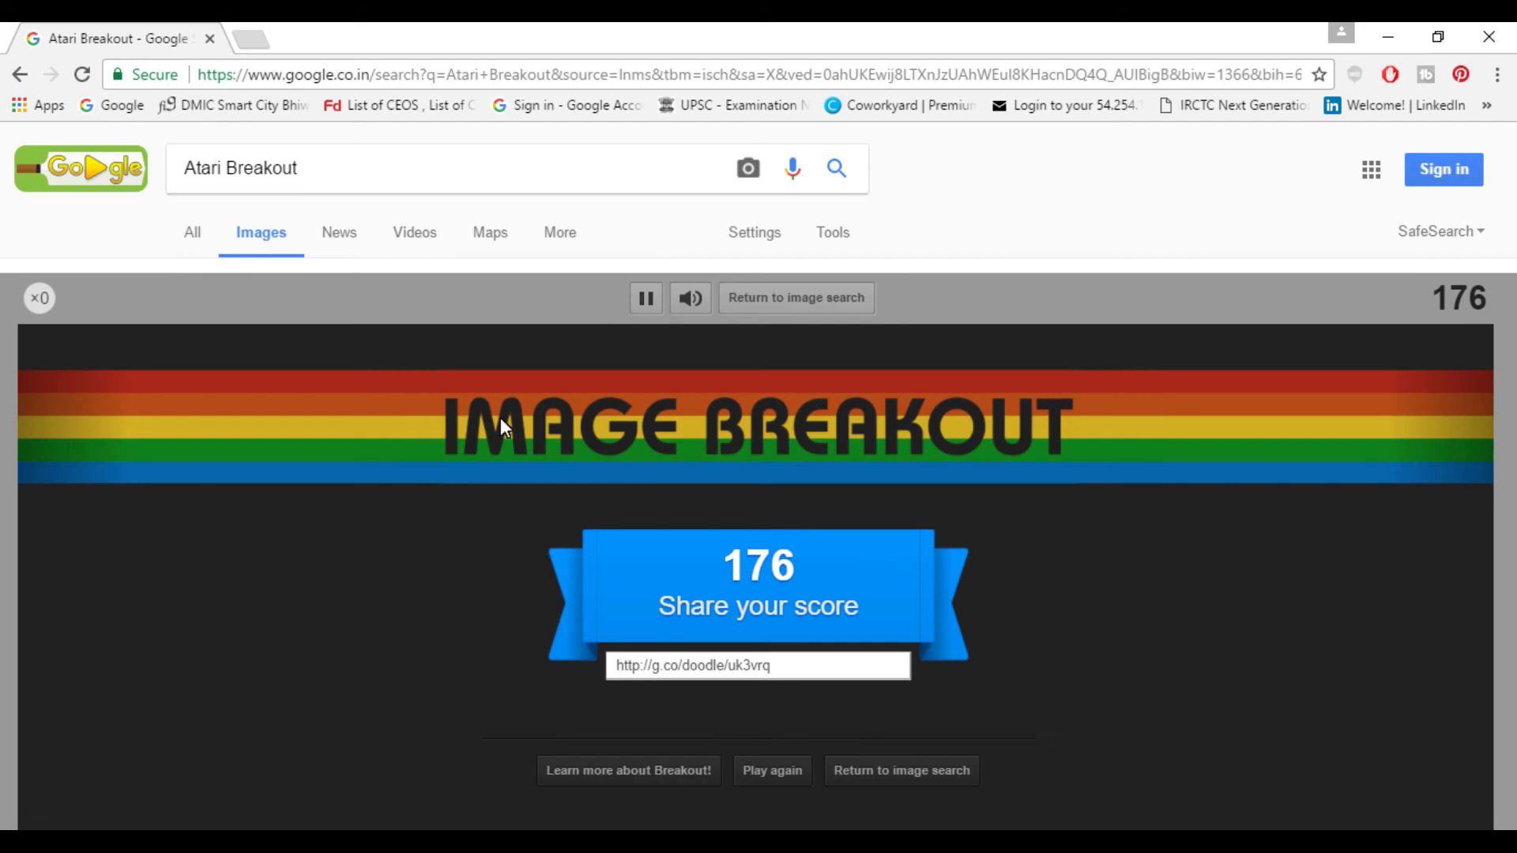
mouse_move(18, 75)
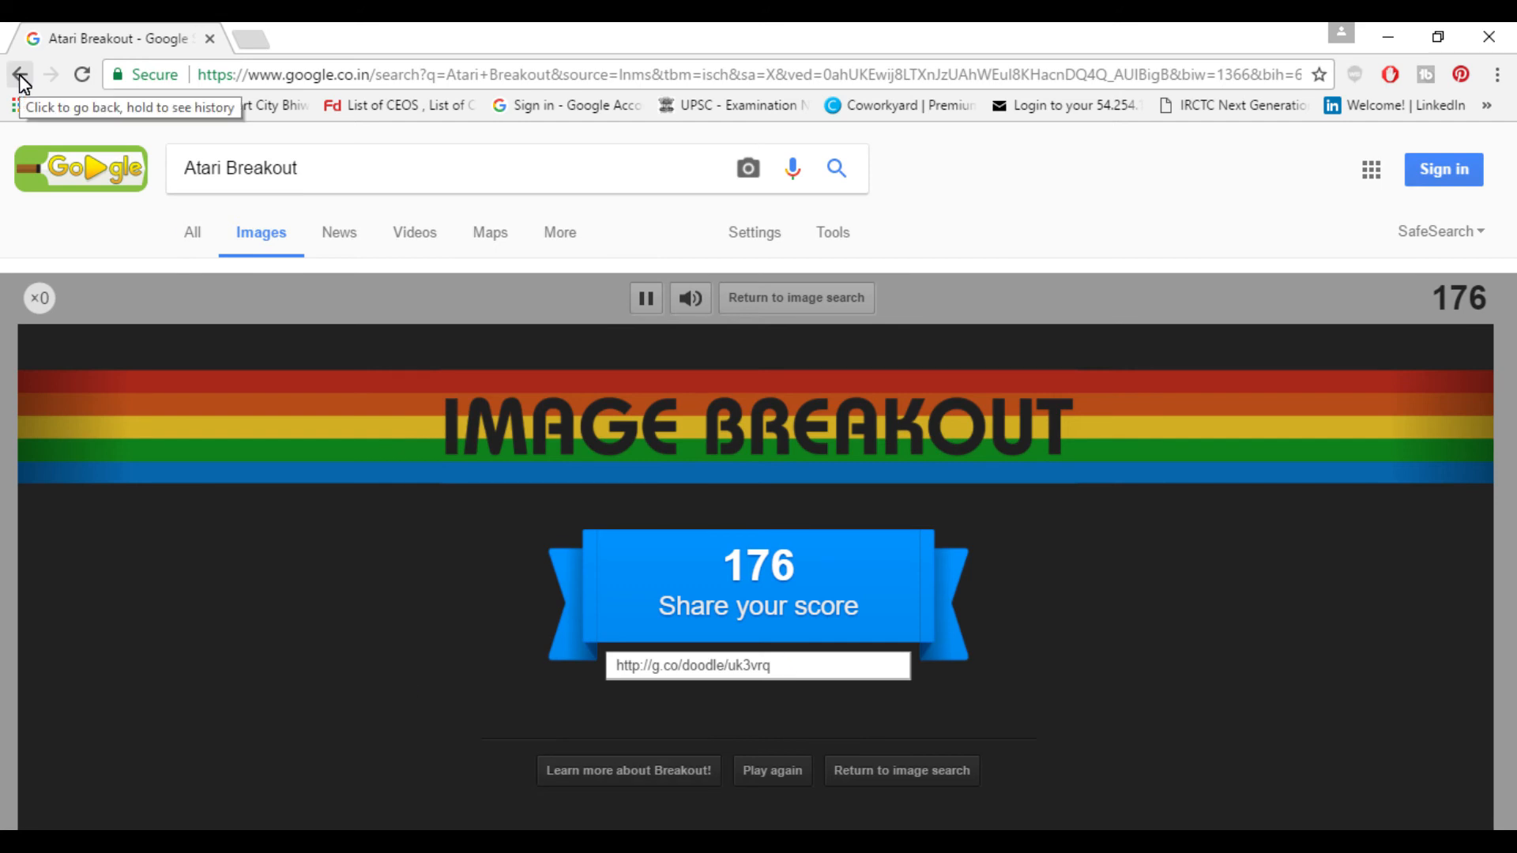
left_click(18, 74)
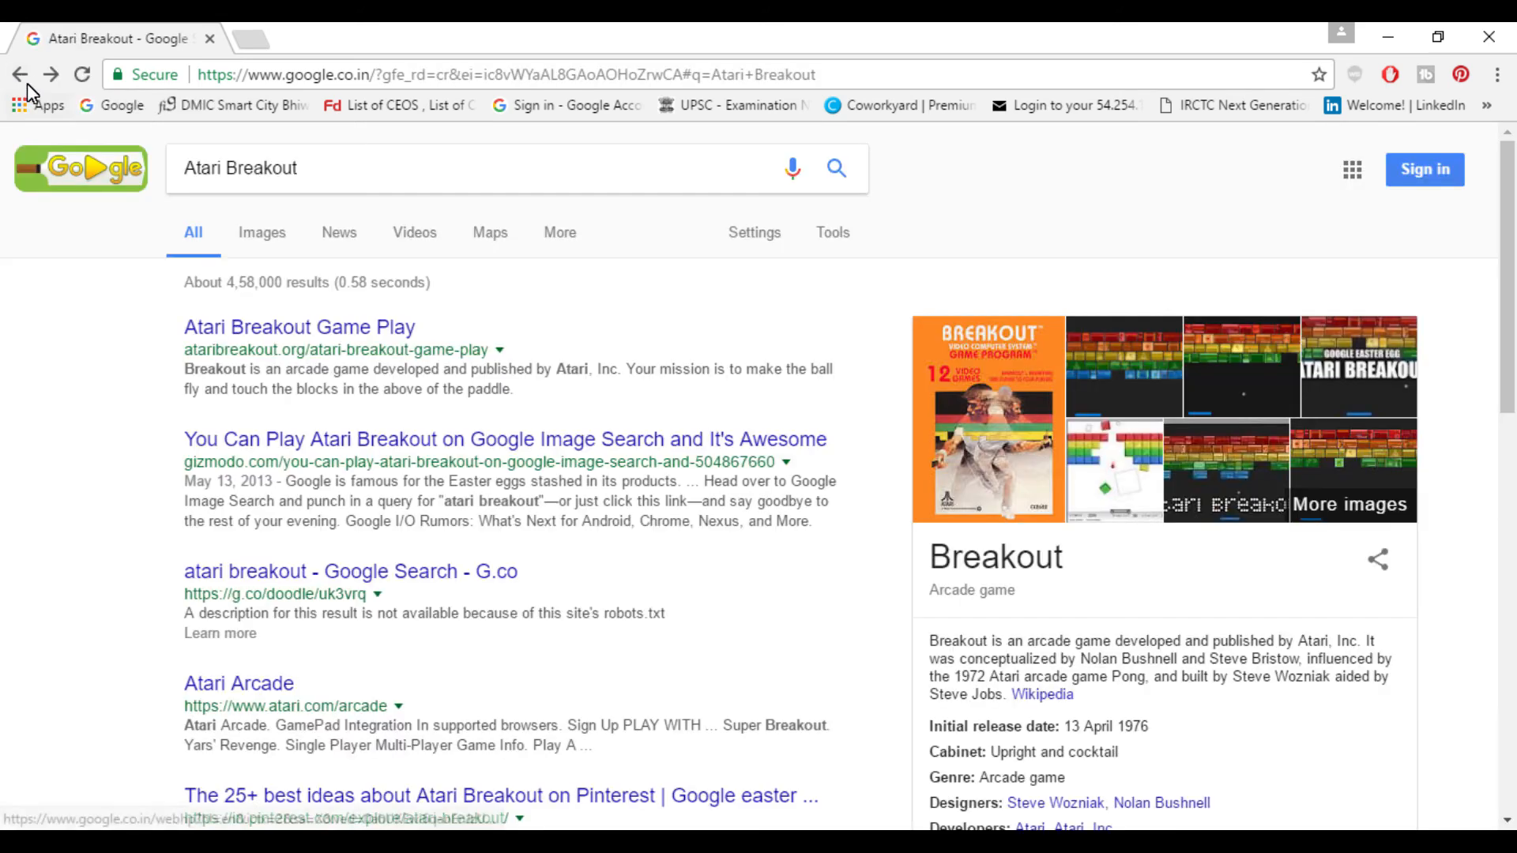
type("anagram")
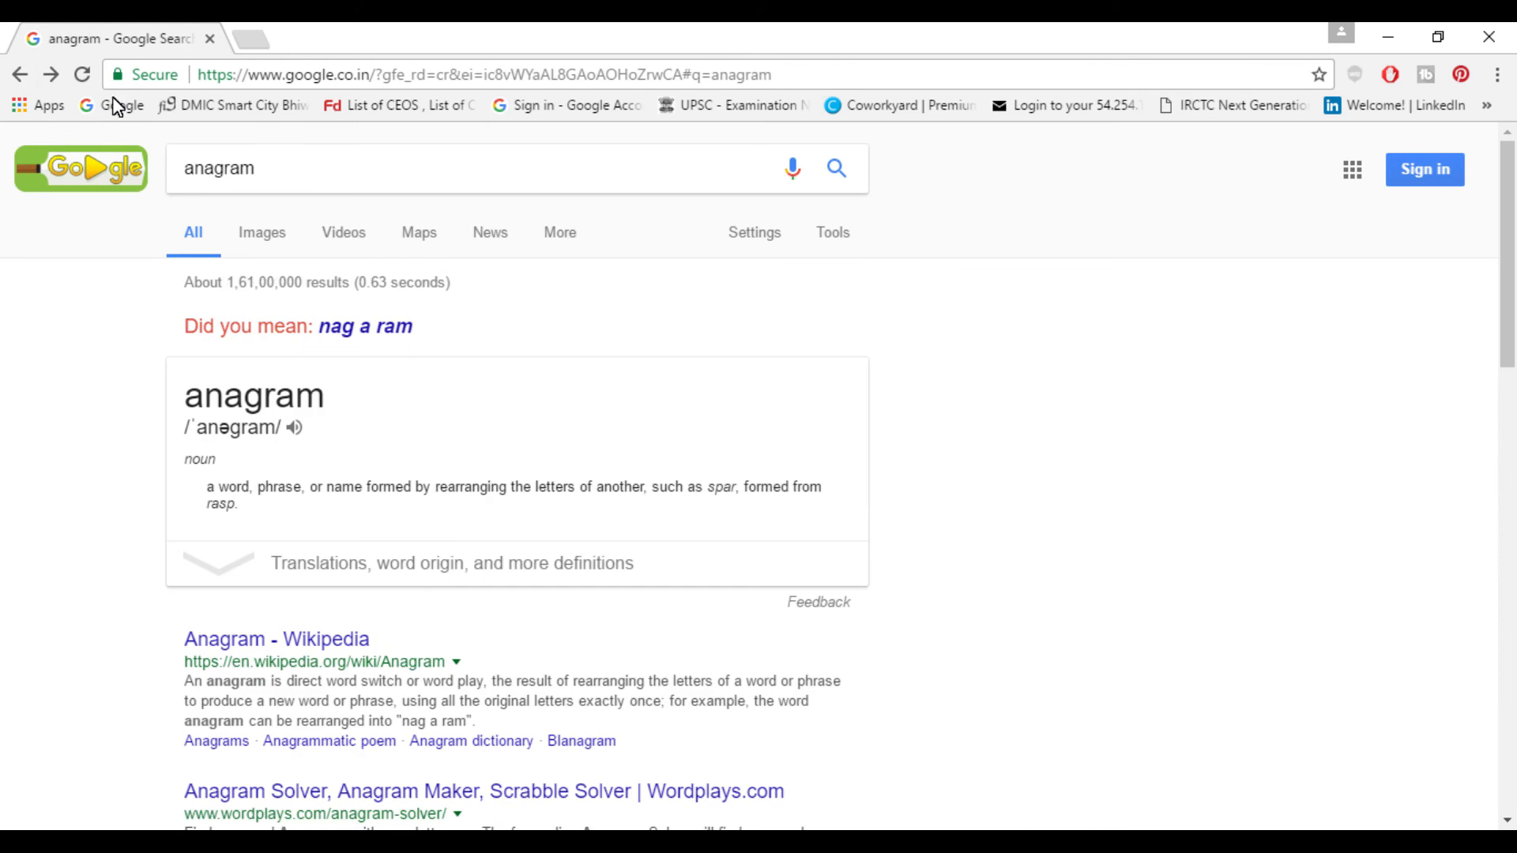
From the Google home page, search 'flip a coin' to get the coin-flip result.
left_click(484, 74)
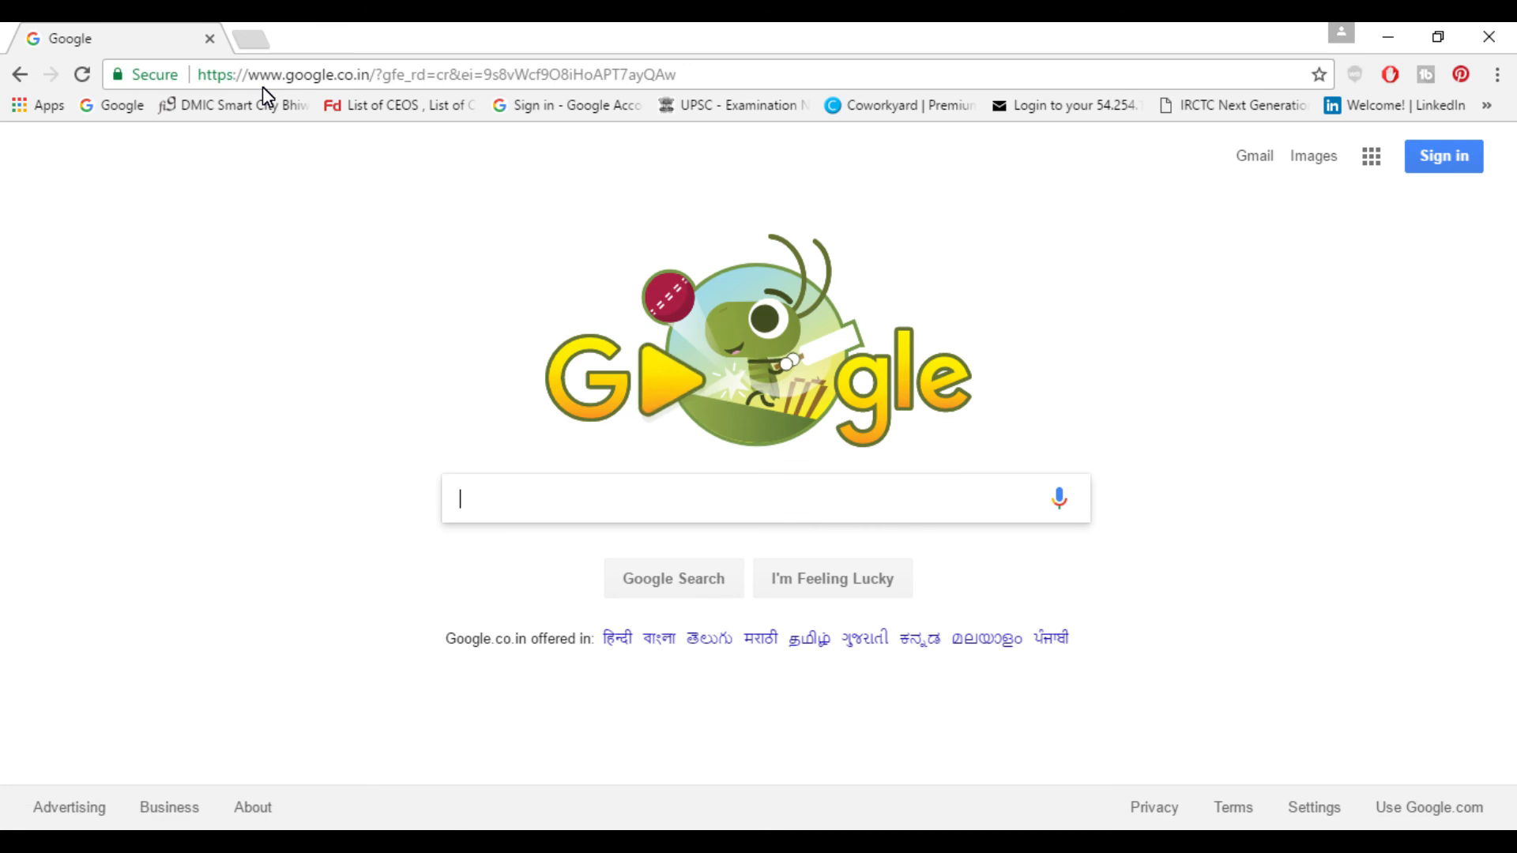
type("flip a coin")
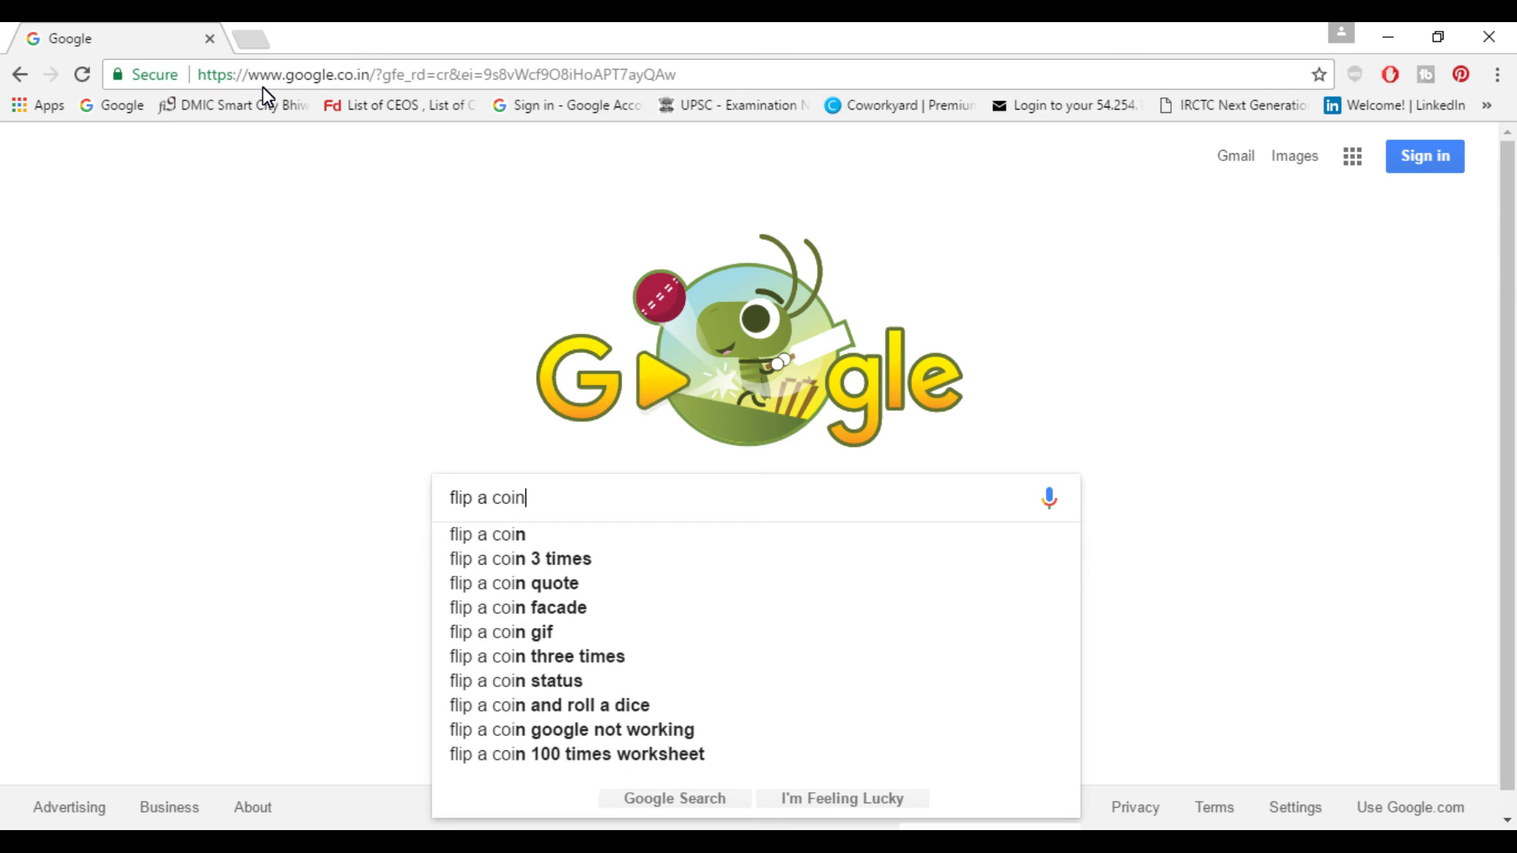
key("Enter")
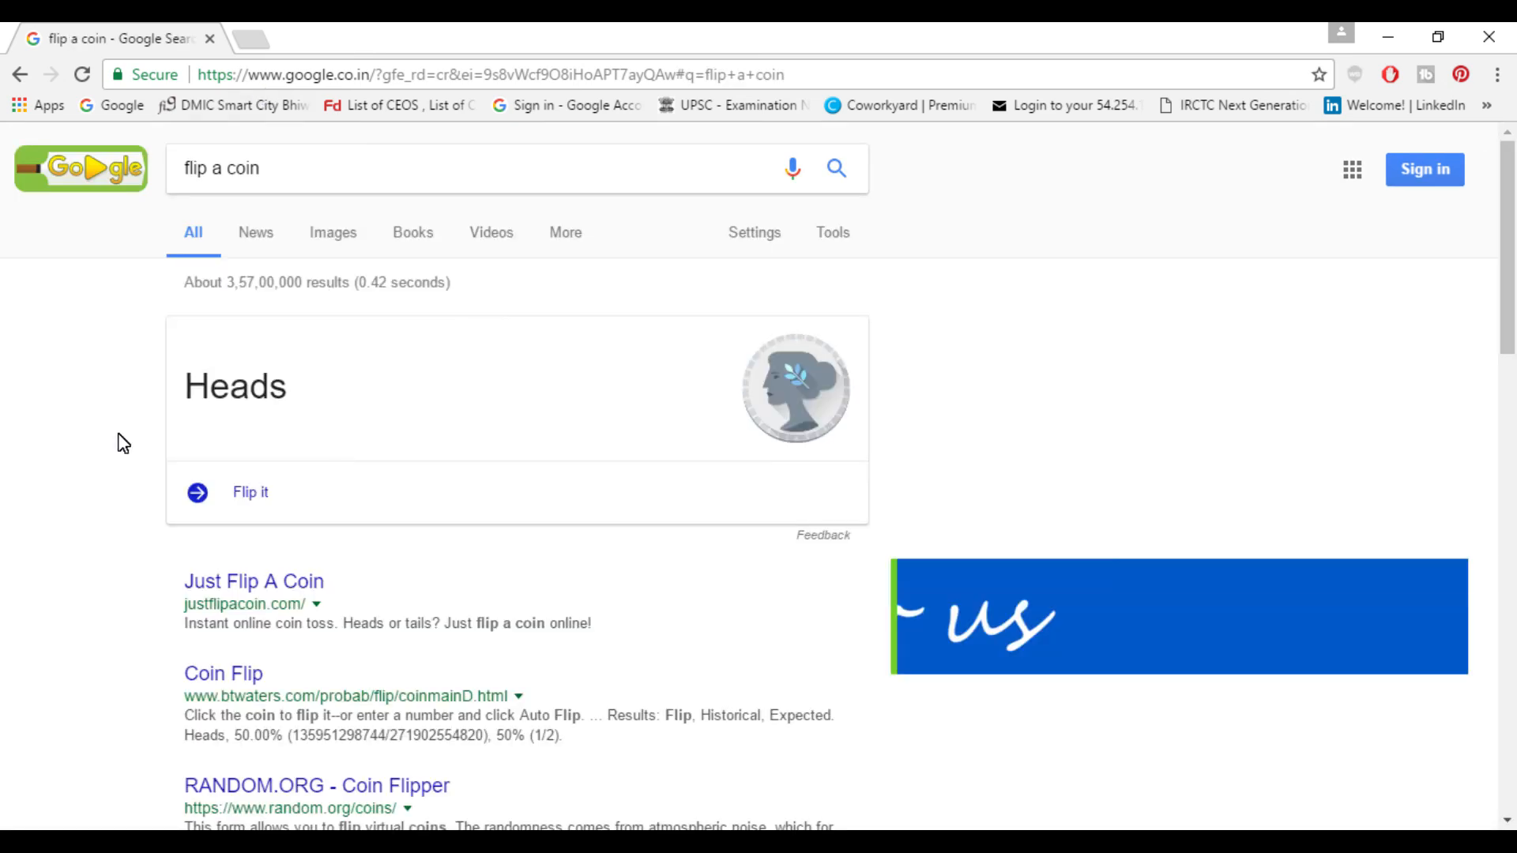
Flip the coin four more times until it lands on Tails.
left_click(249, 492)
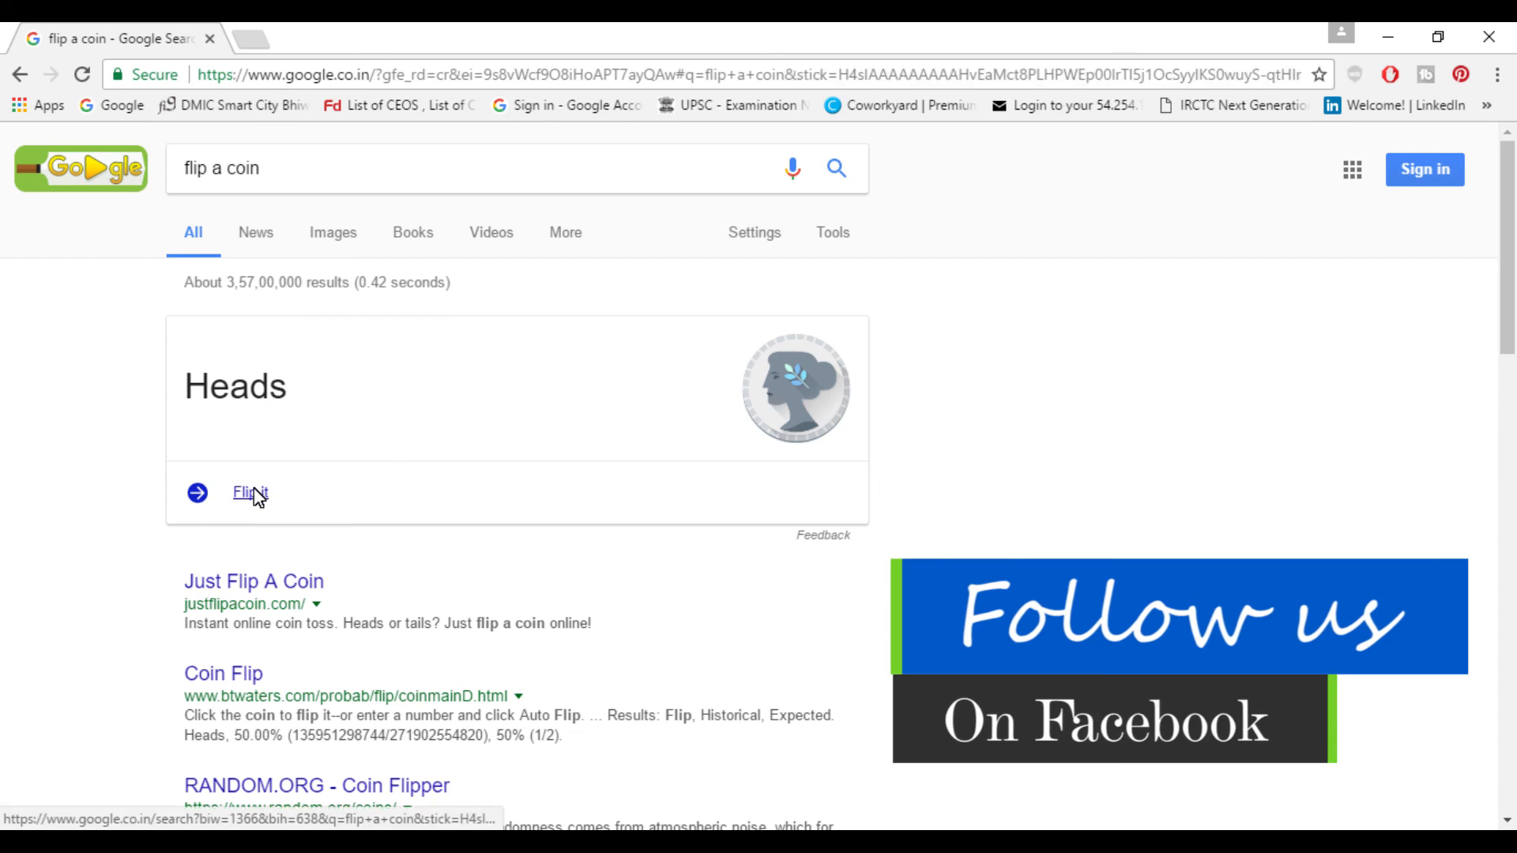
left_click(247, 492)
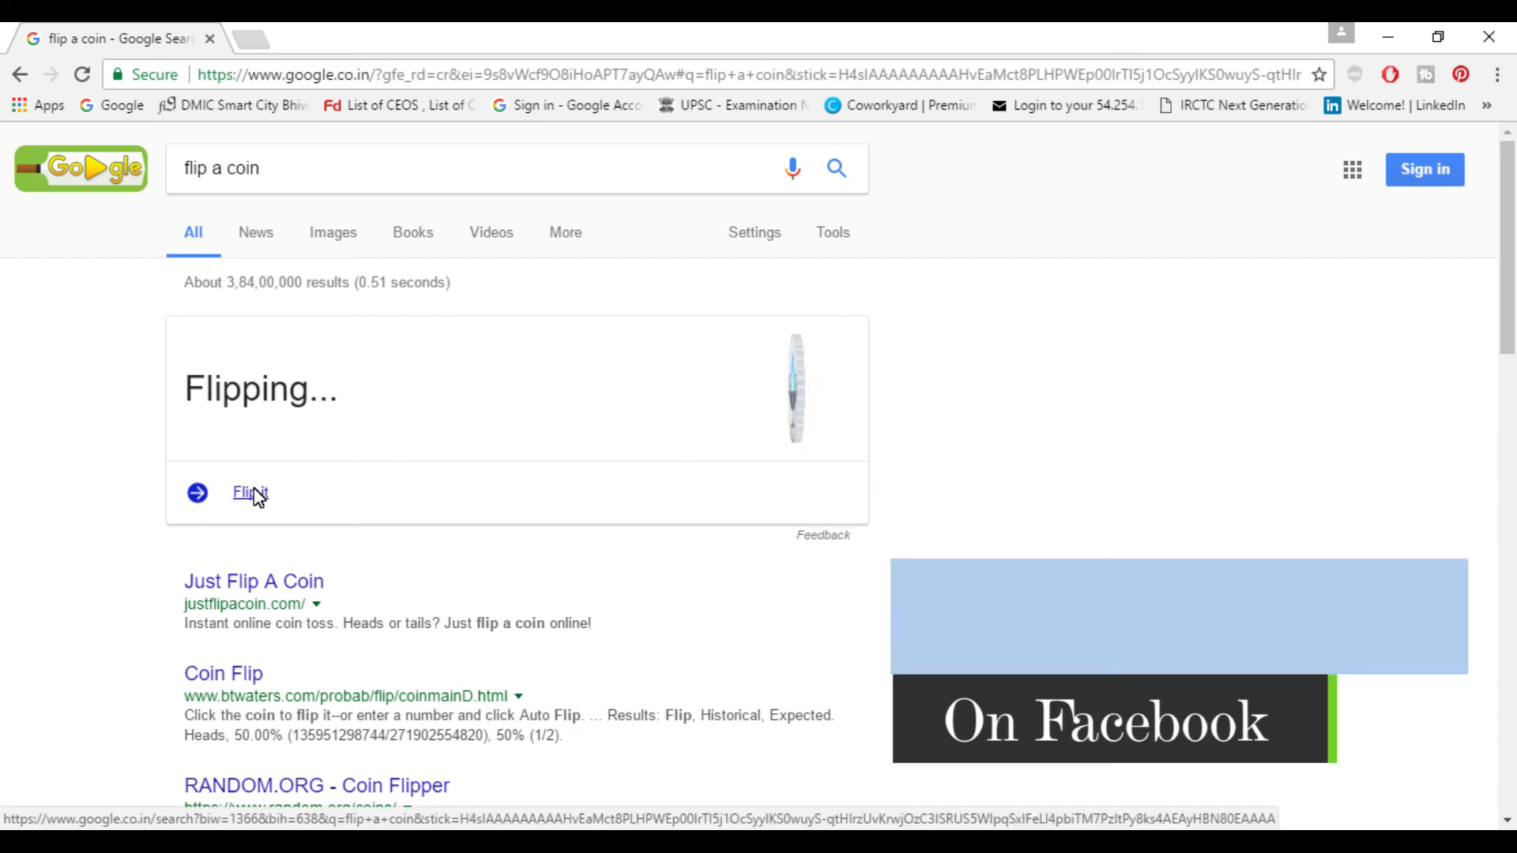
left_click(247, 493)
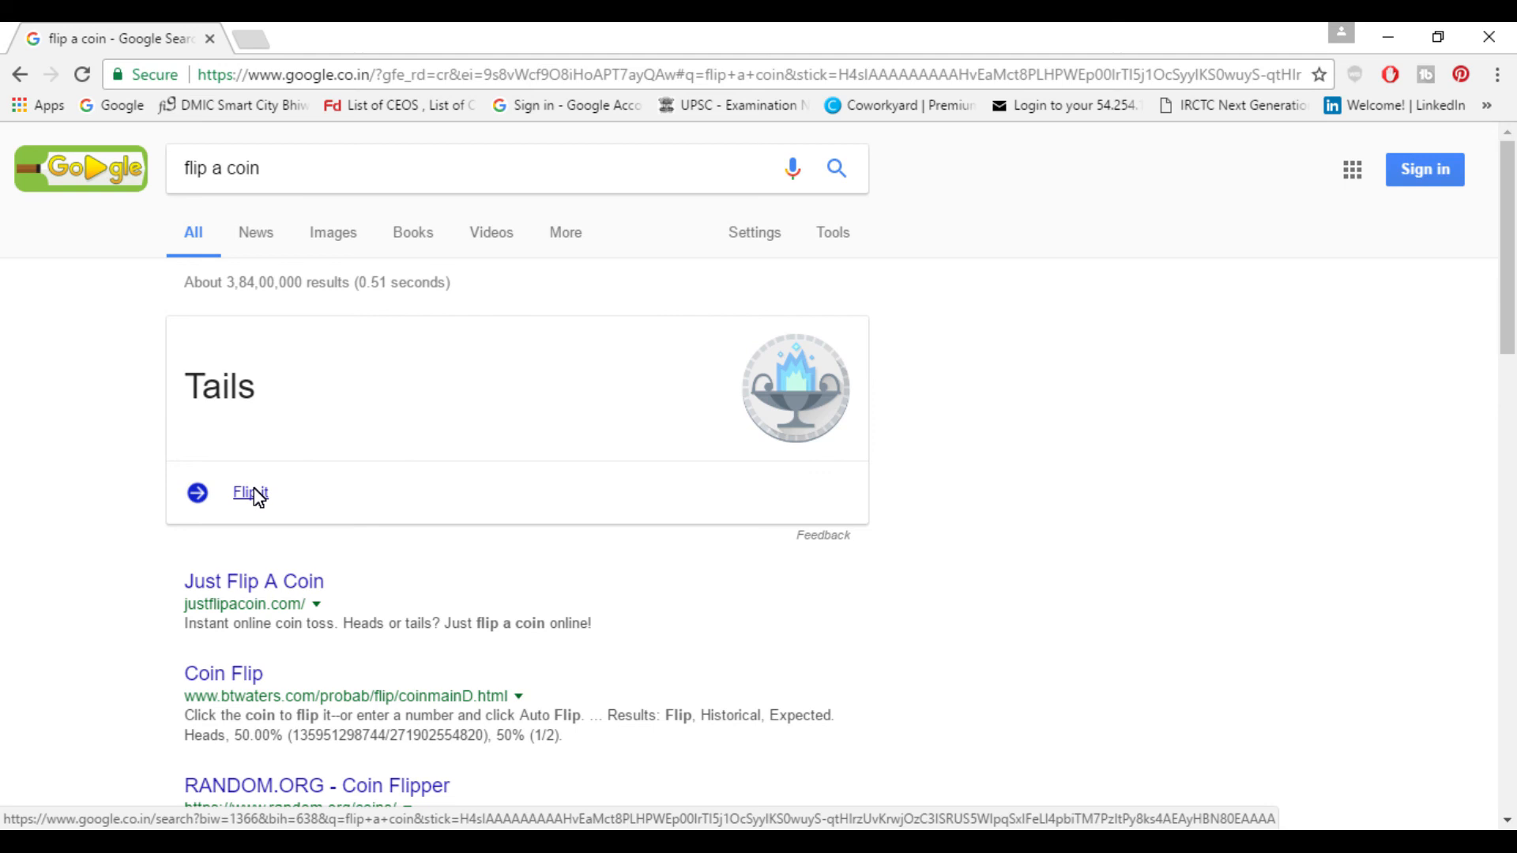
left_click(249, 492)
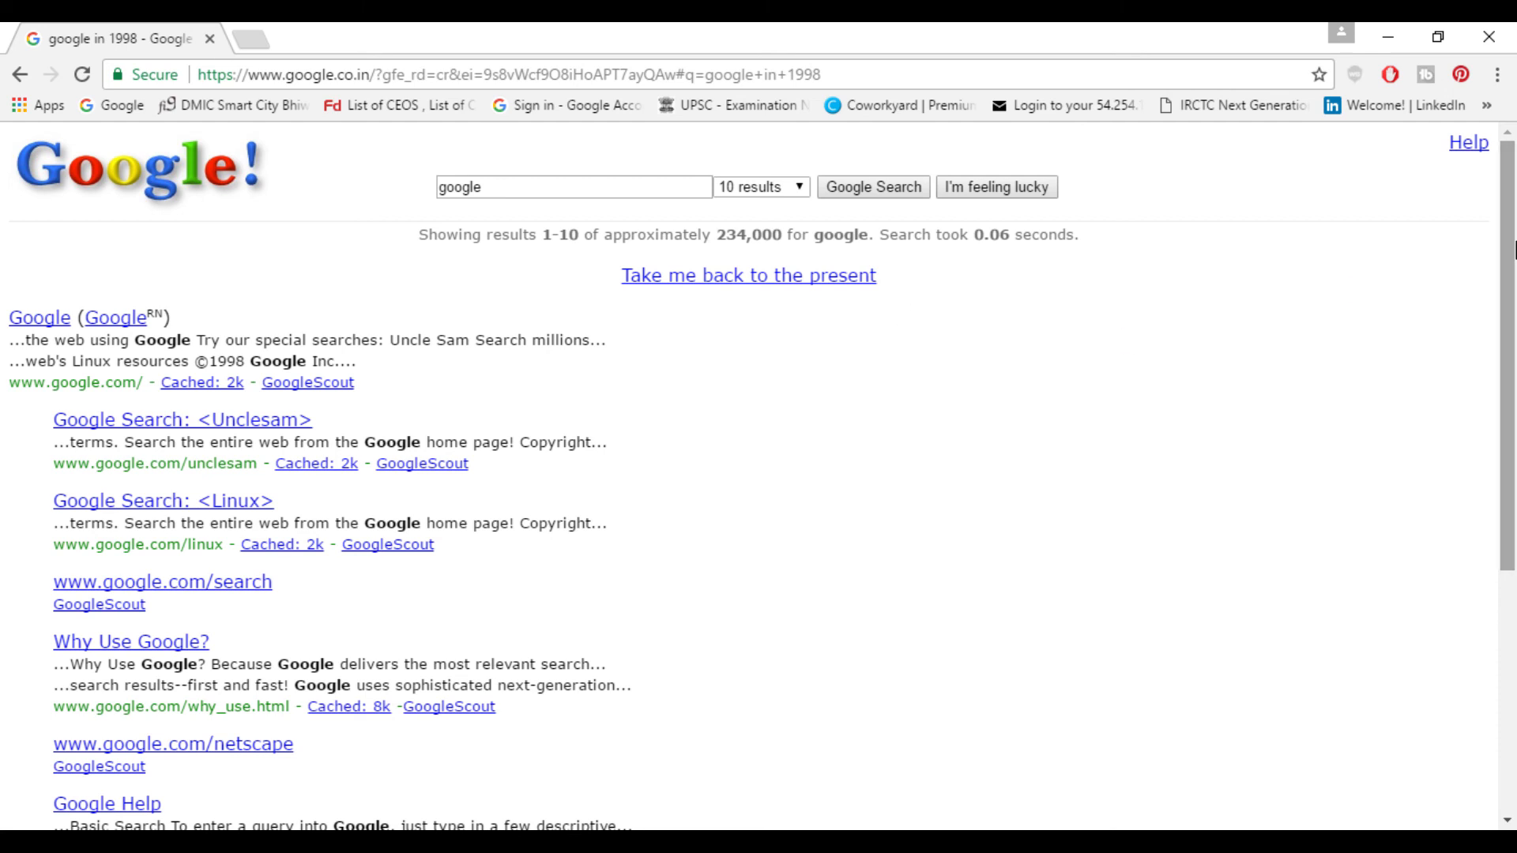
Browse the 'google in 1998' retro results, then take 'Take me back to the present'.
scroll("down", 3)
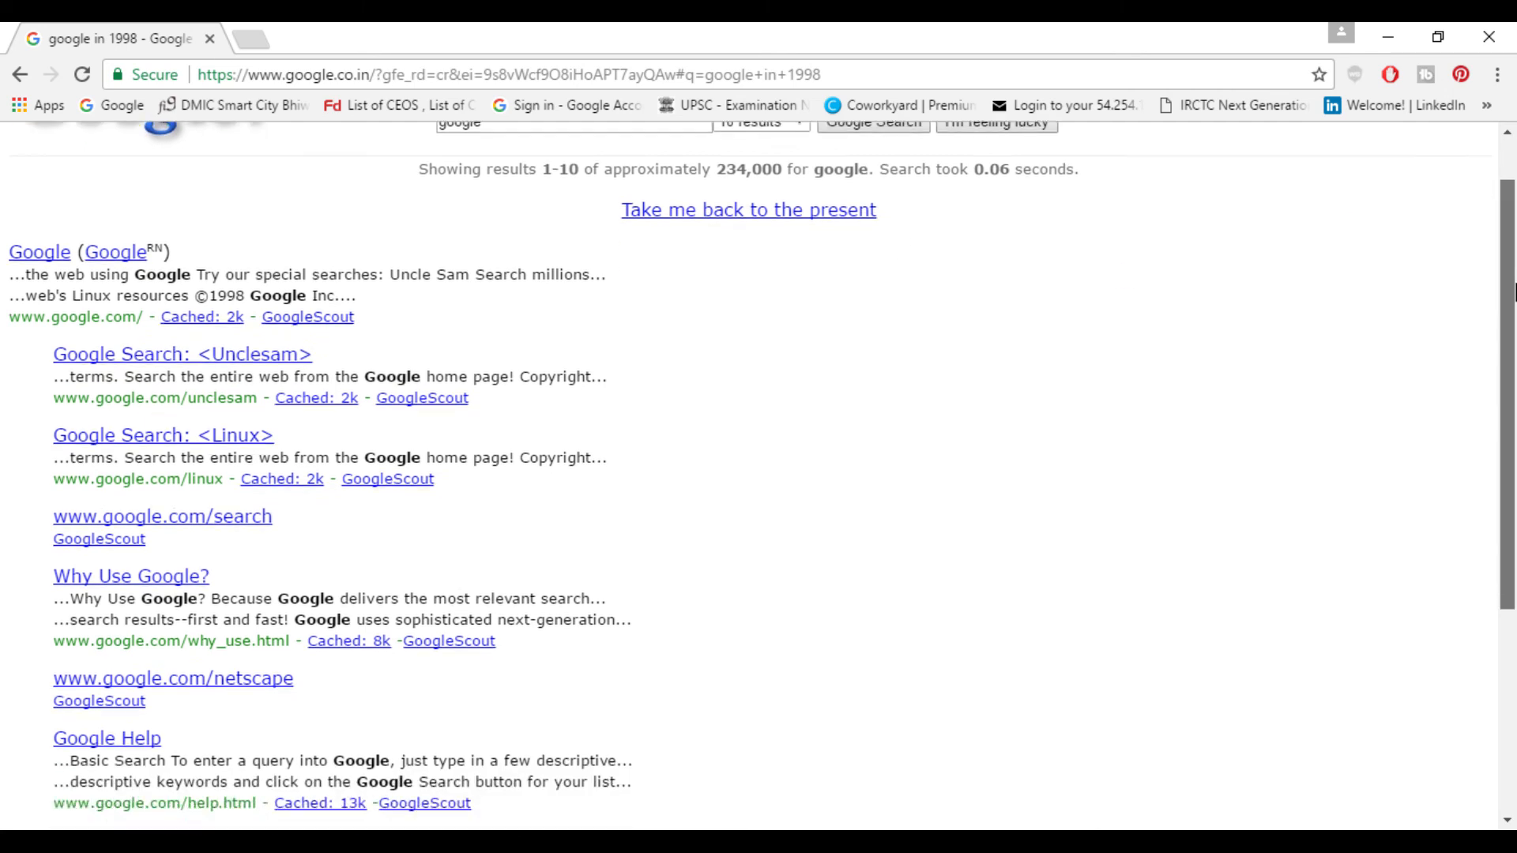
scroll("down", 3)
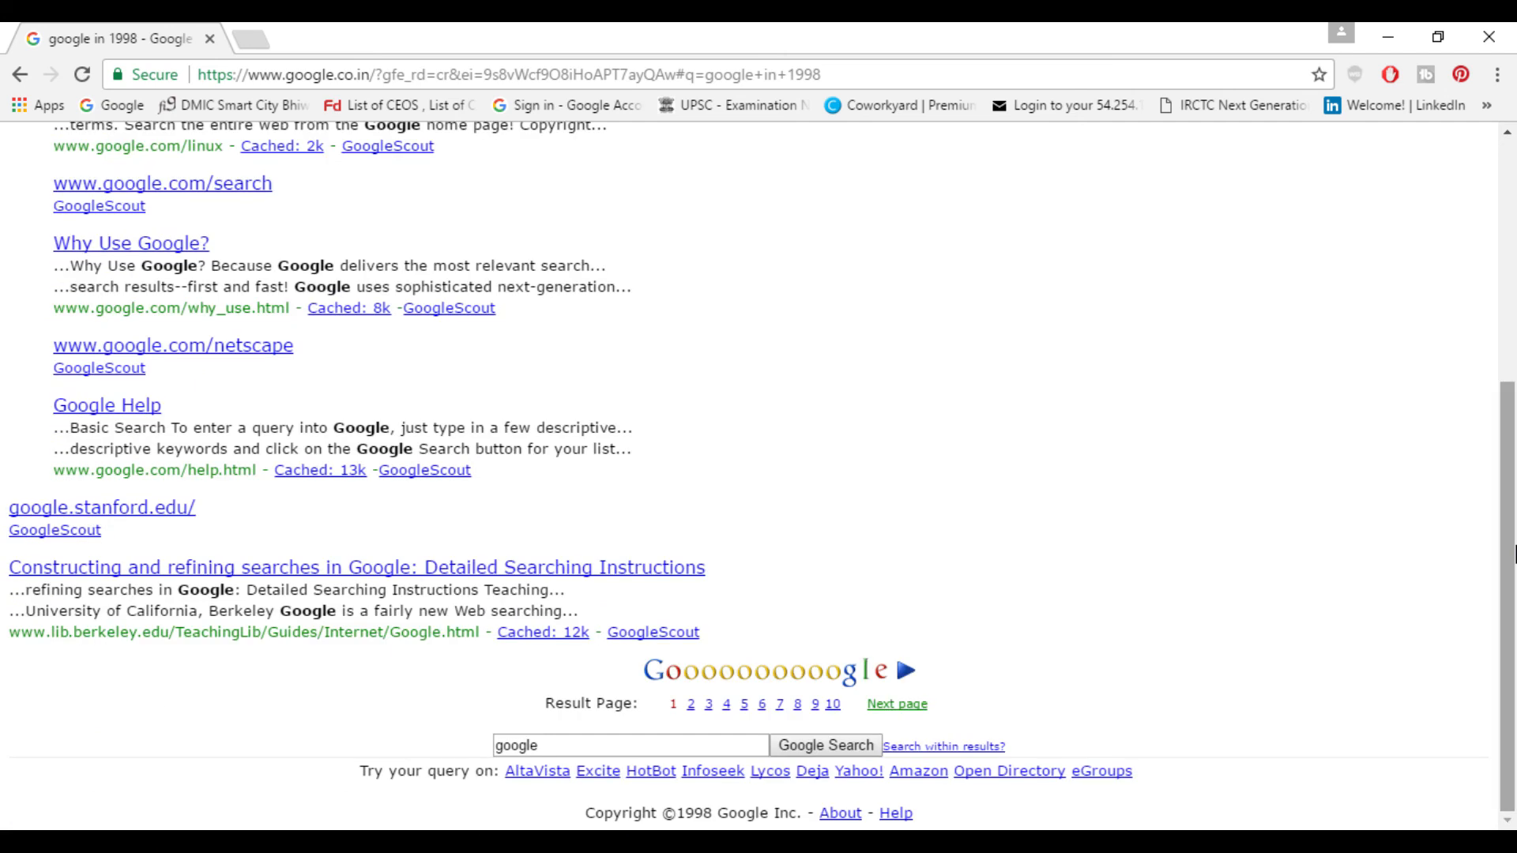
scroll("up", 3)
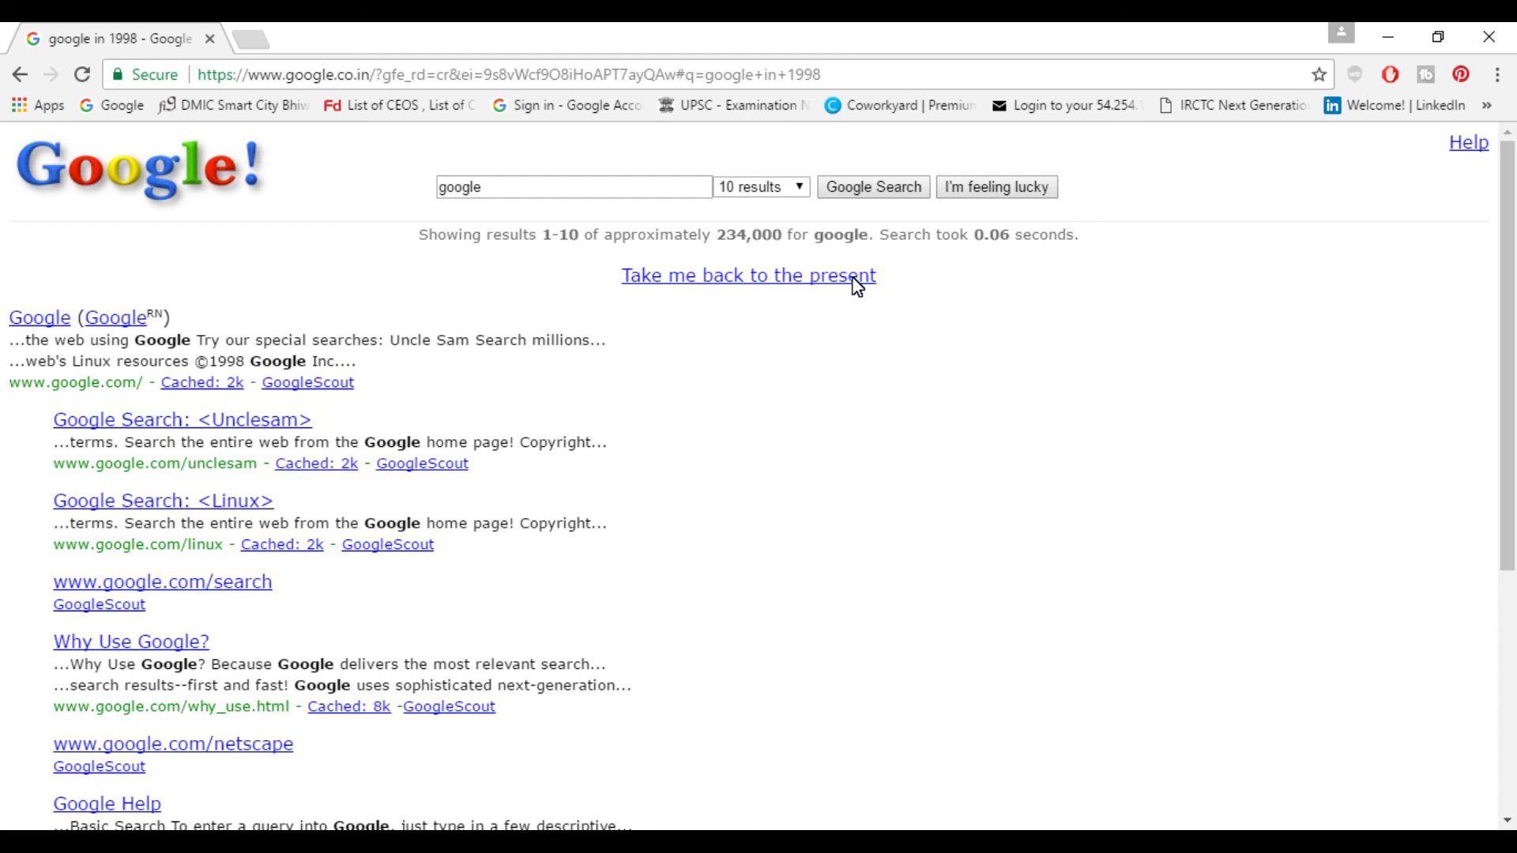
left_click(748, 276)
type("google gravity")
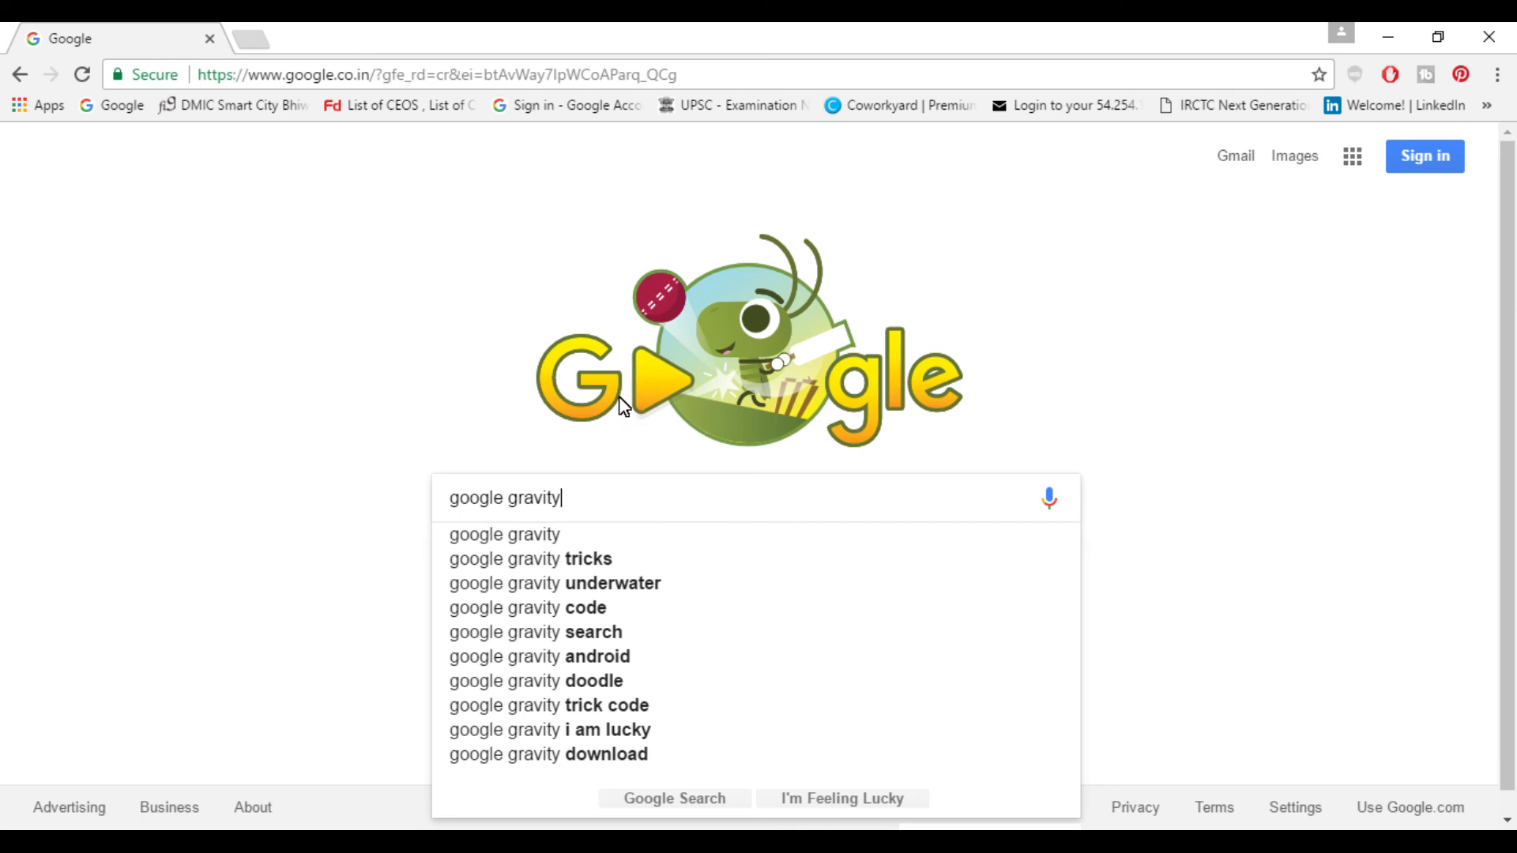
left_click(840, 798)
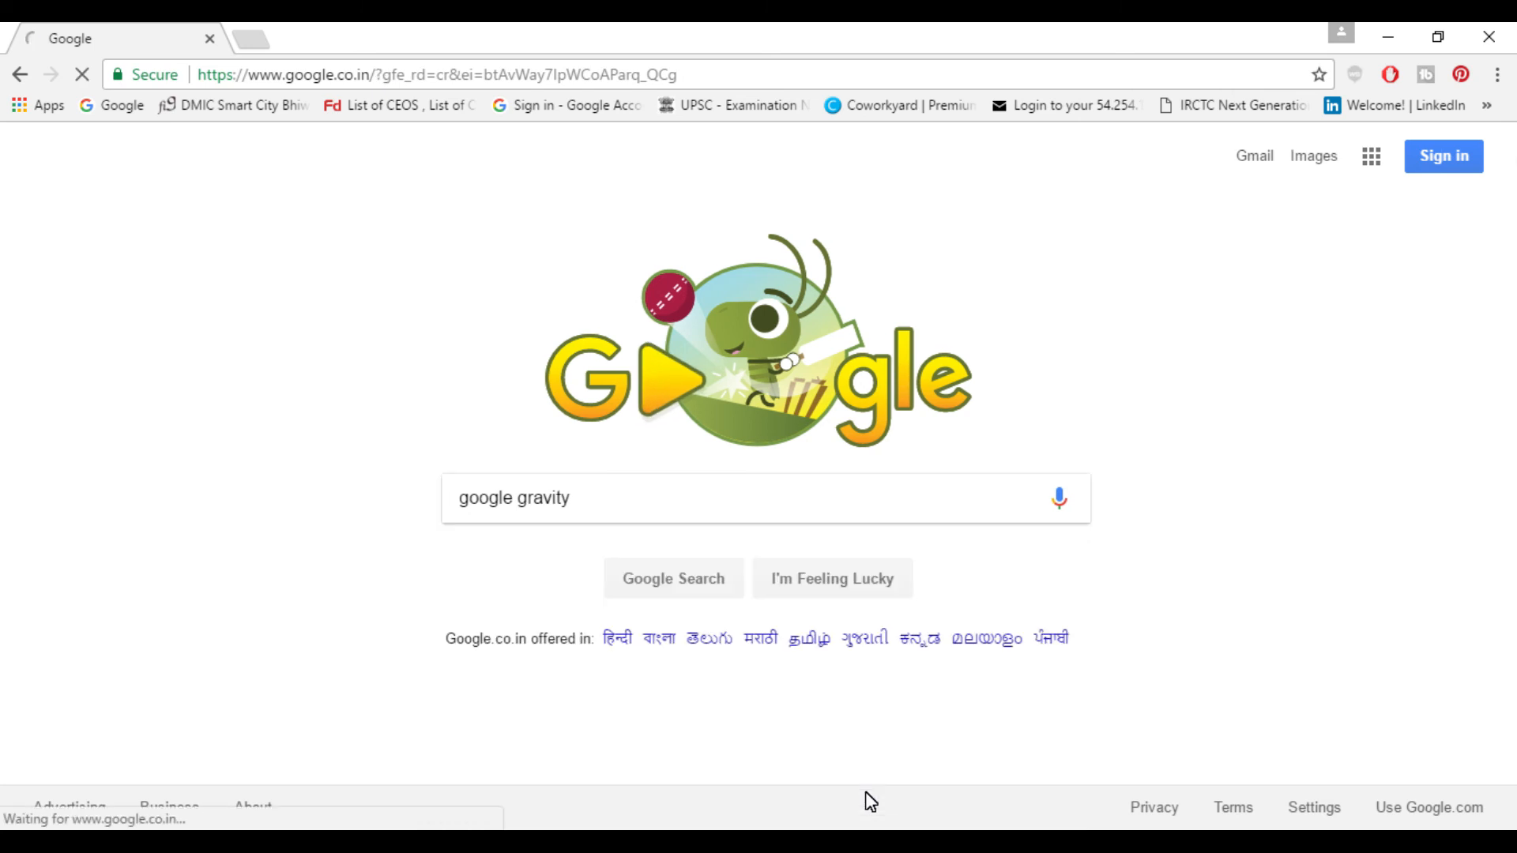
left_click(831, 578)
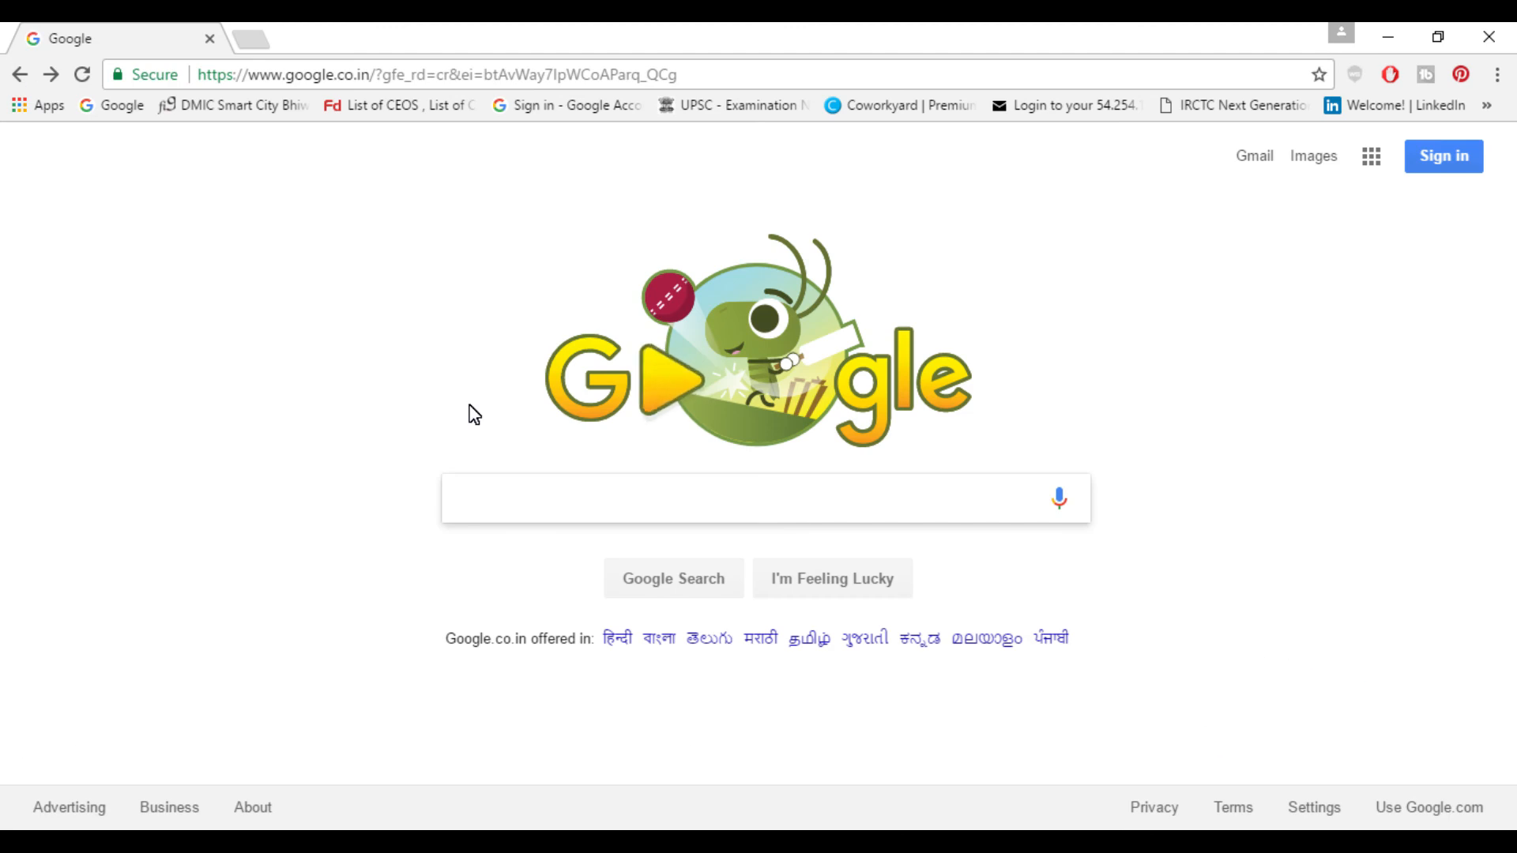
type("google p")
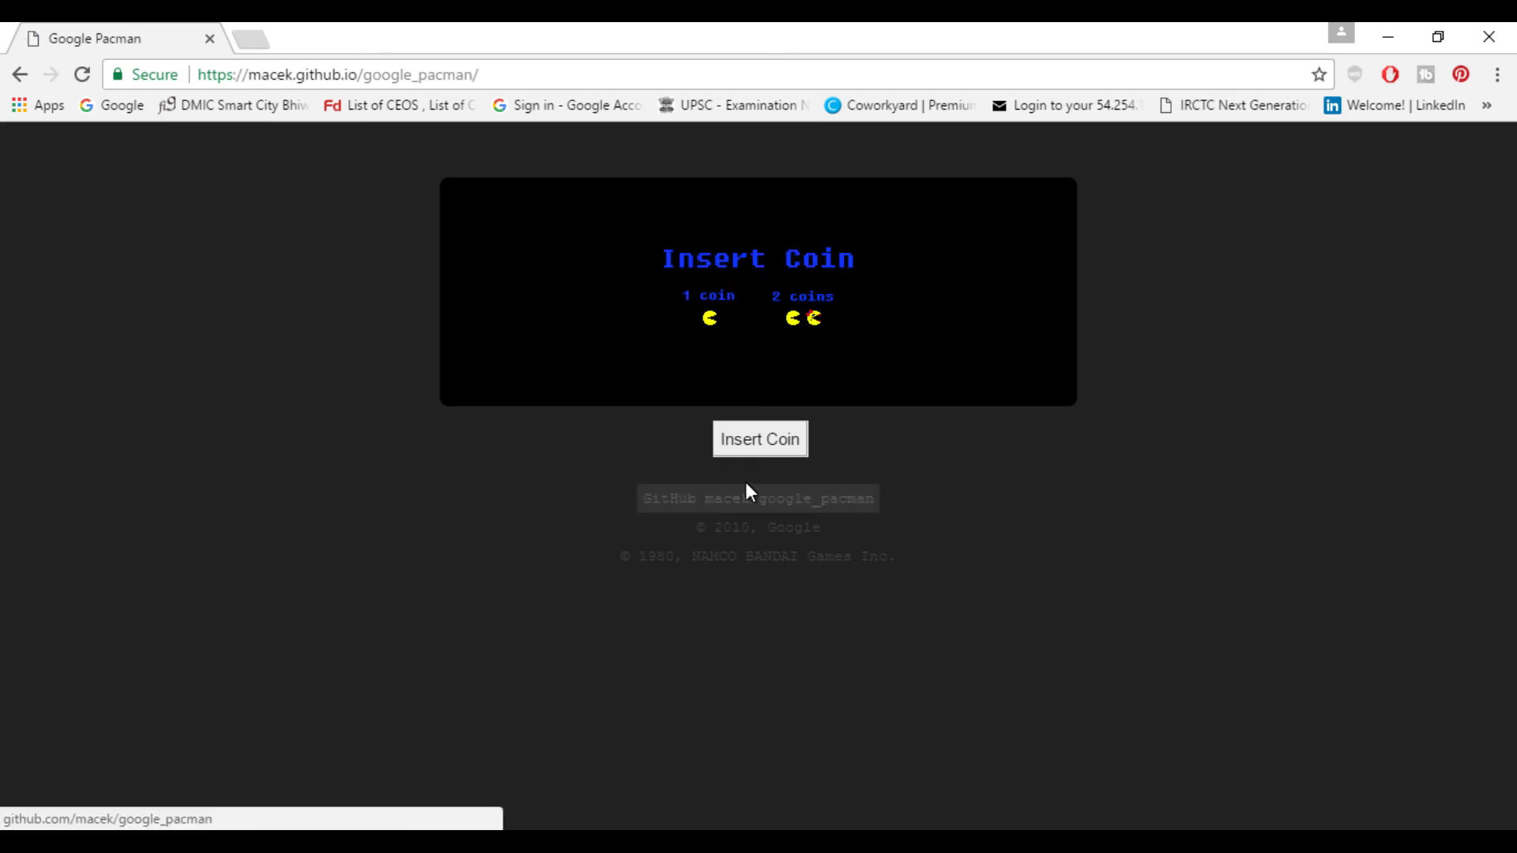
left_click(759, 438)
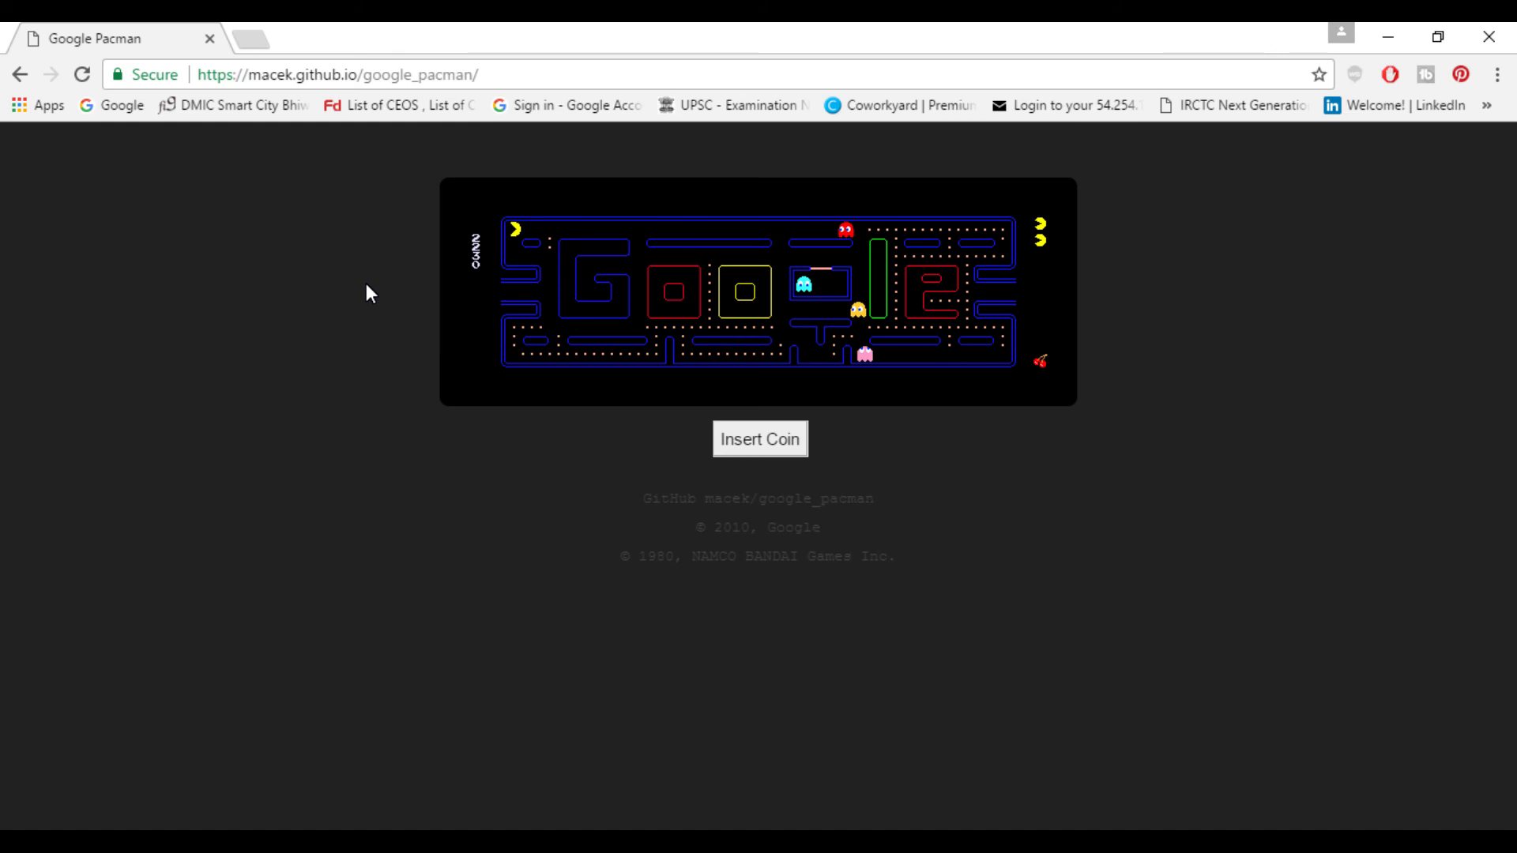
left_click(19, 74)
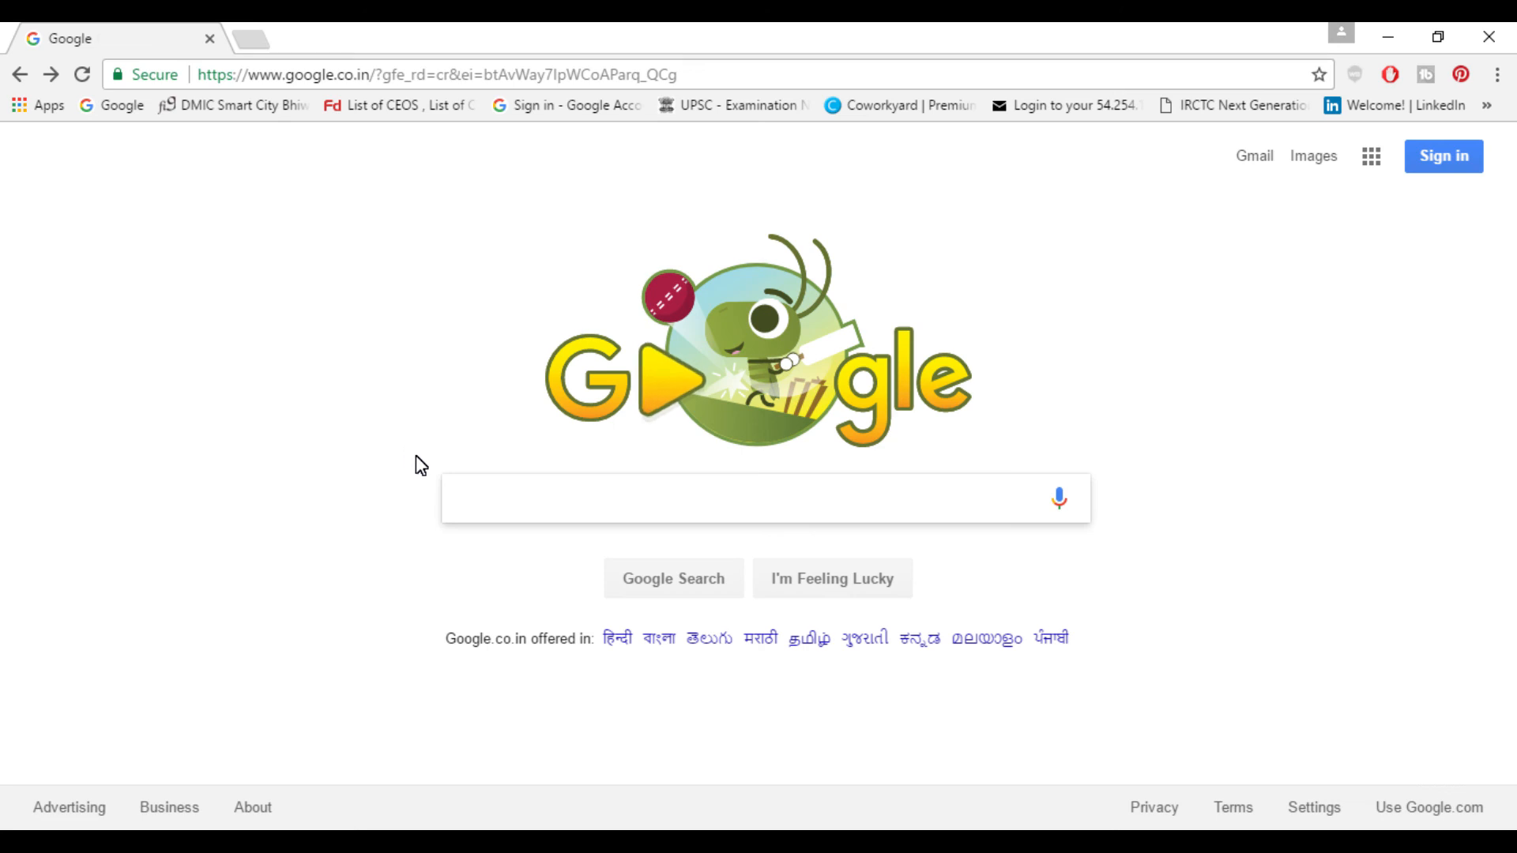
Search 'blink HTML' and scroll through the blinking results led by MDN's blink reference.
type("blink H")
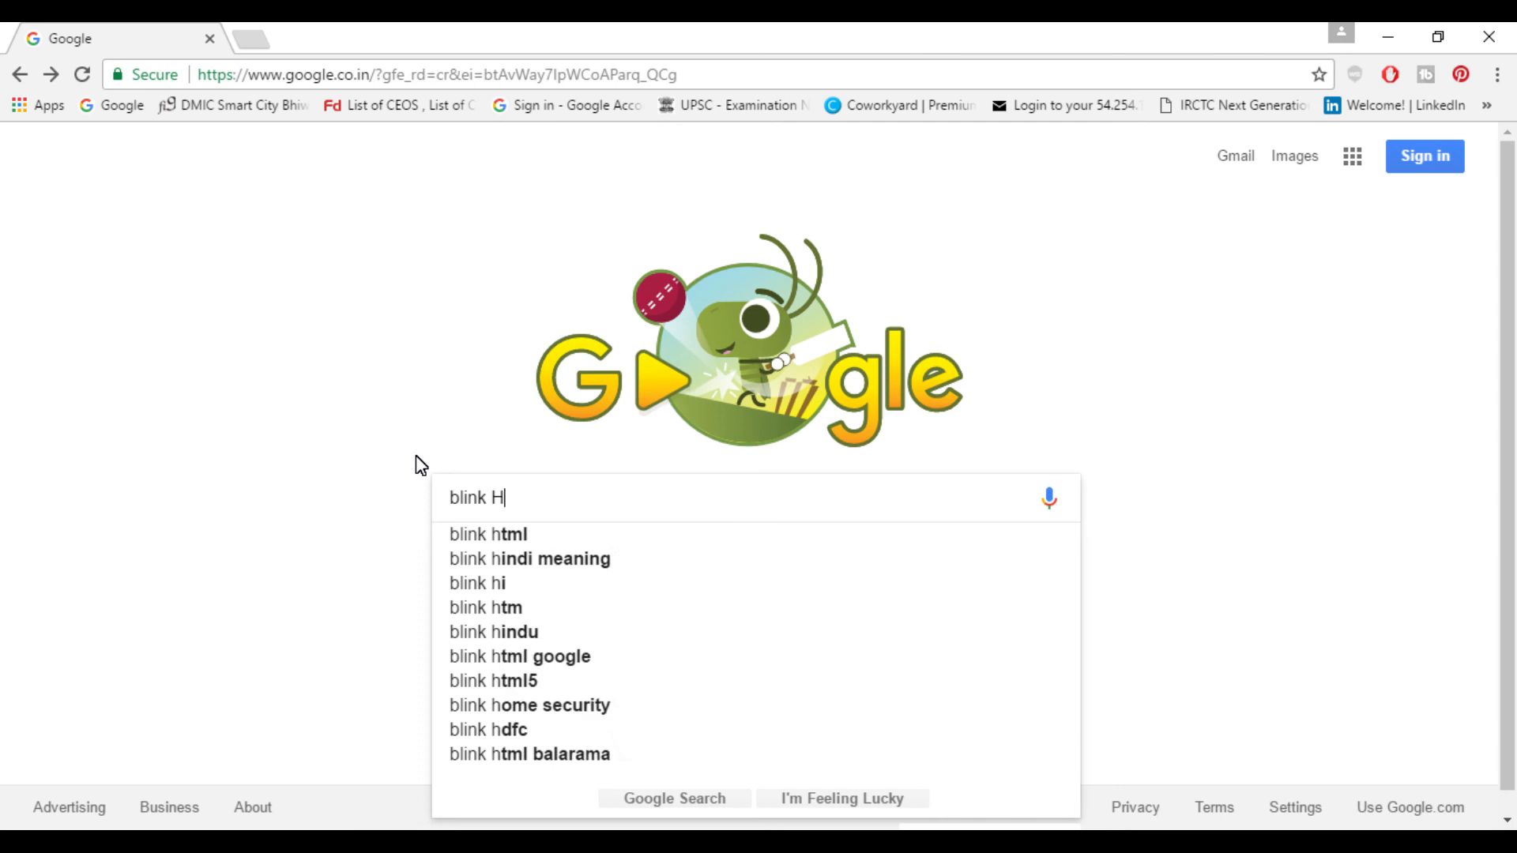
type("TML")
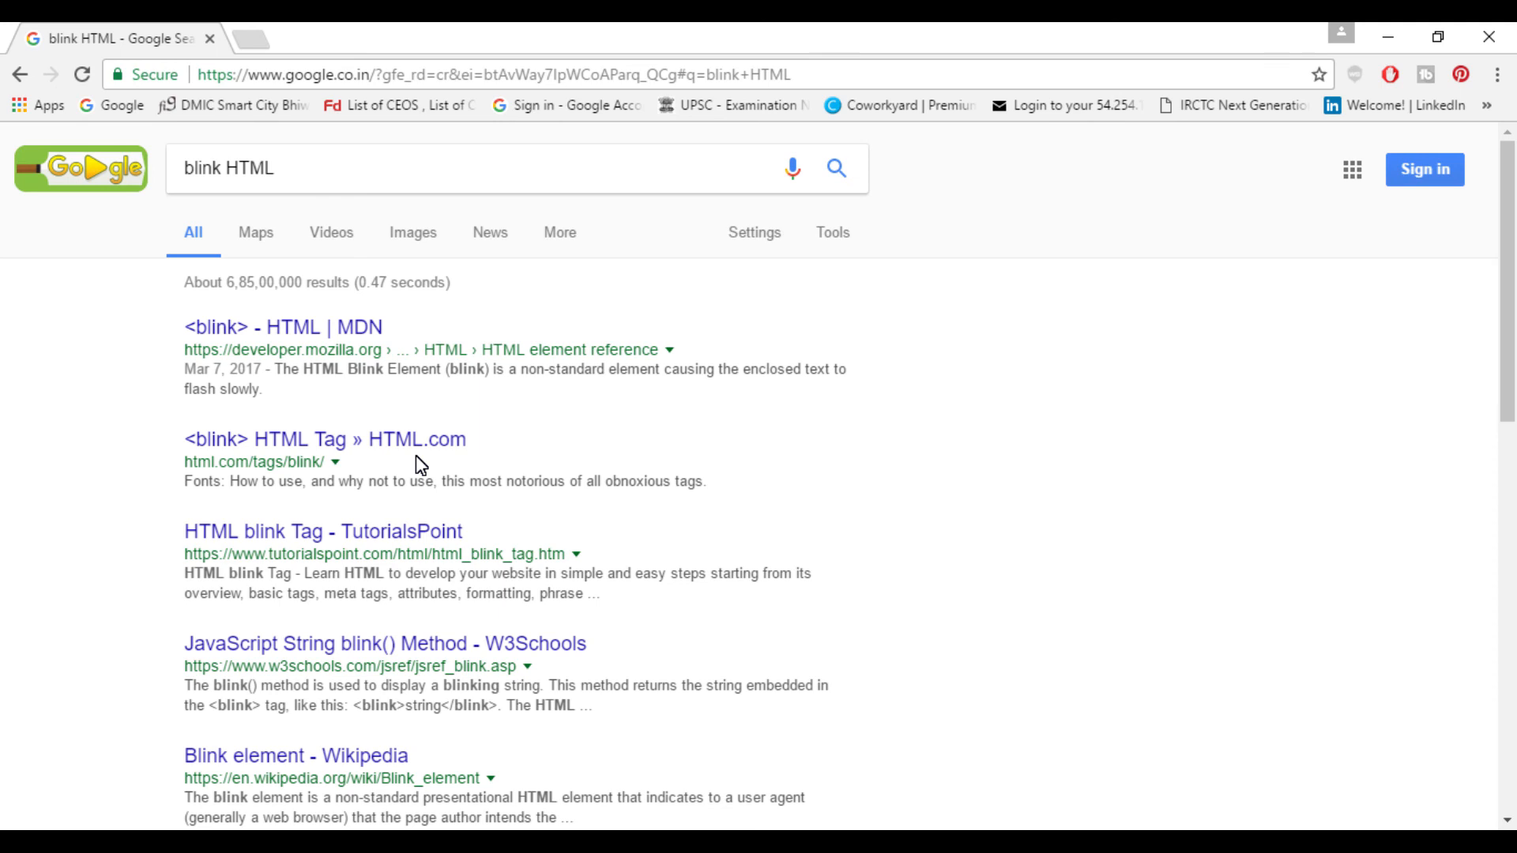
mouse_move(434, 376)
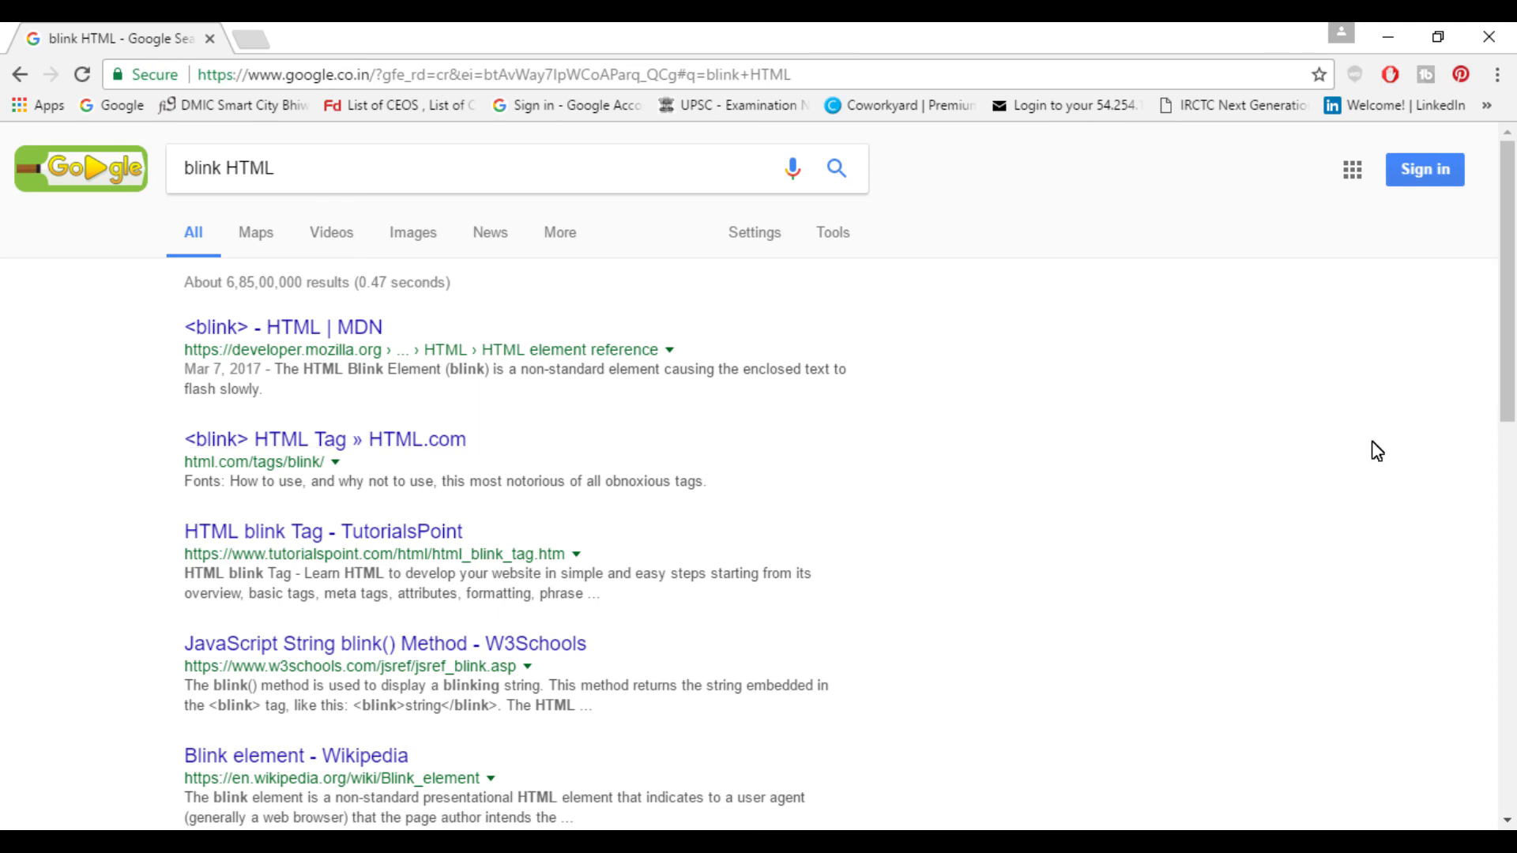
scroll("down", 3)
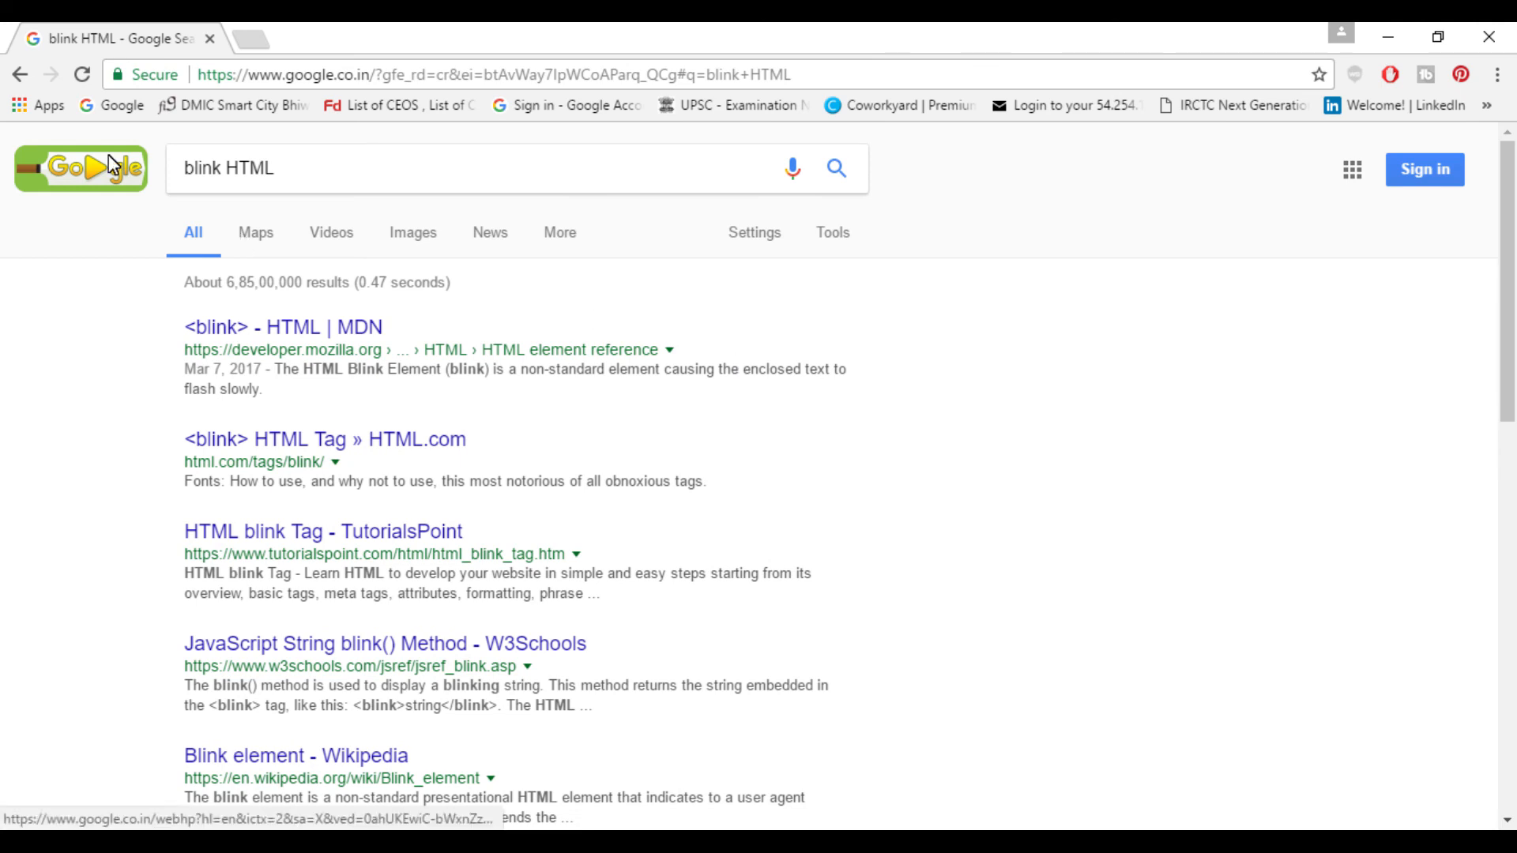
left_click(21, 74)
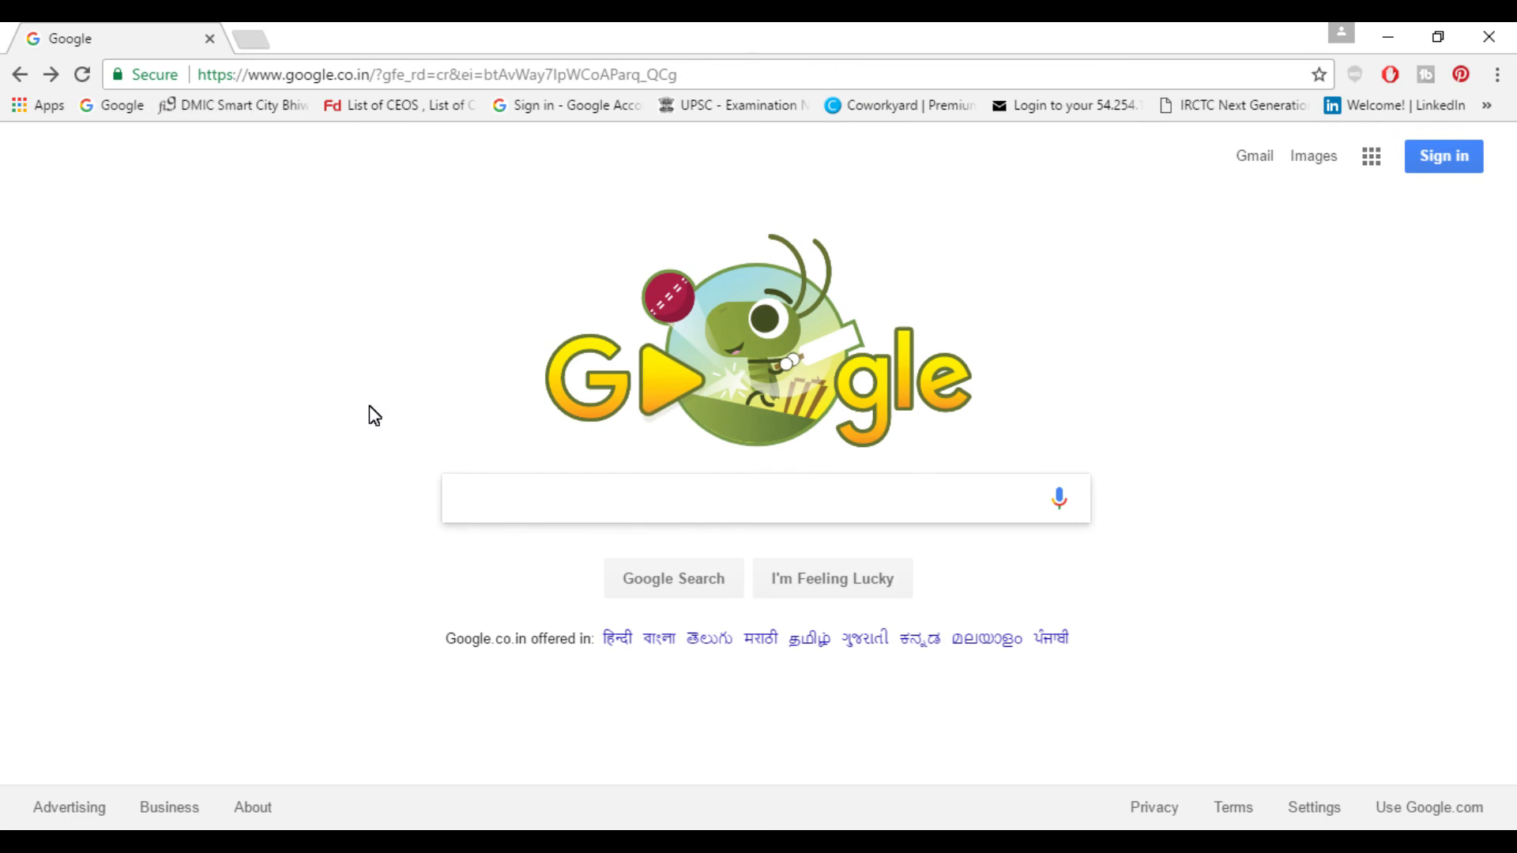
type("google mi")
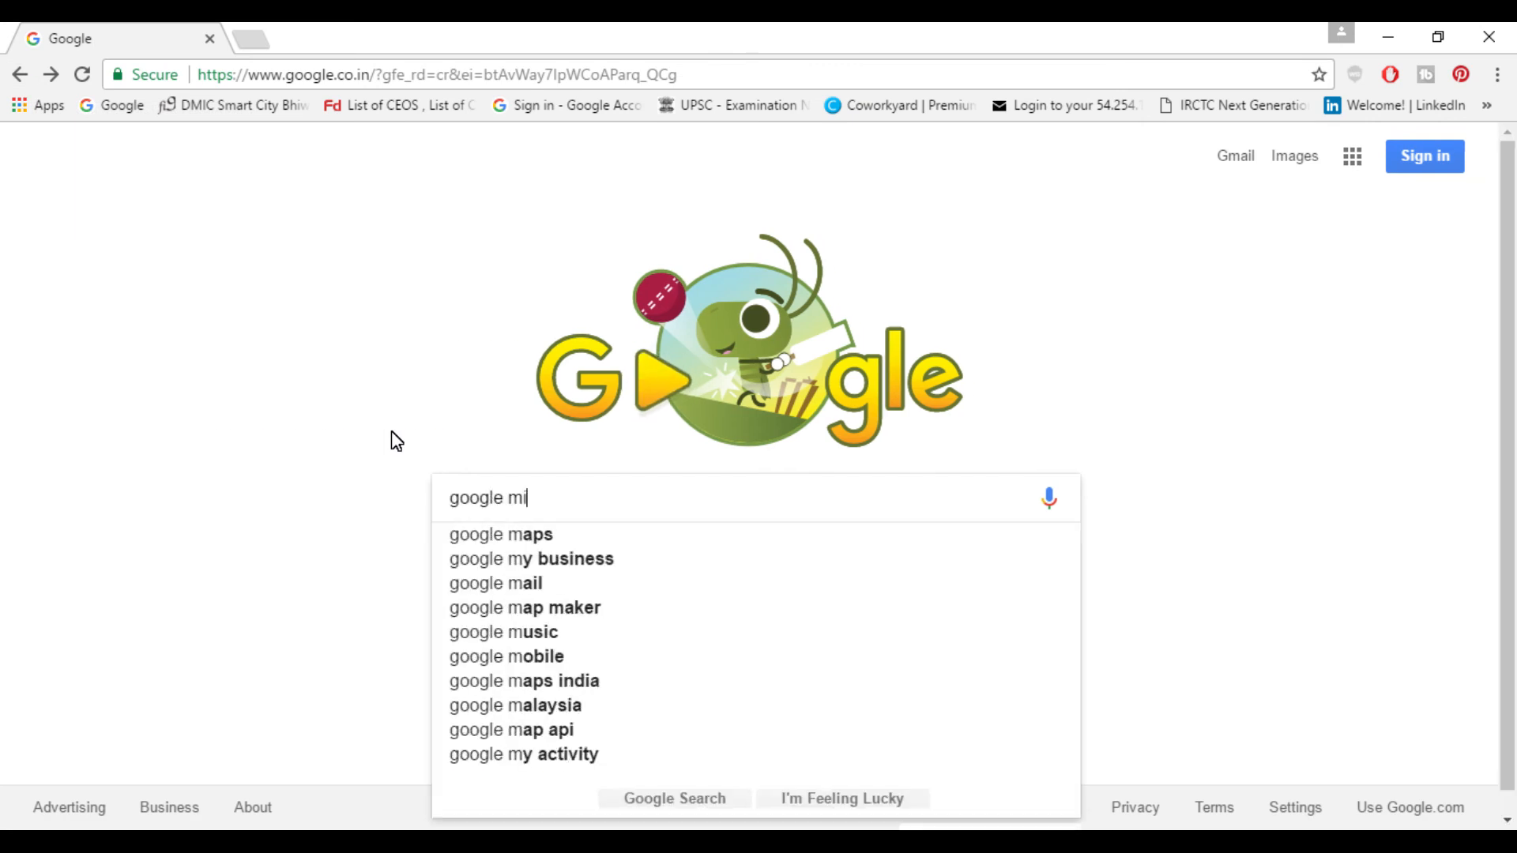
type("rror")
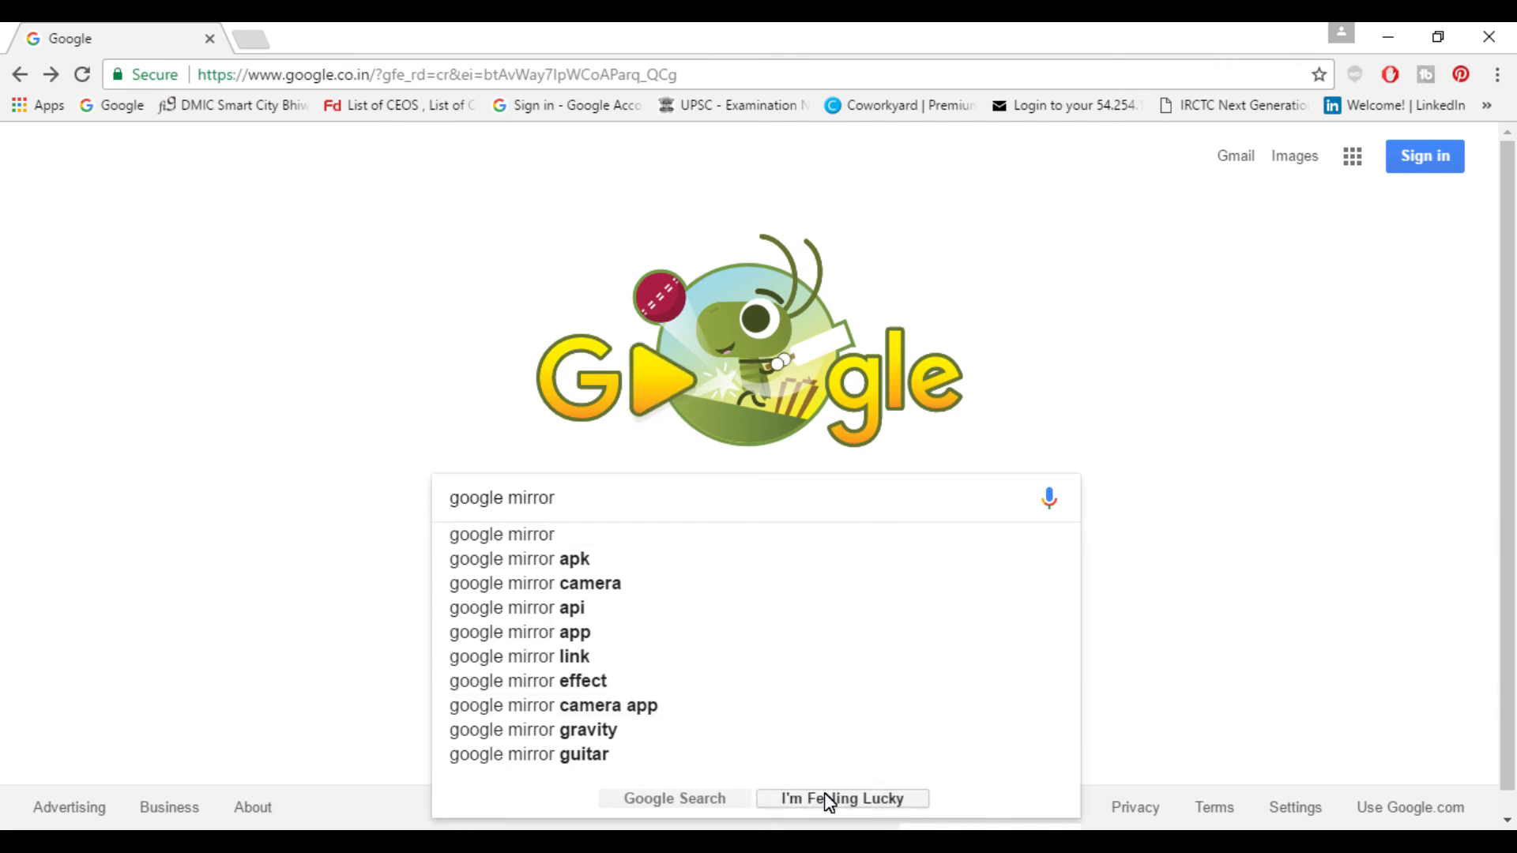
left_click(840, 798)
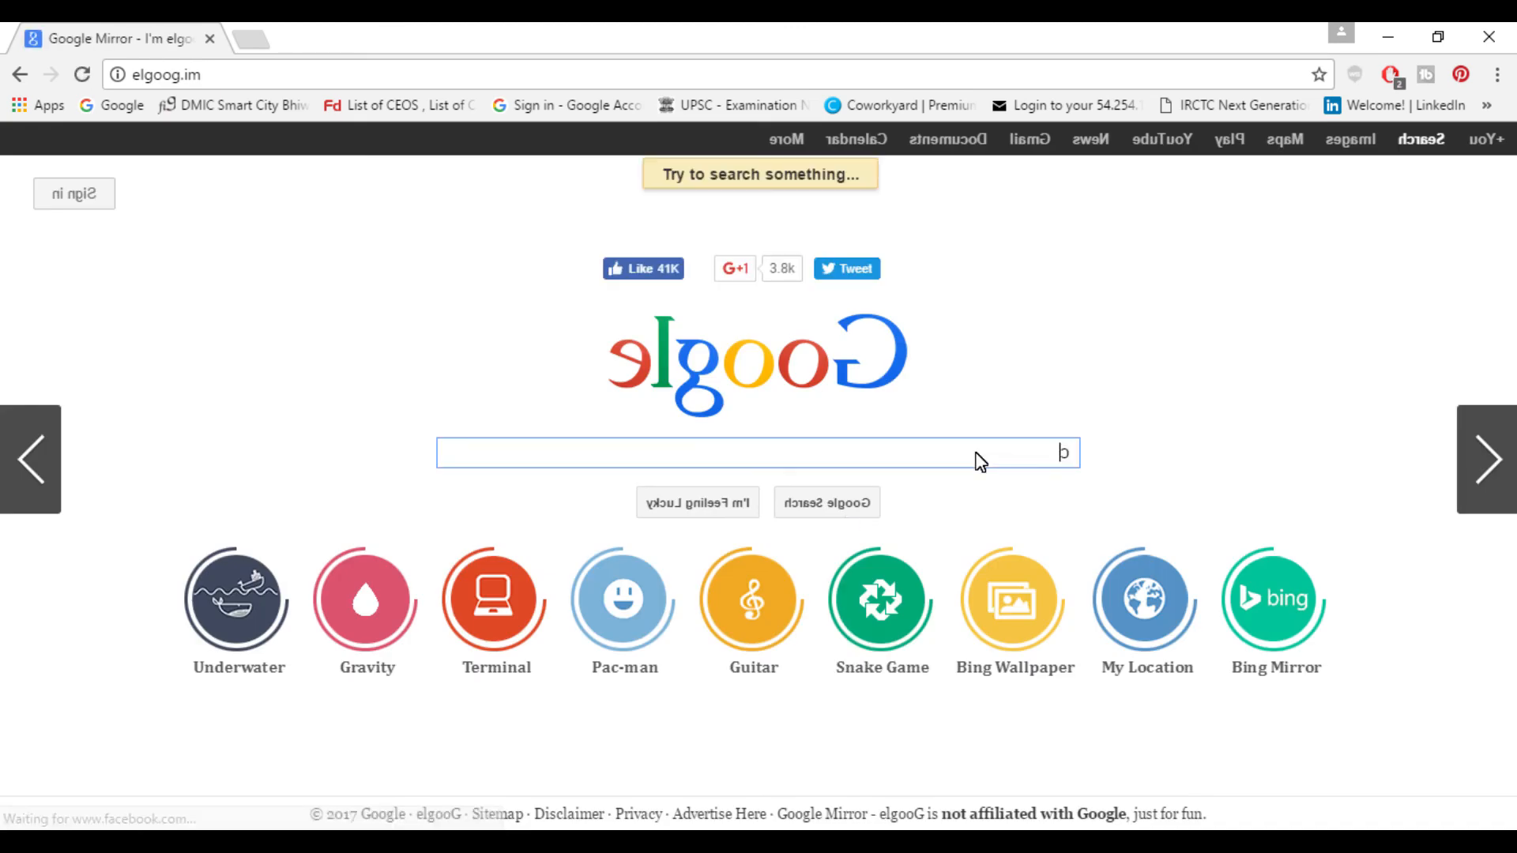
type("car")
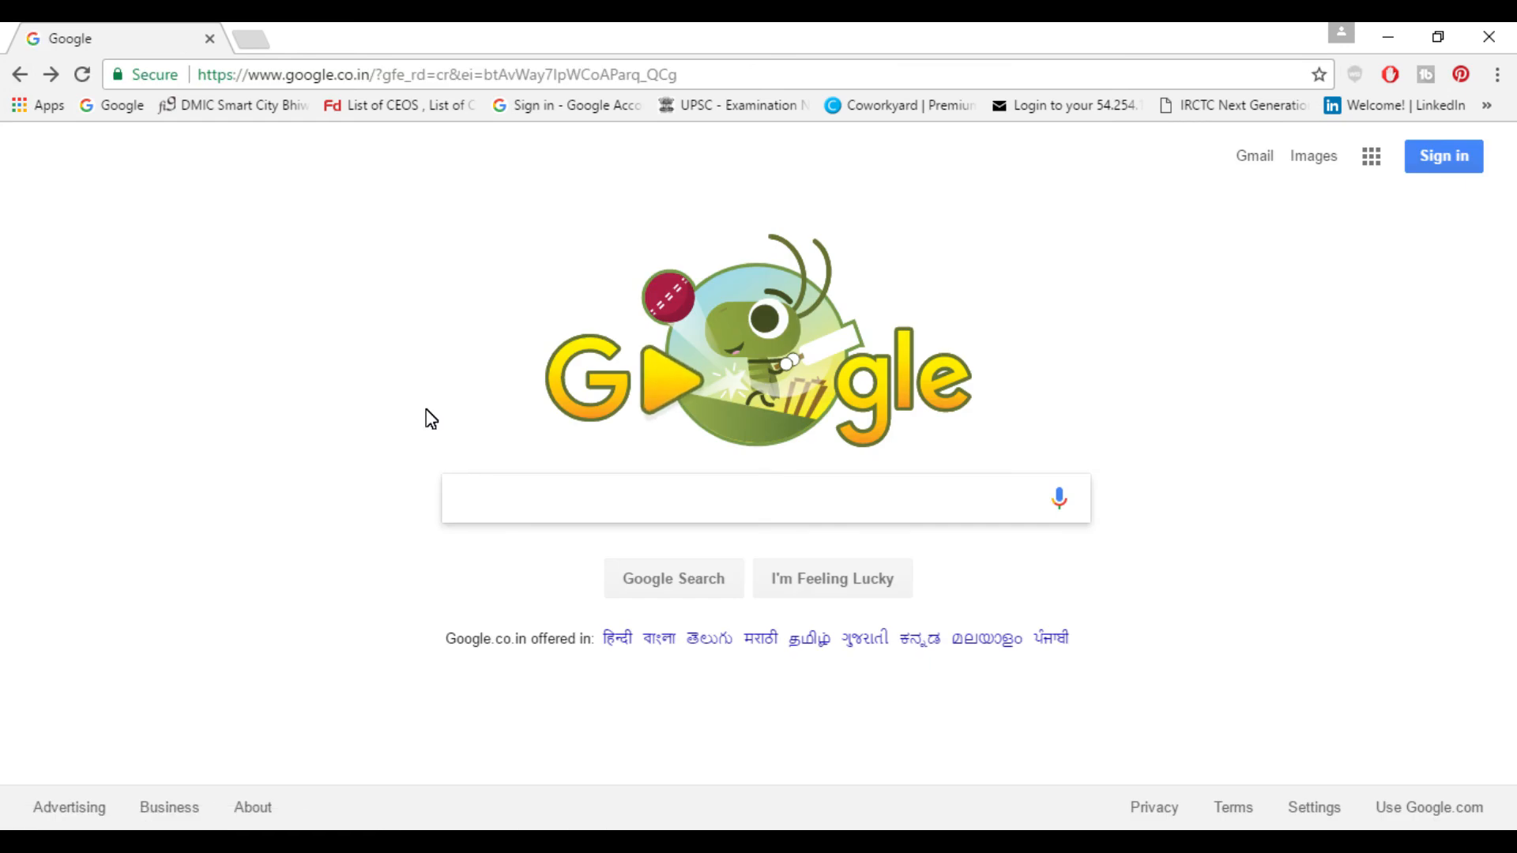
left_click(764, 498)
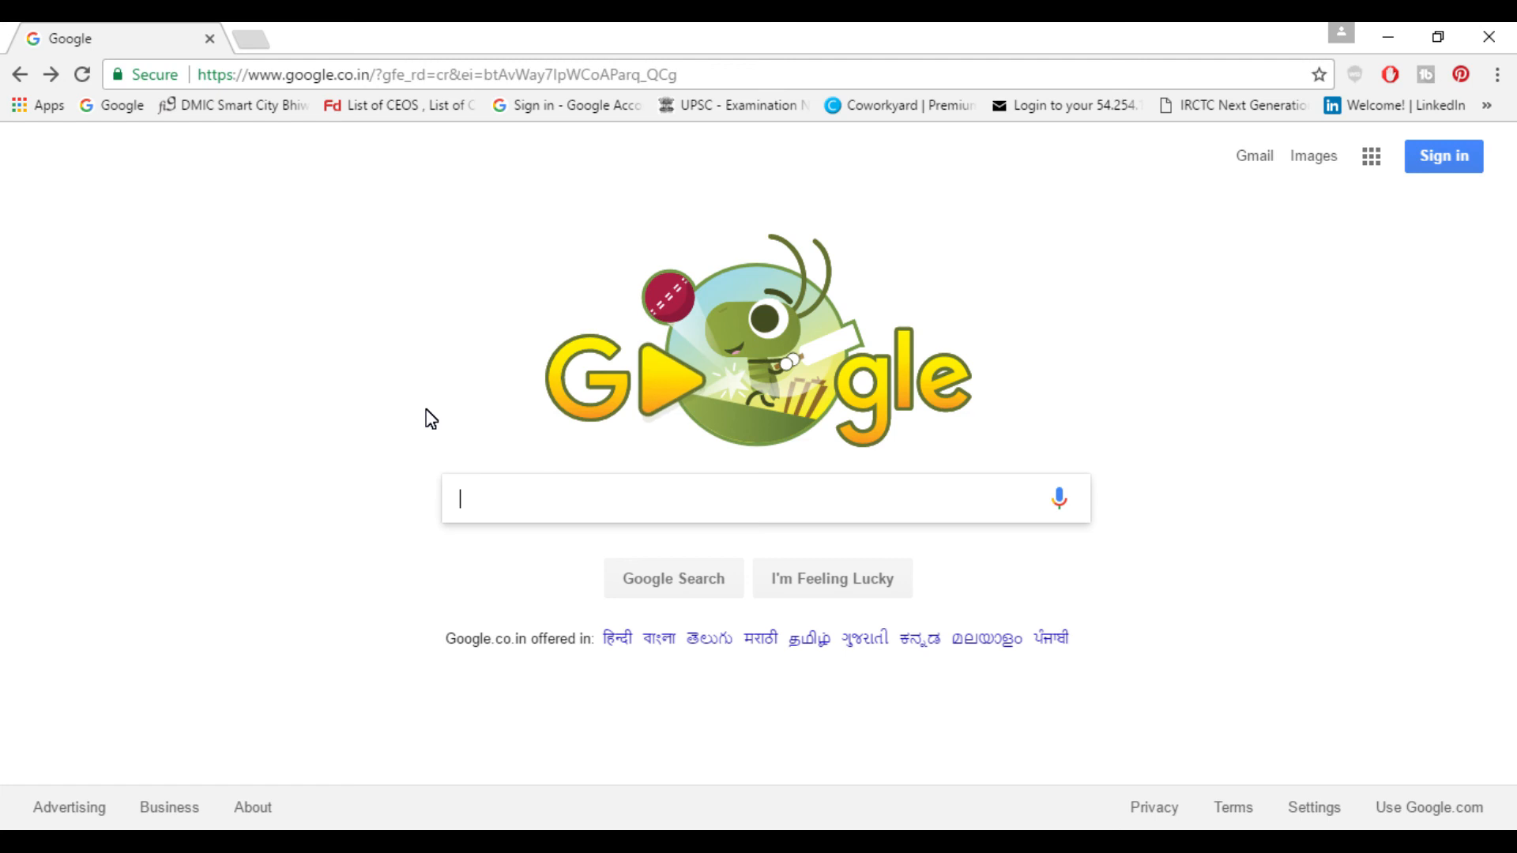
type("googl")
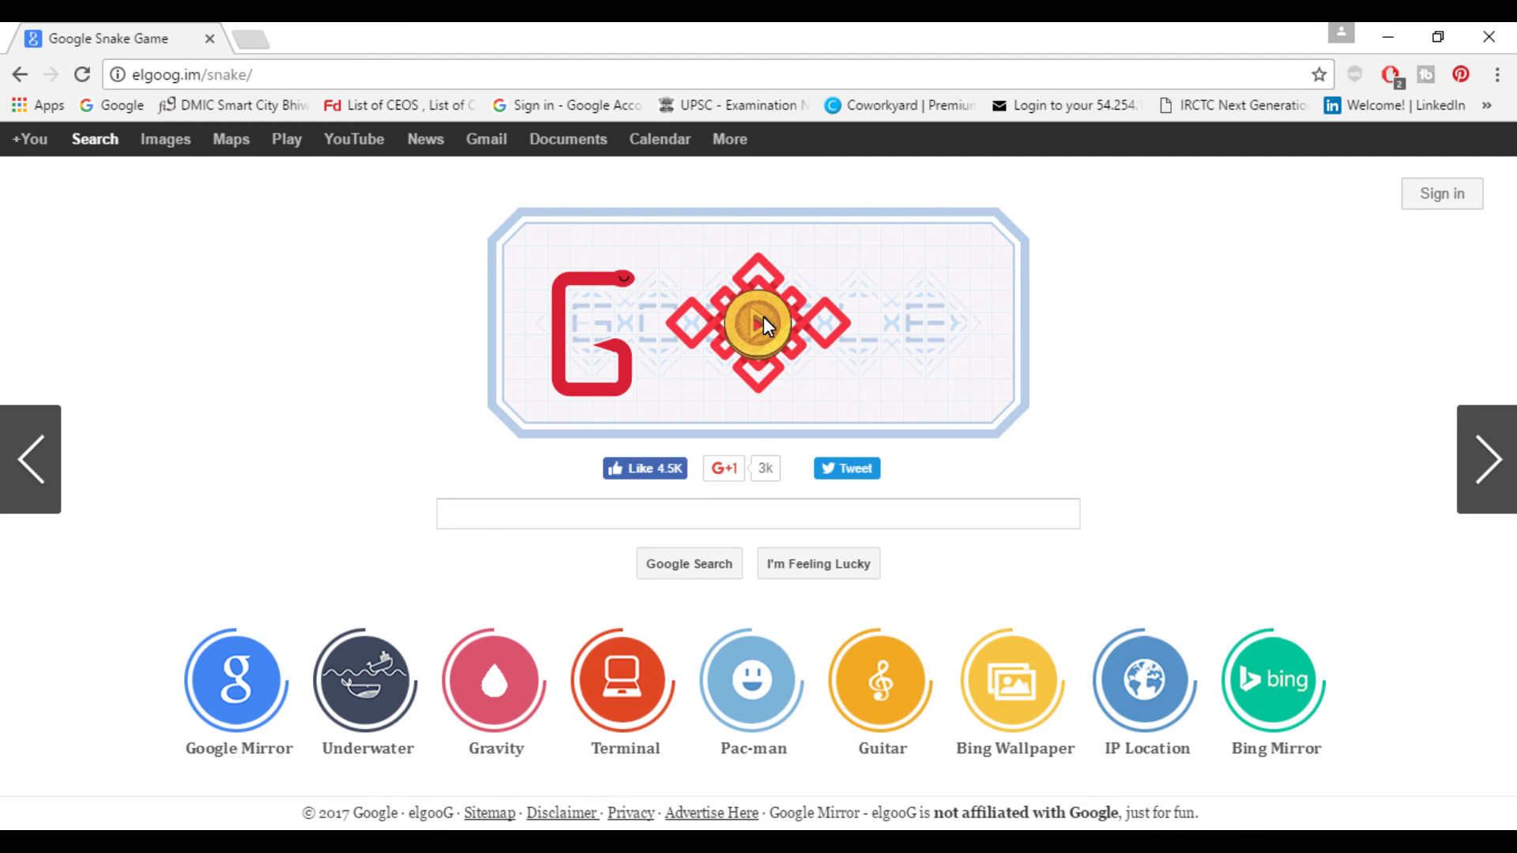
left_click(758, 322)
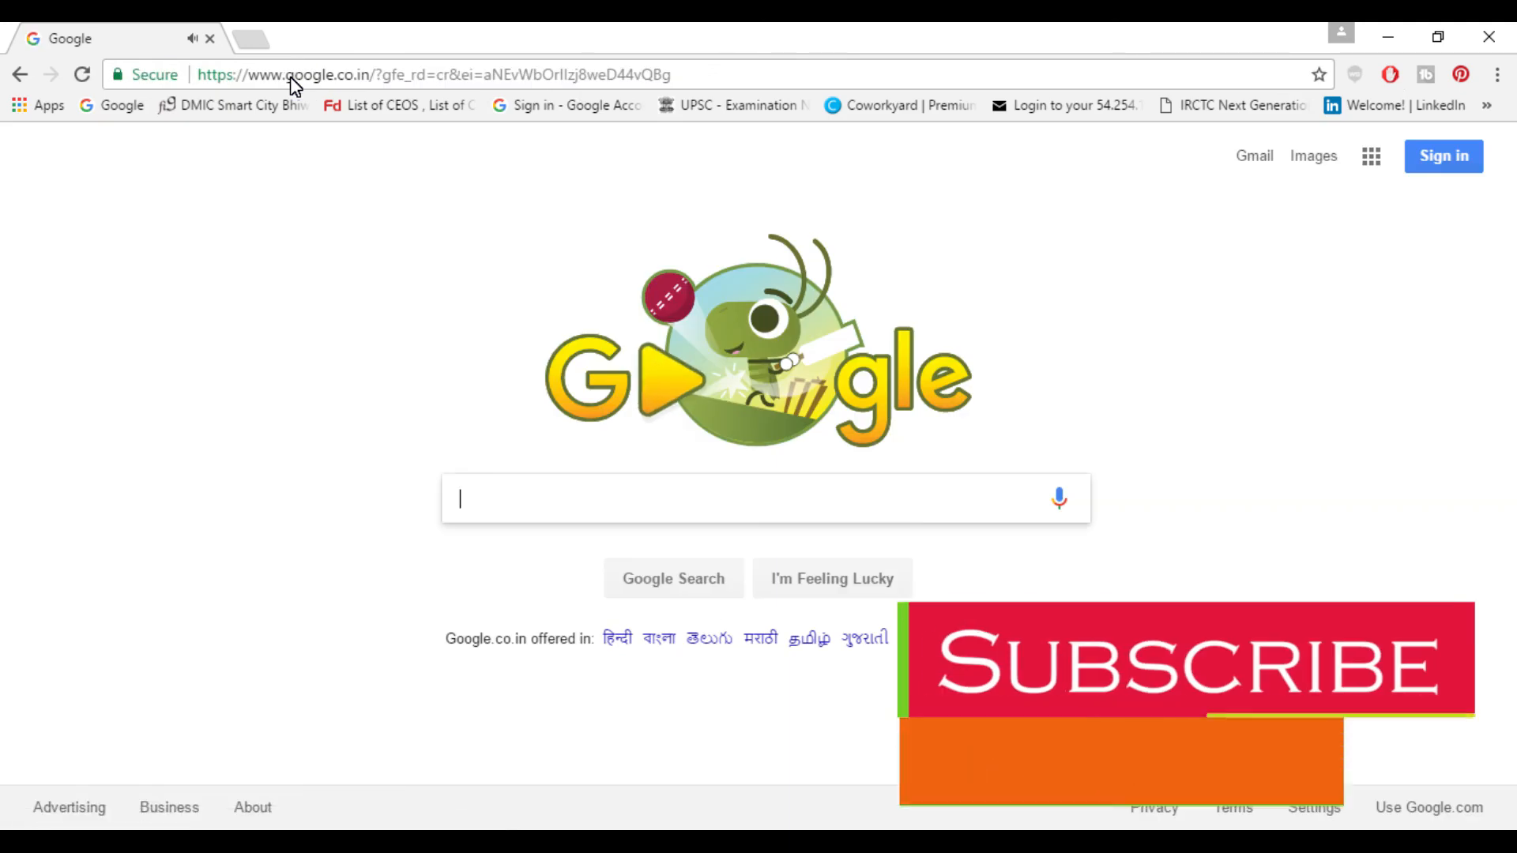
type("google terminal")
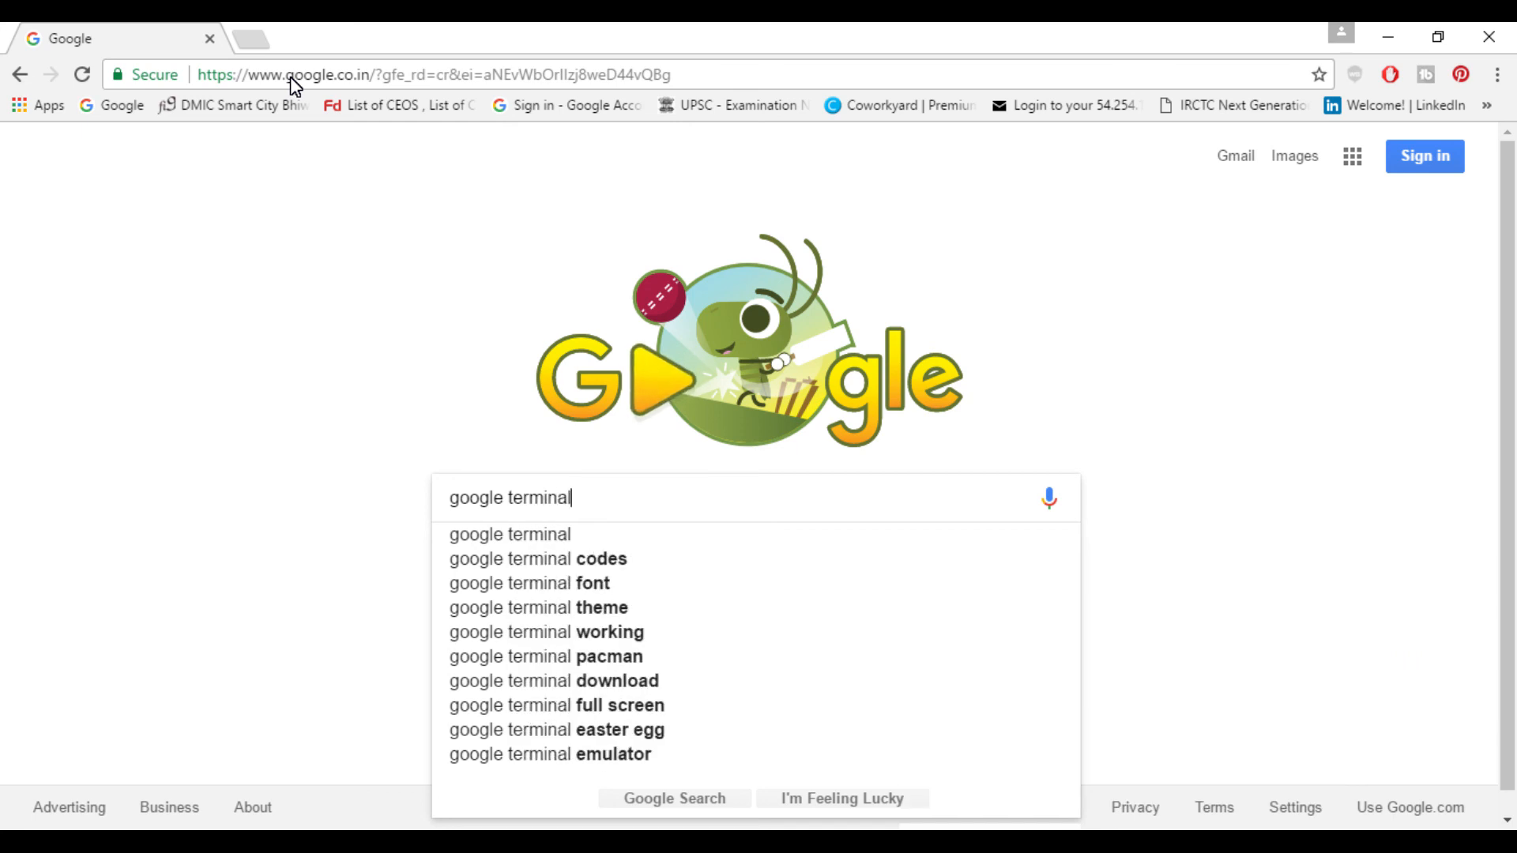
mouse_move(855, 800)
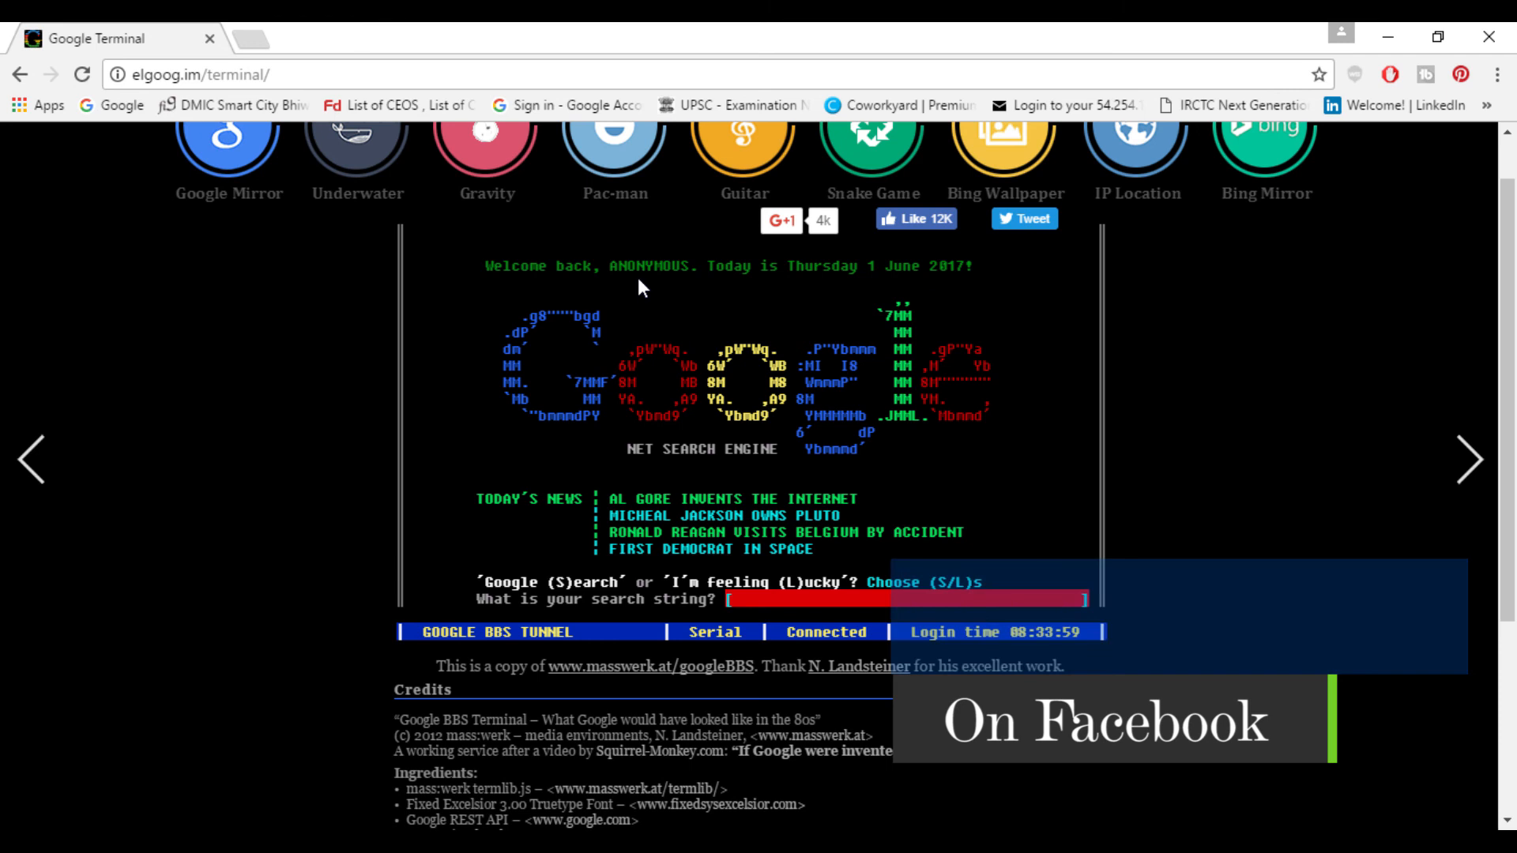
type("car")
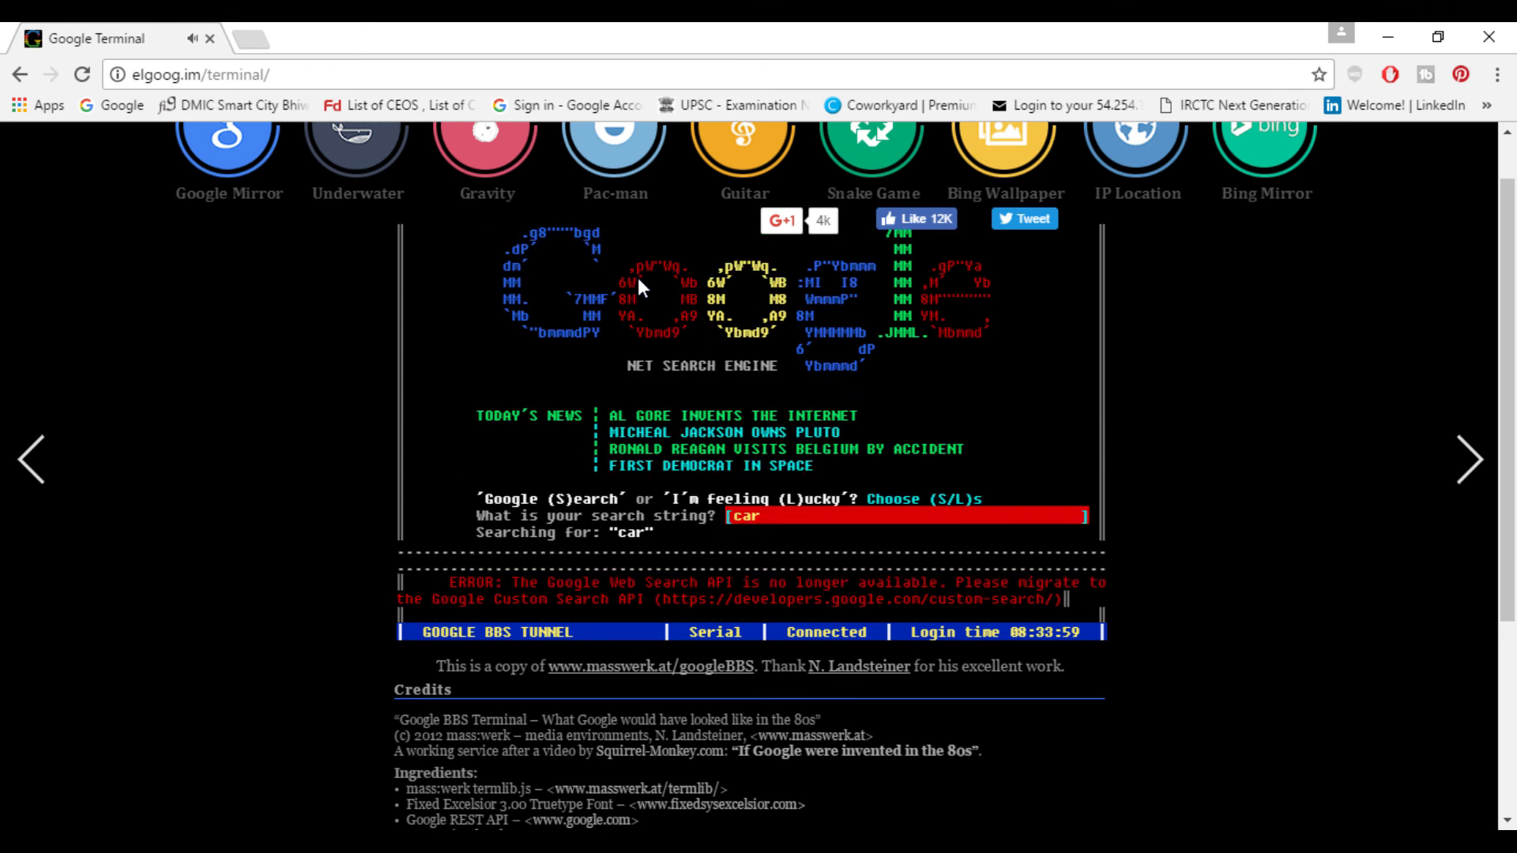
key("enter")
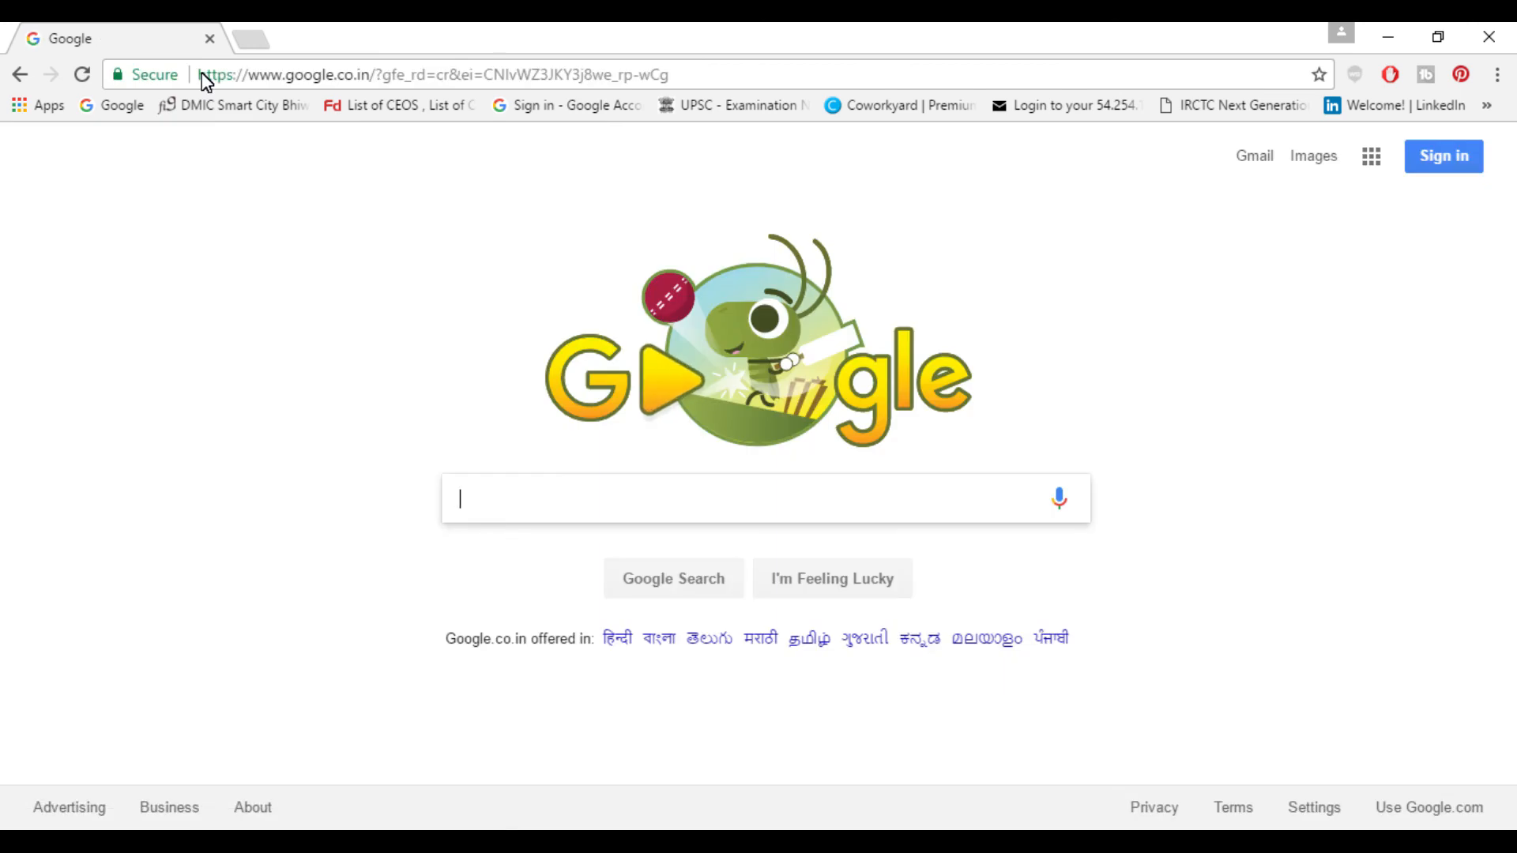
type("Super Mario Brothers")
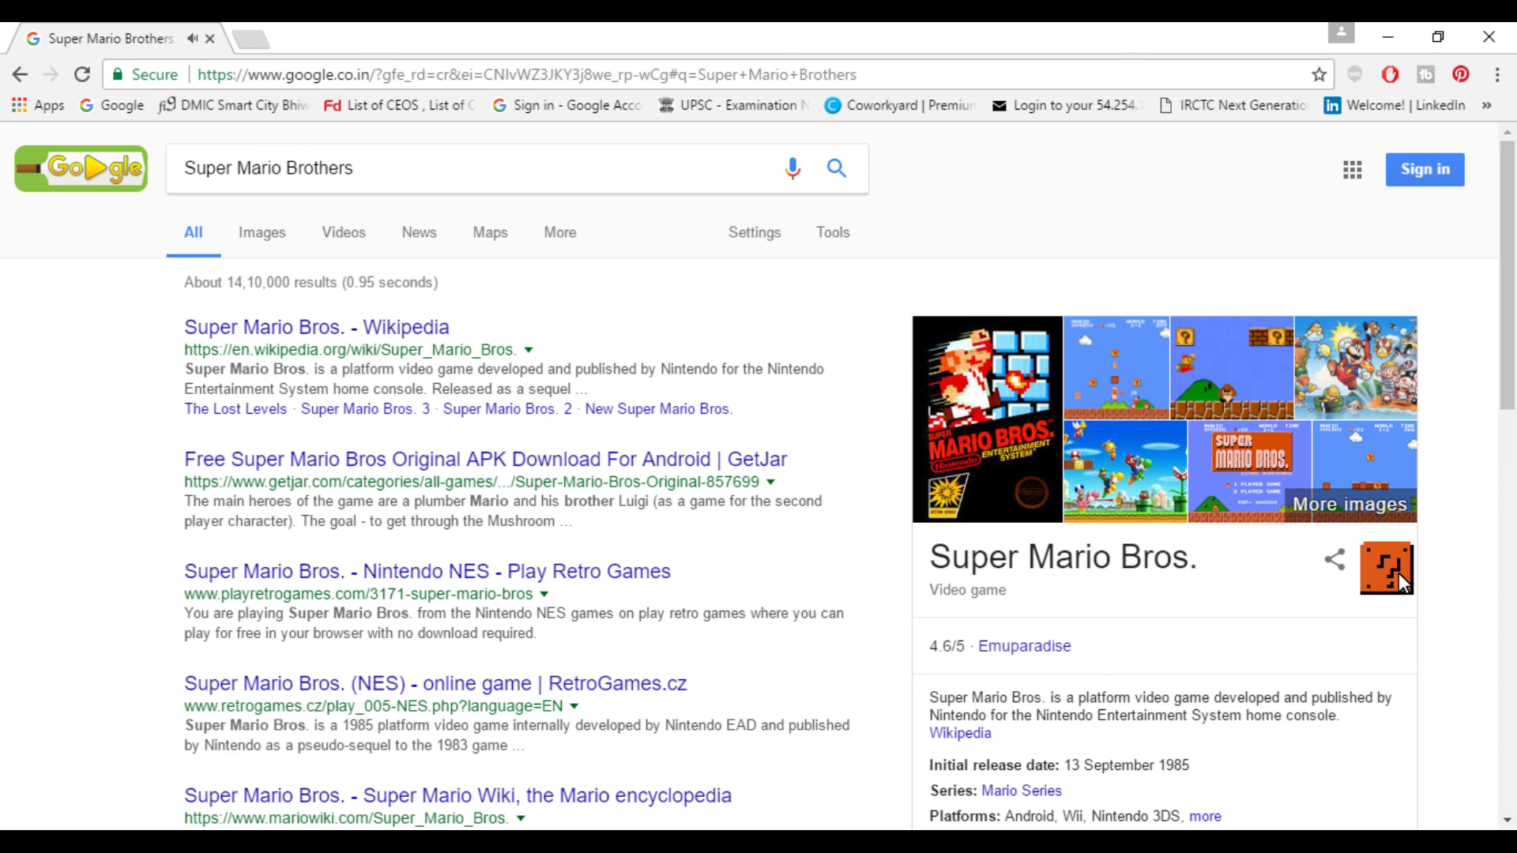
mouse_move(1383, 475)
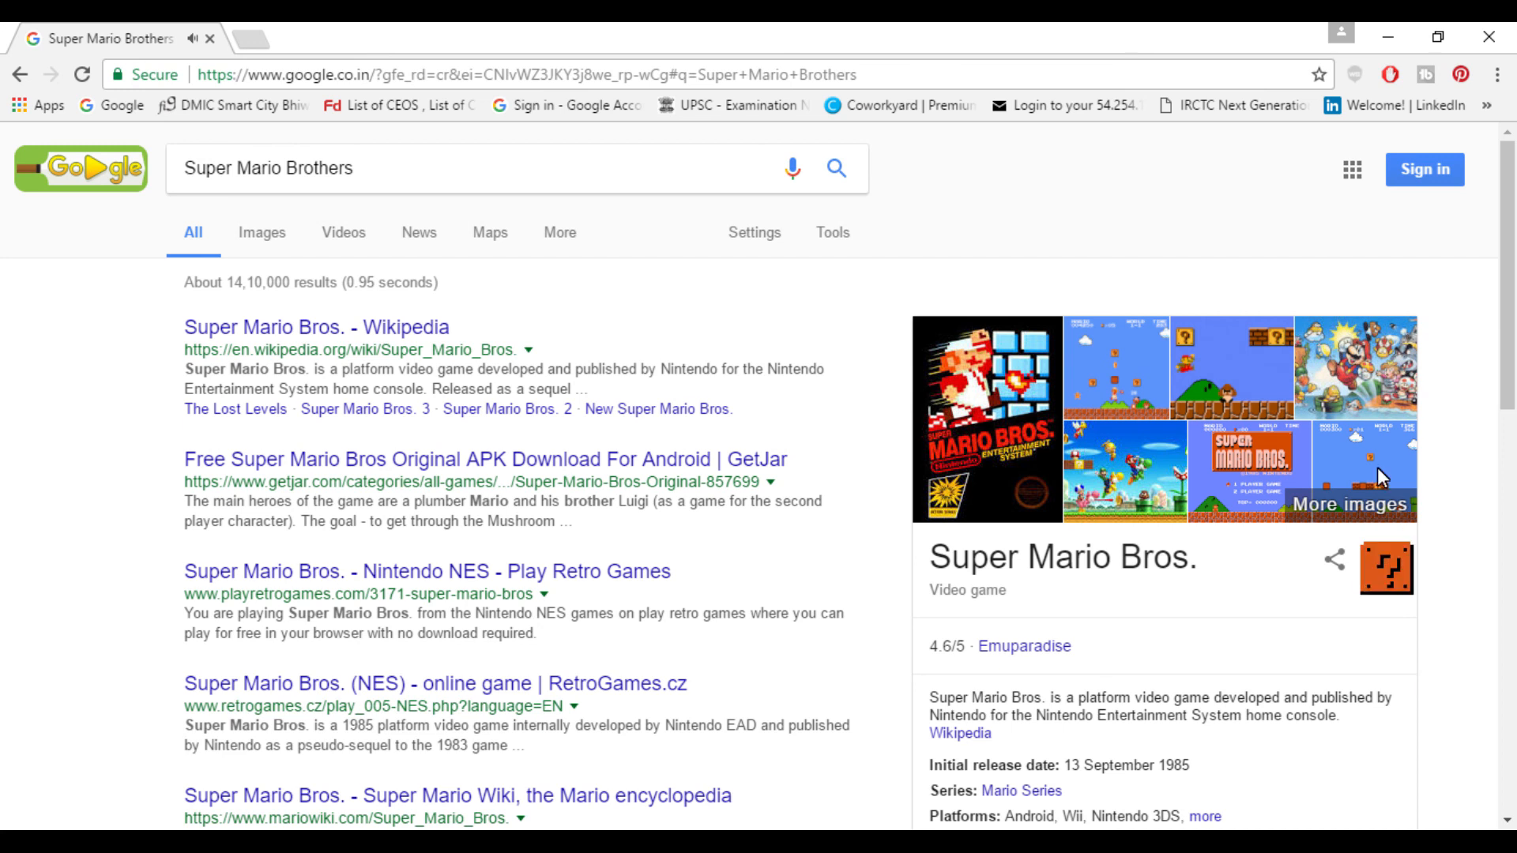
mouse_move(1396, 665)
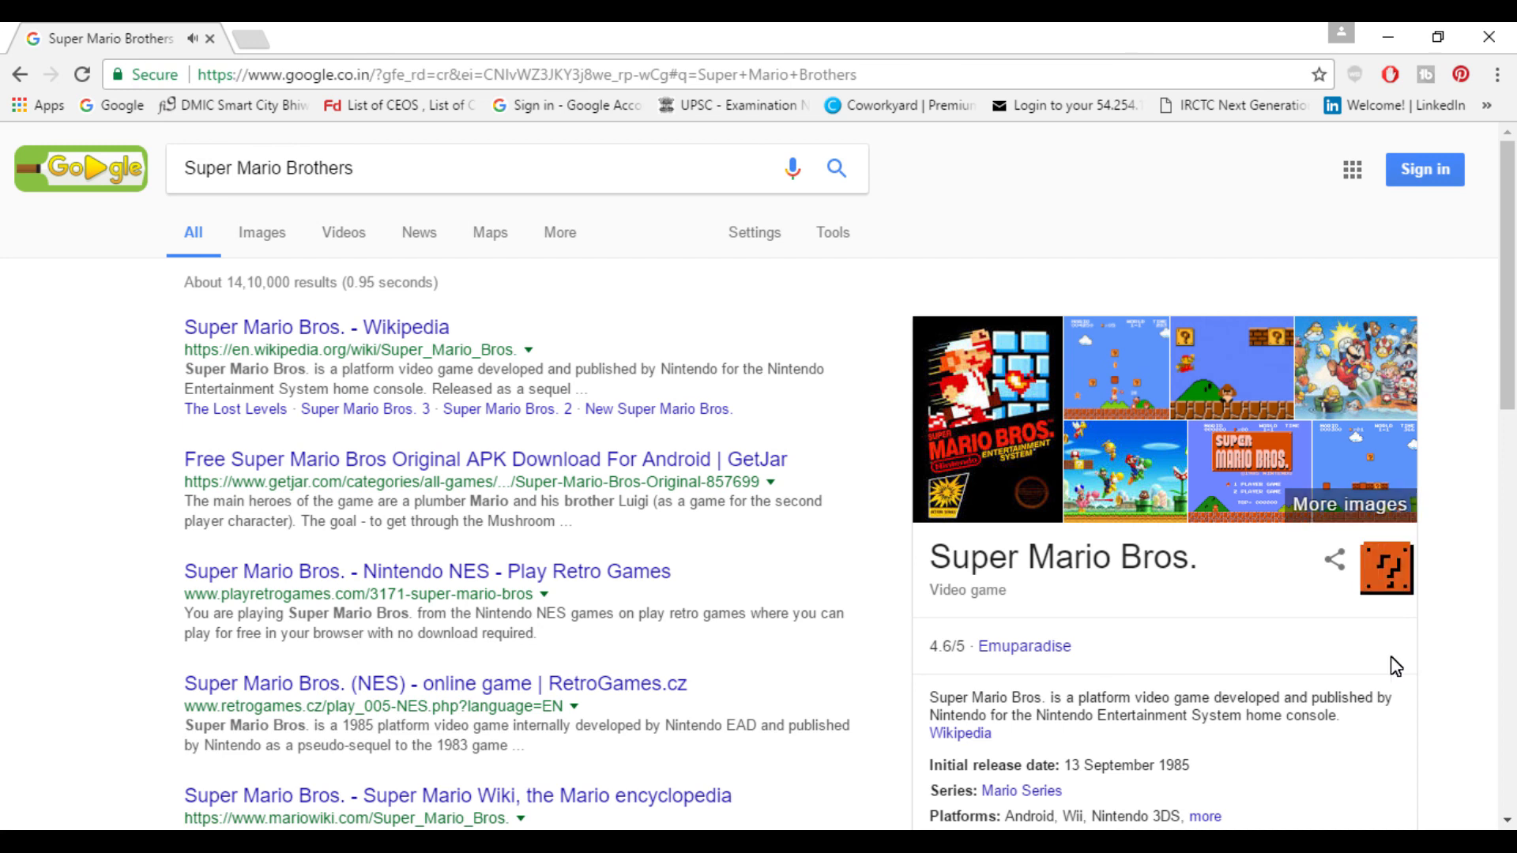
scroll("down", 3)
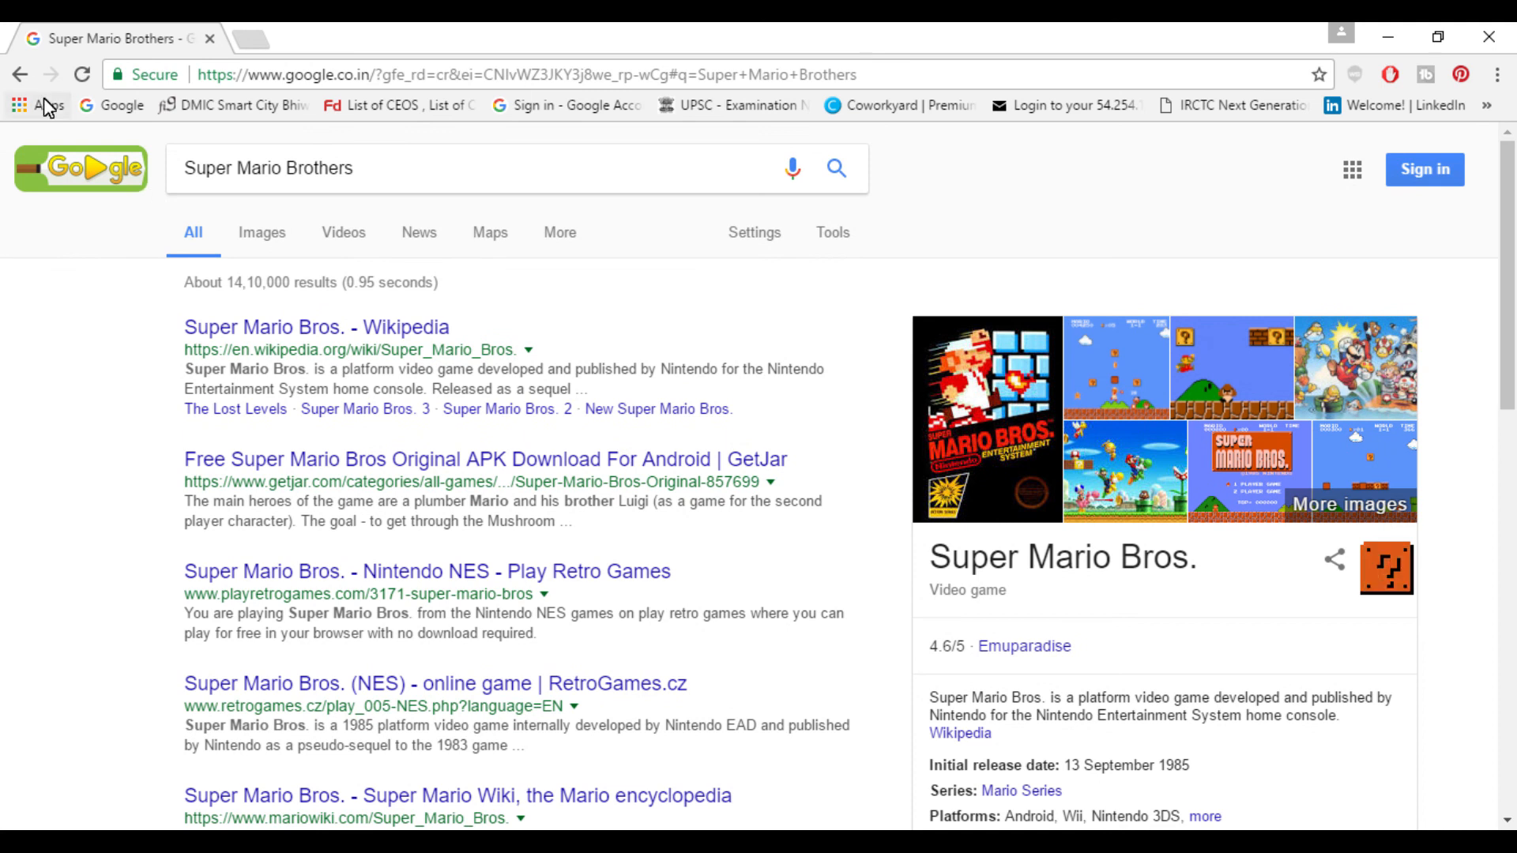
left_click(19, 74)
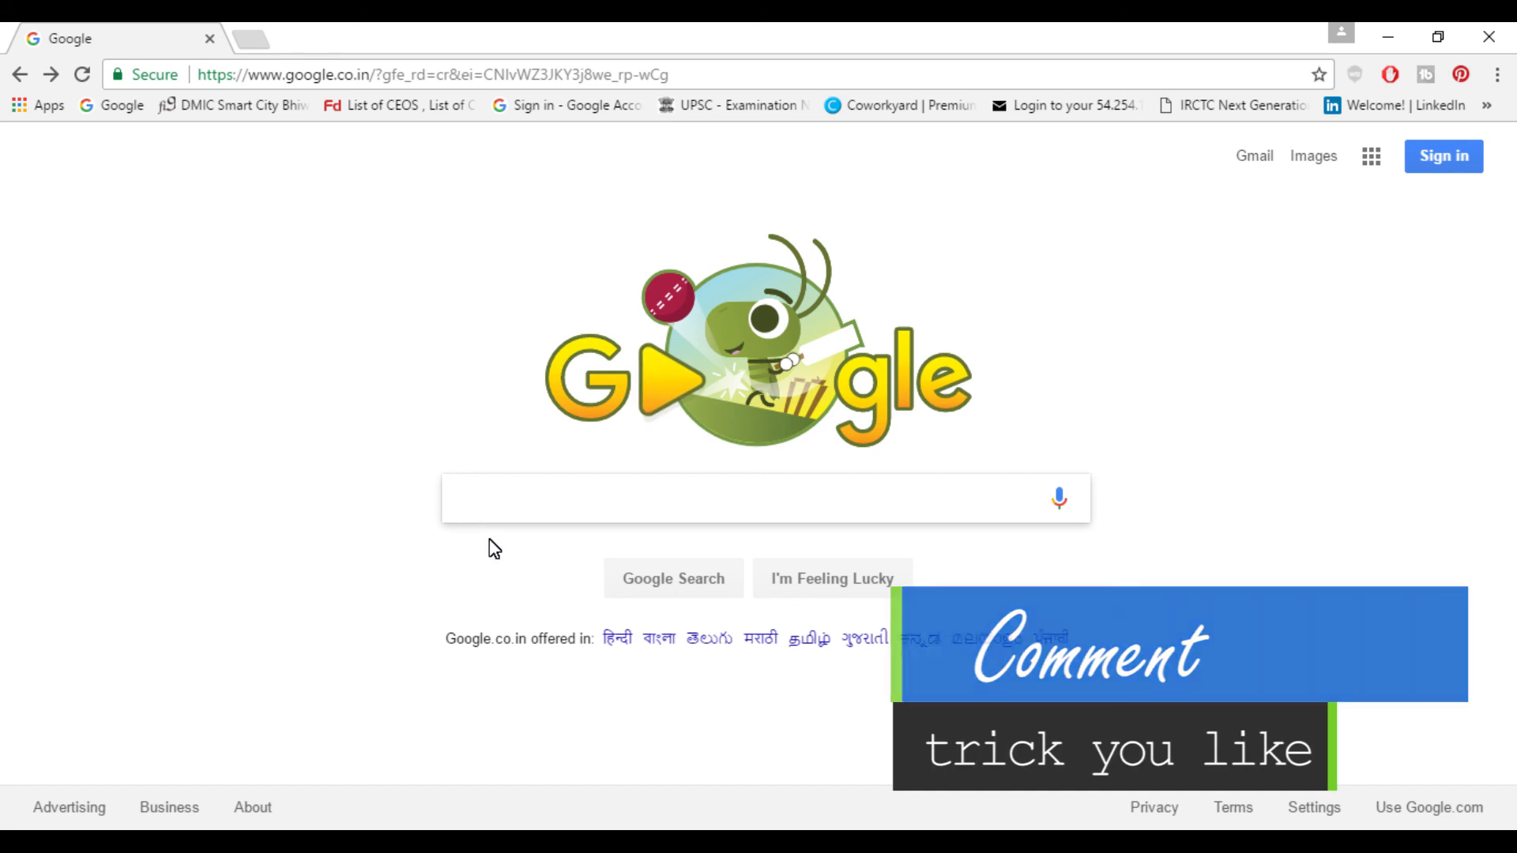
type("google underwa")
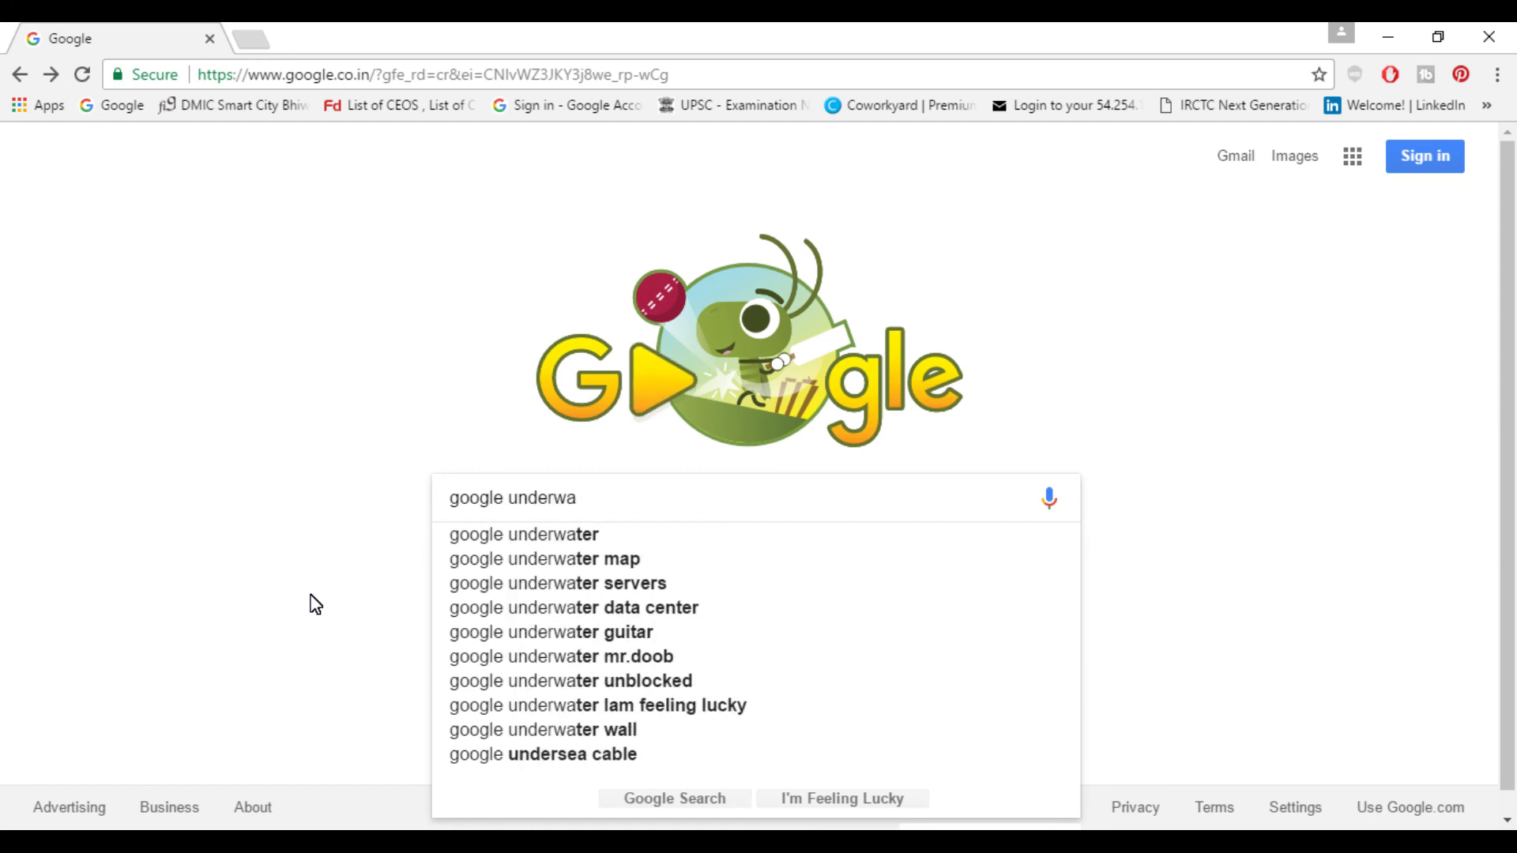
type("ter")
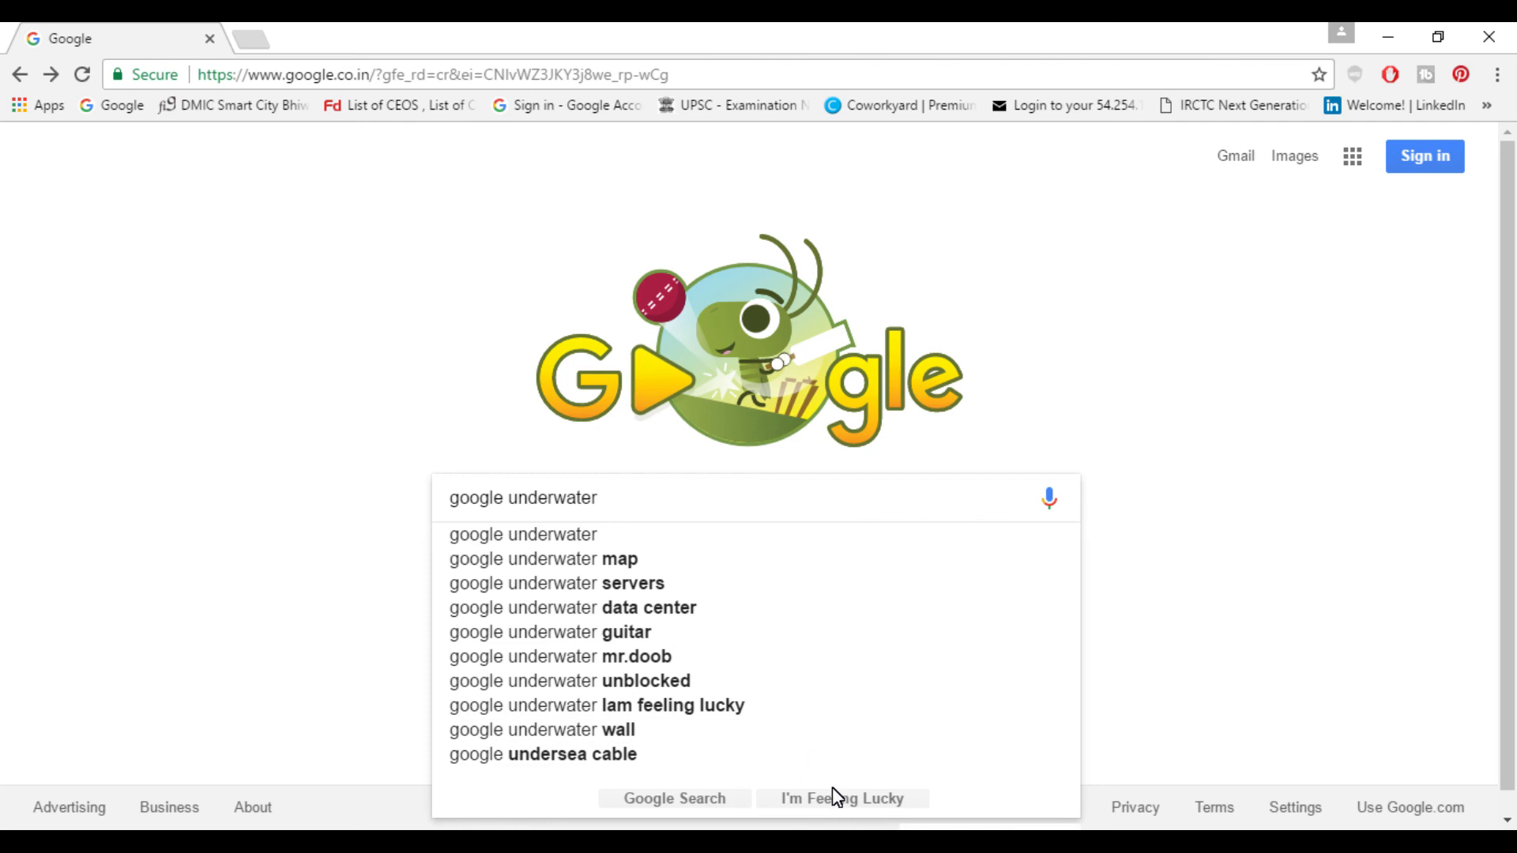
left_click(841, 798)
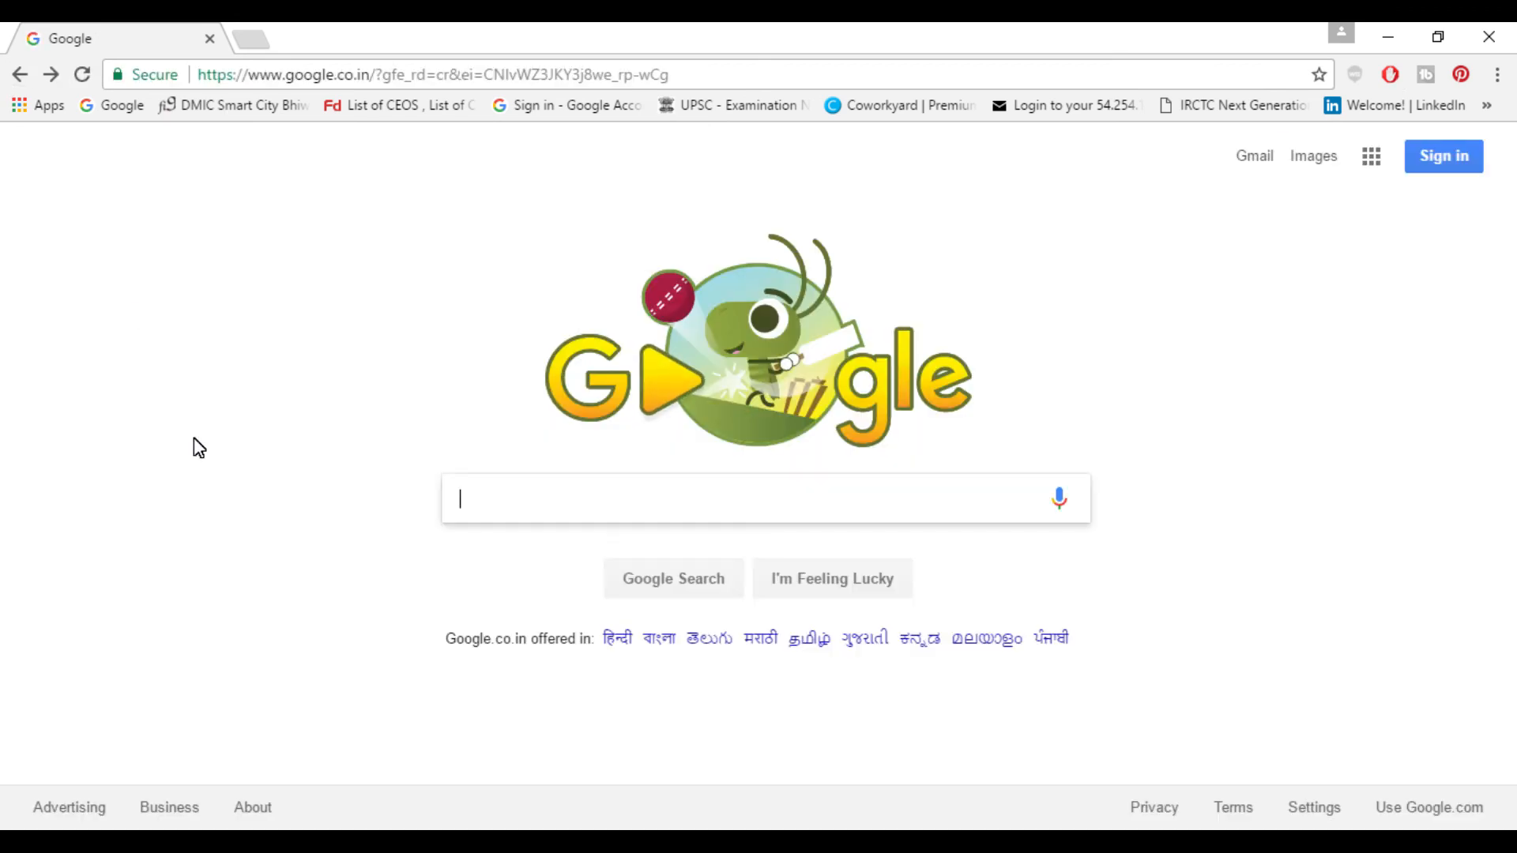
type("google guitar")
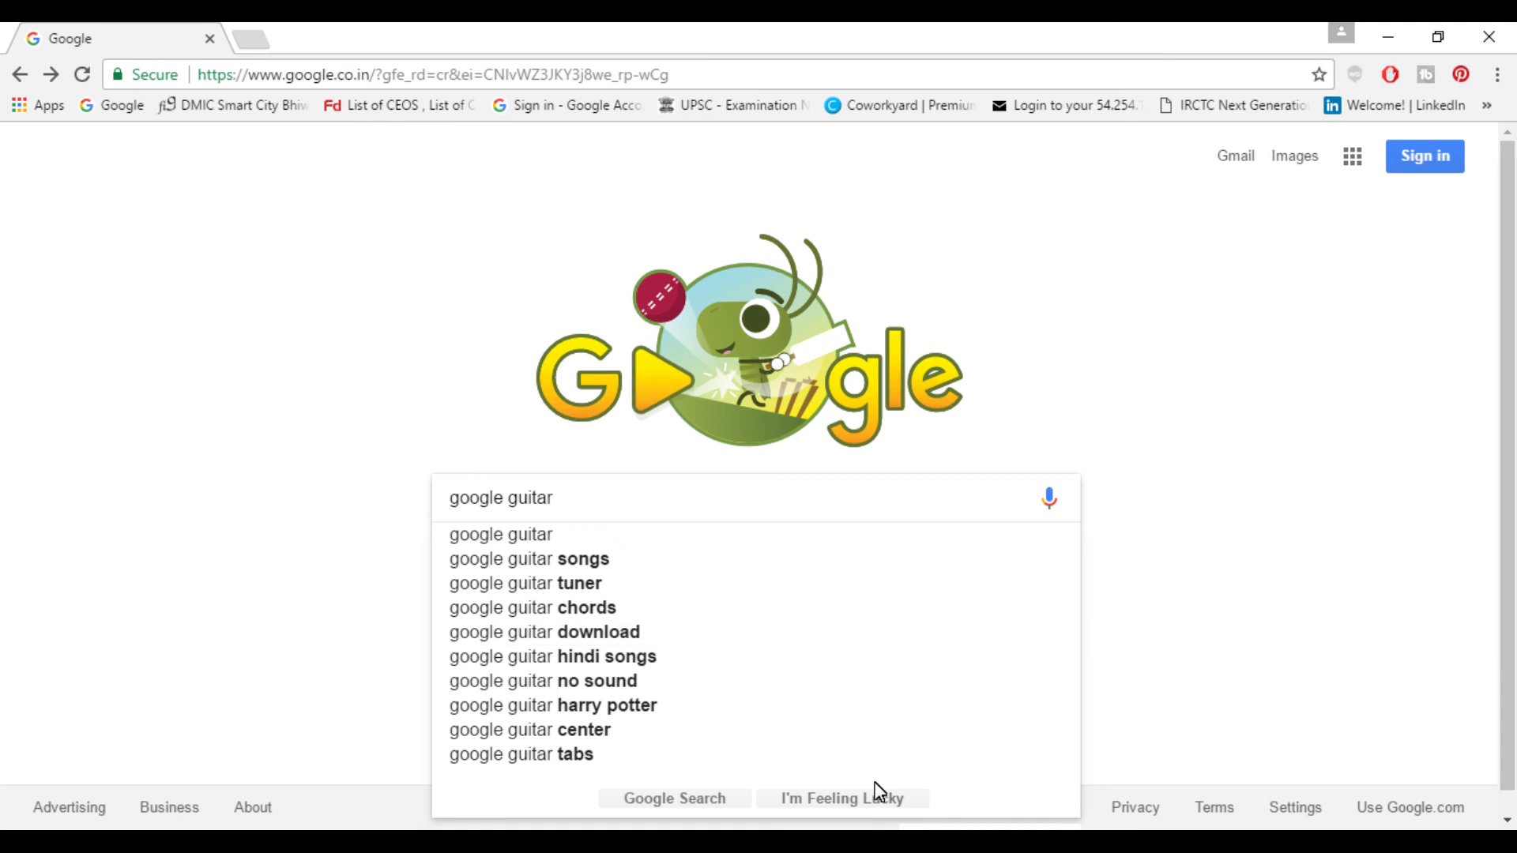
left_click(840, 798)
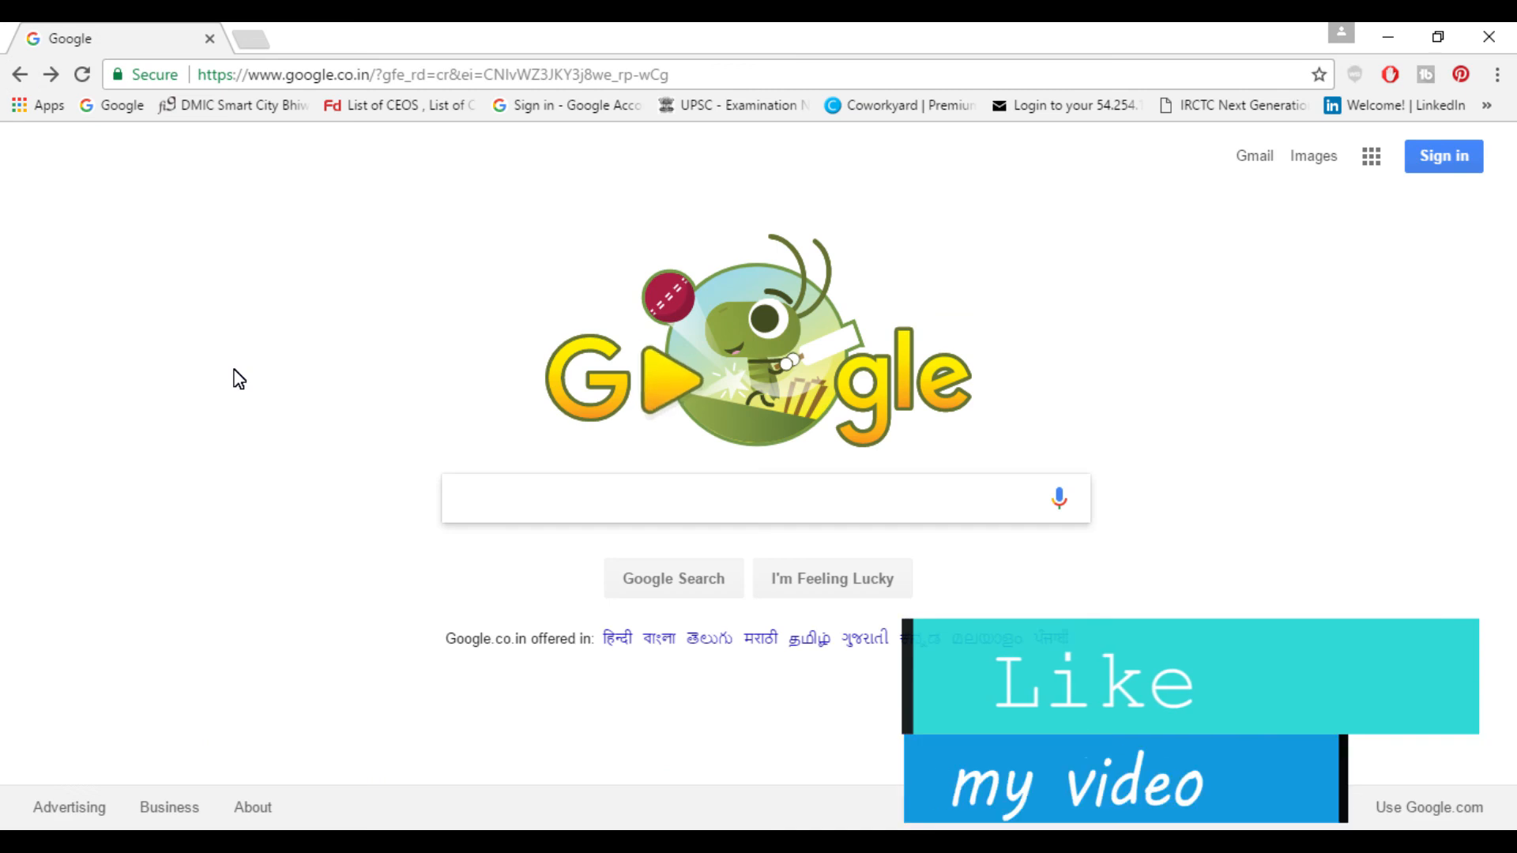
type("rainbow google")
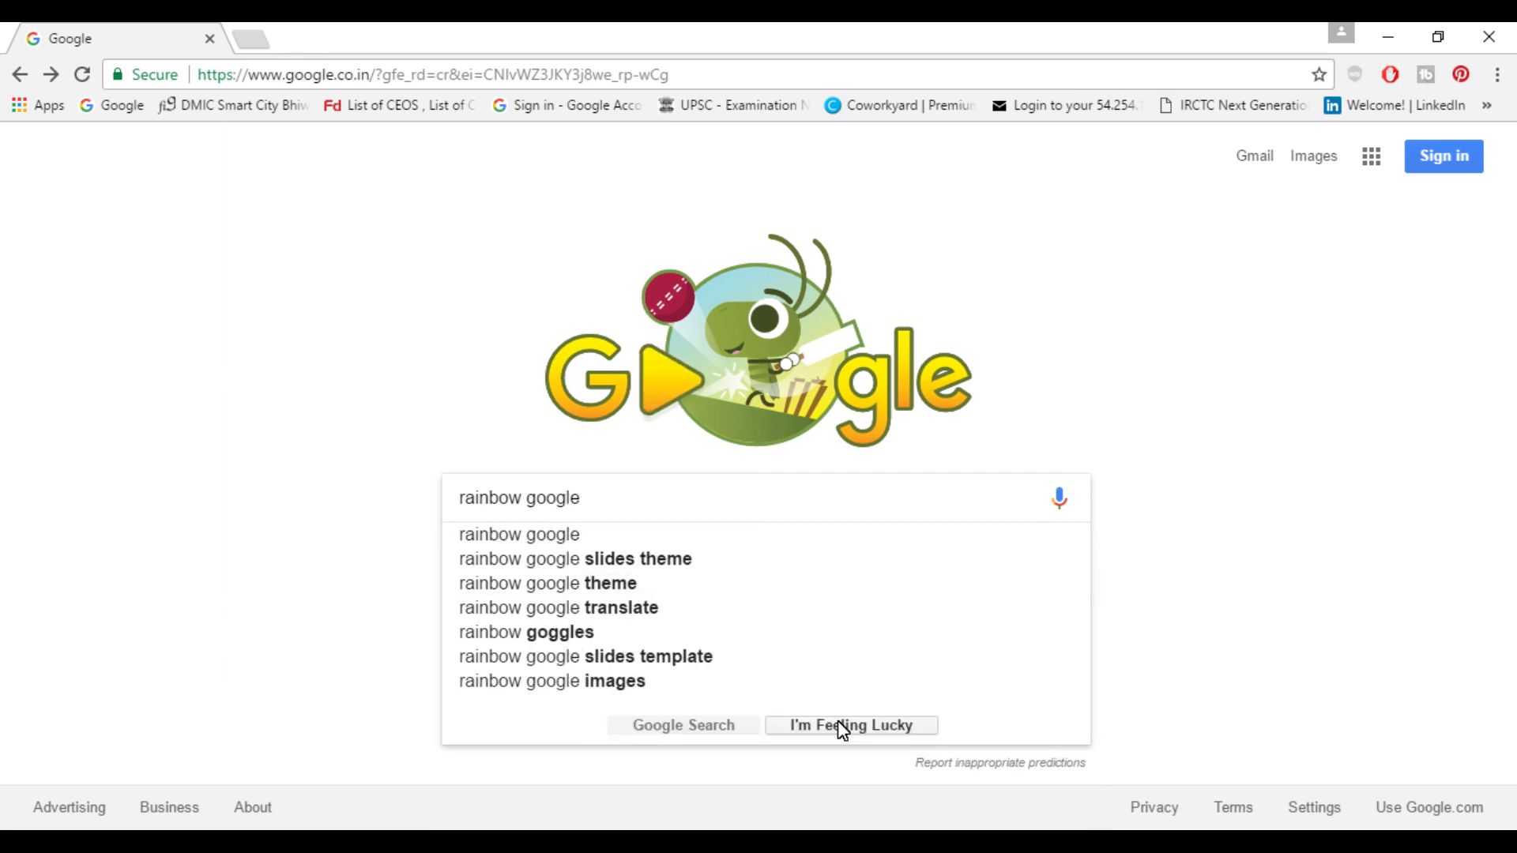
left_click(849, 725)
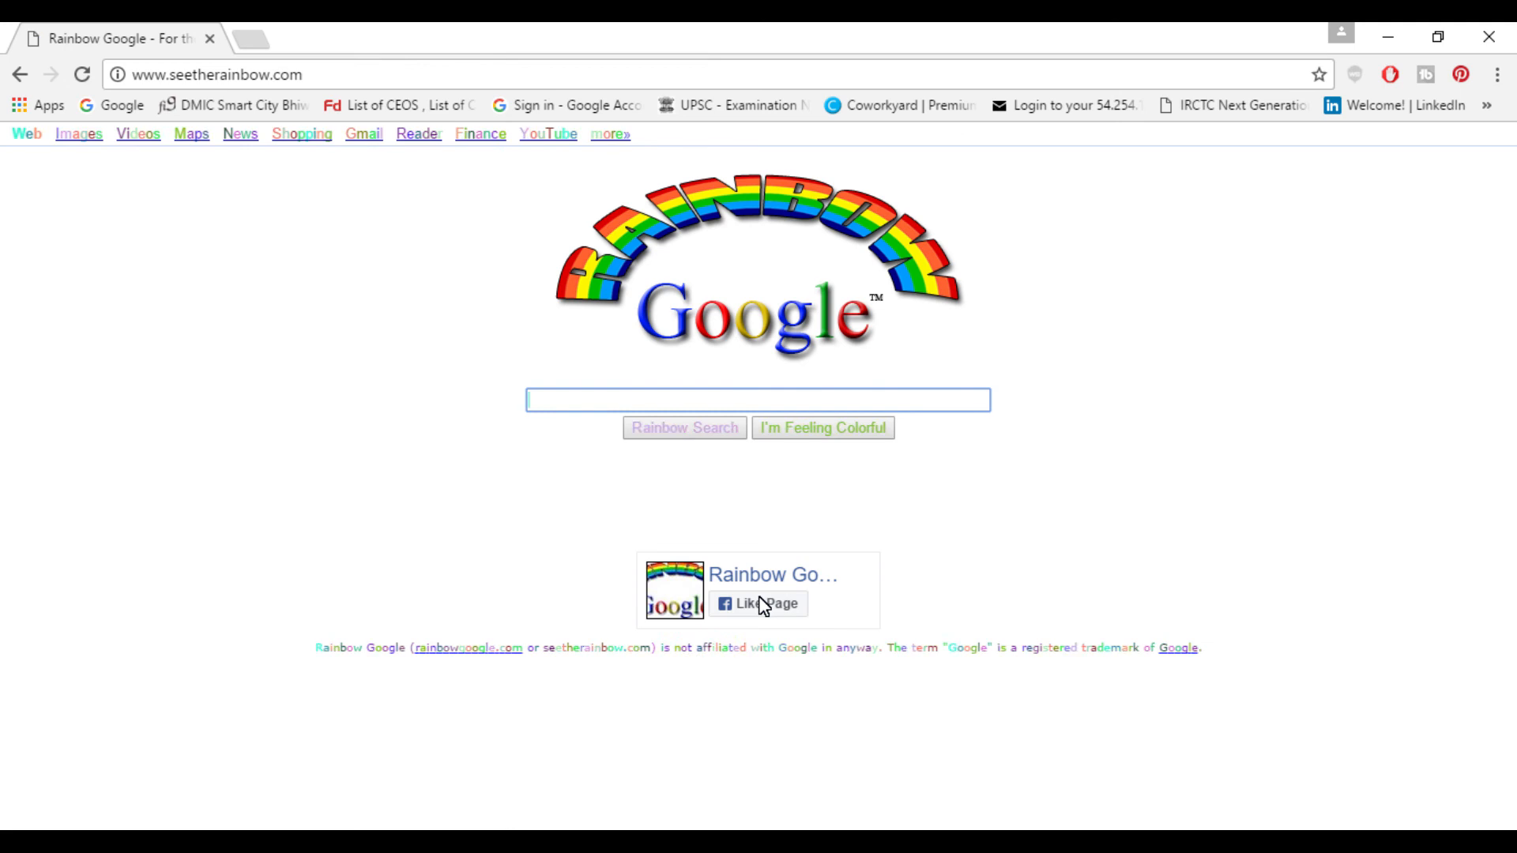
type("rat")
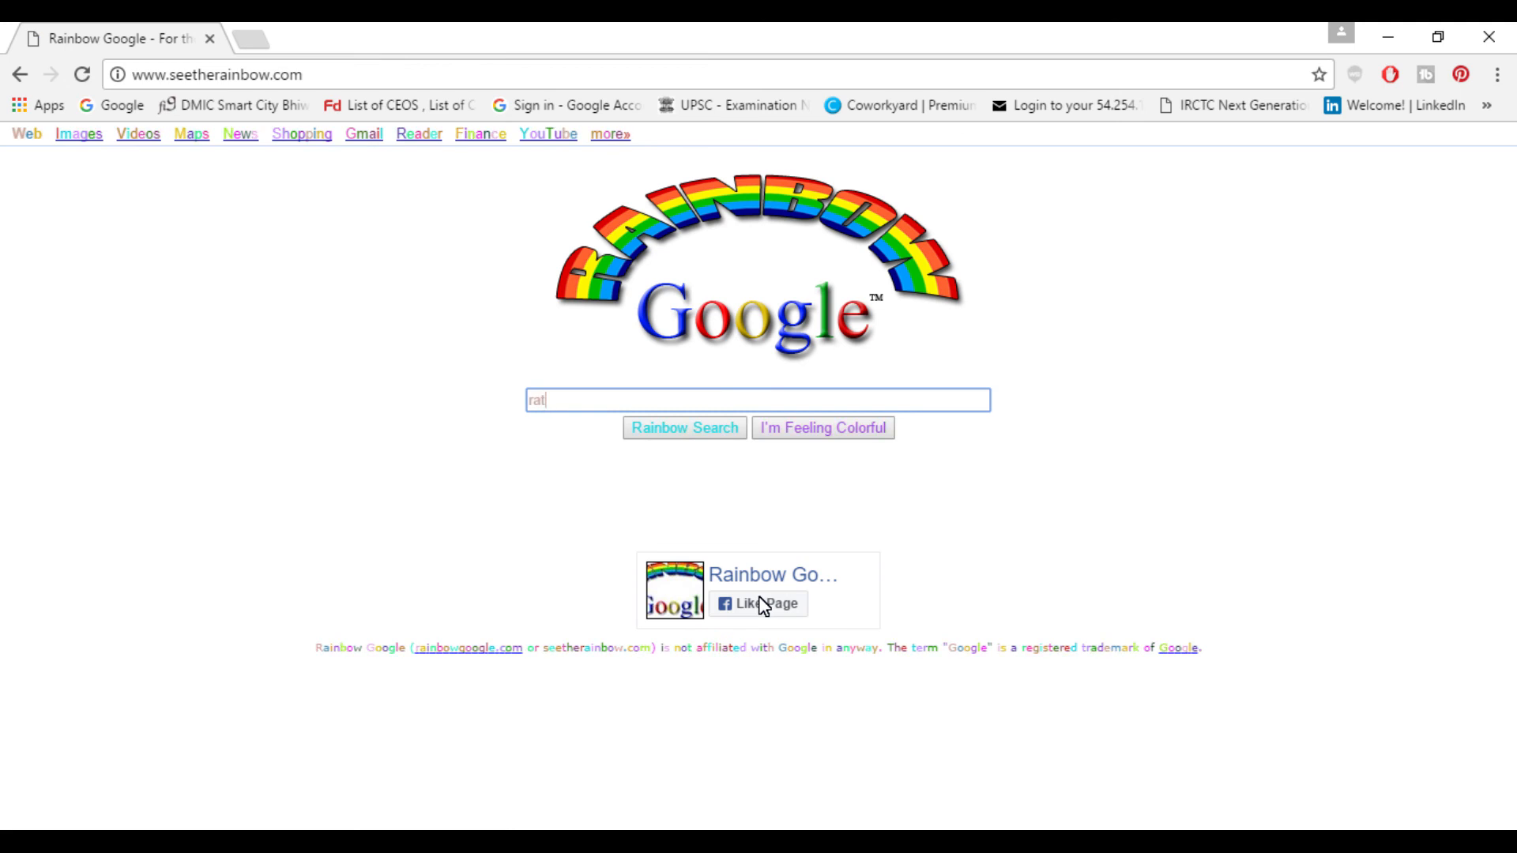
left_click(685, 427)
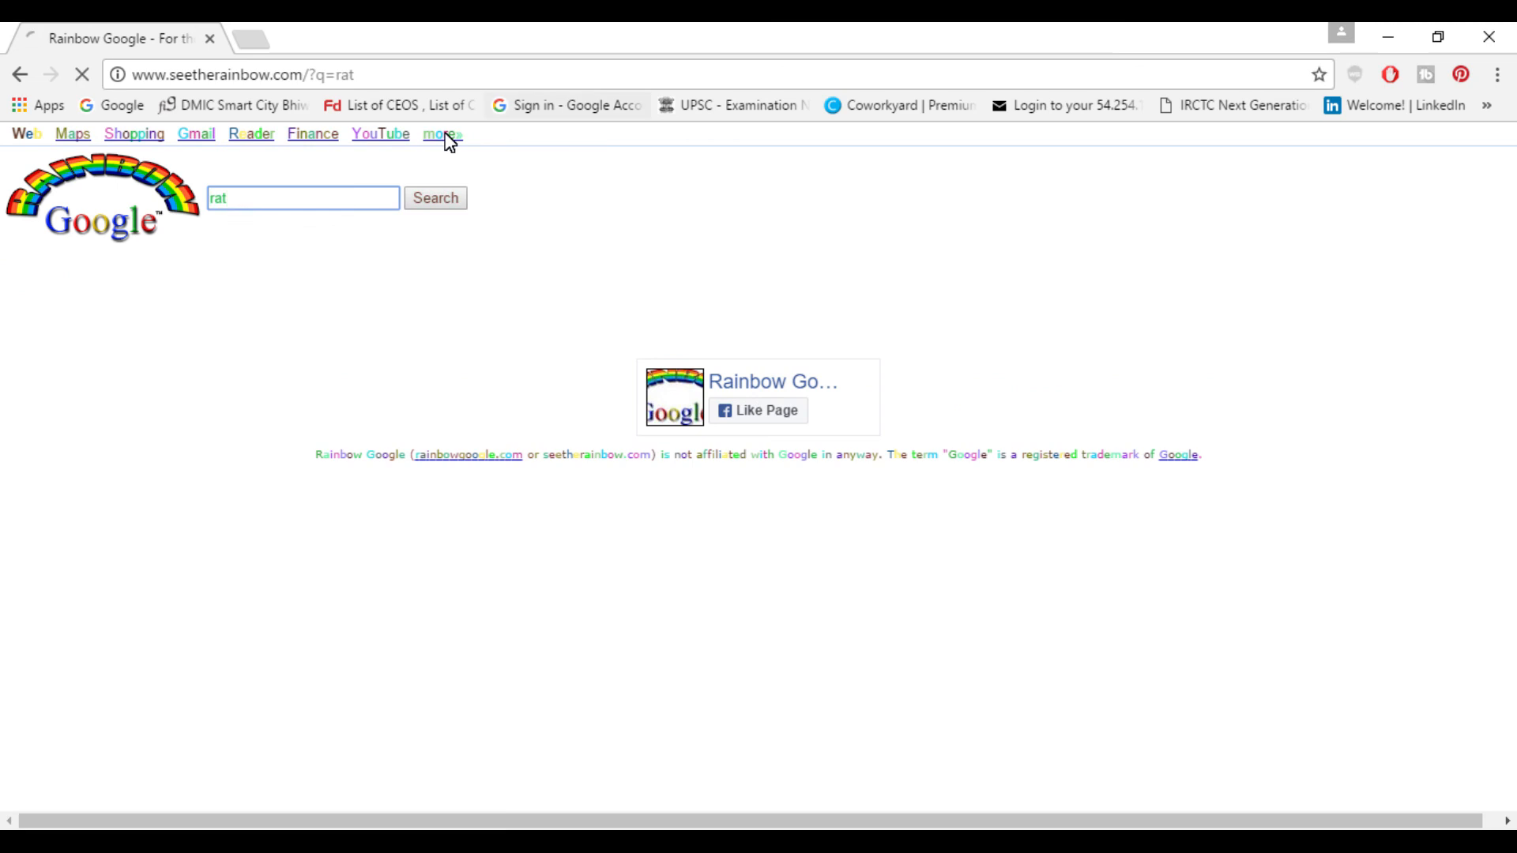
left_click(434, 197)
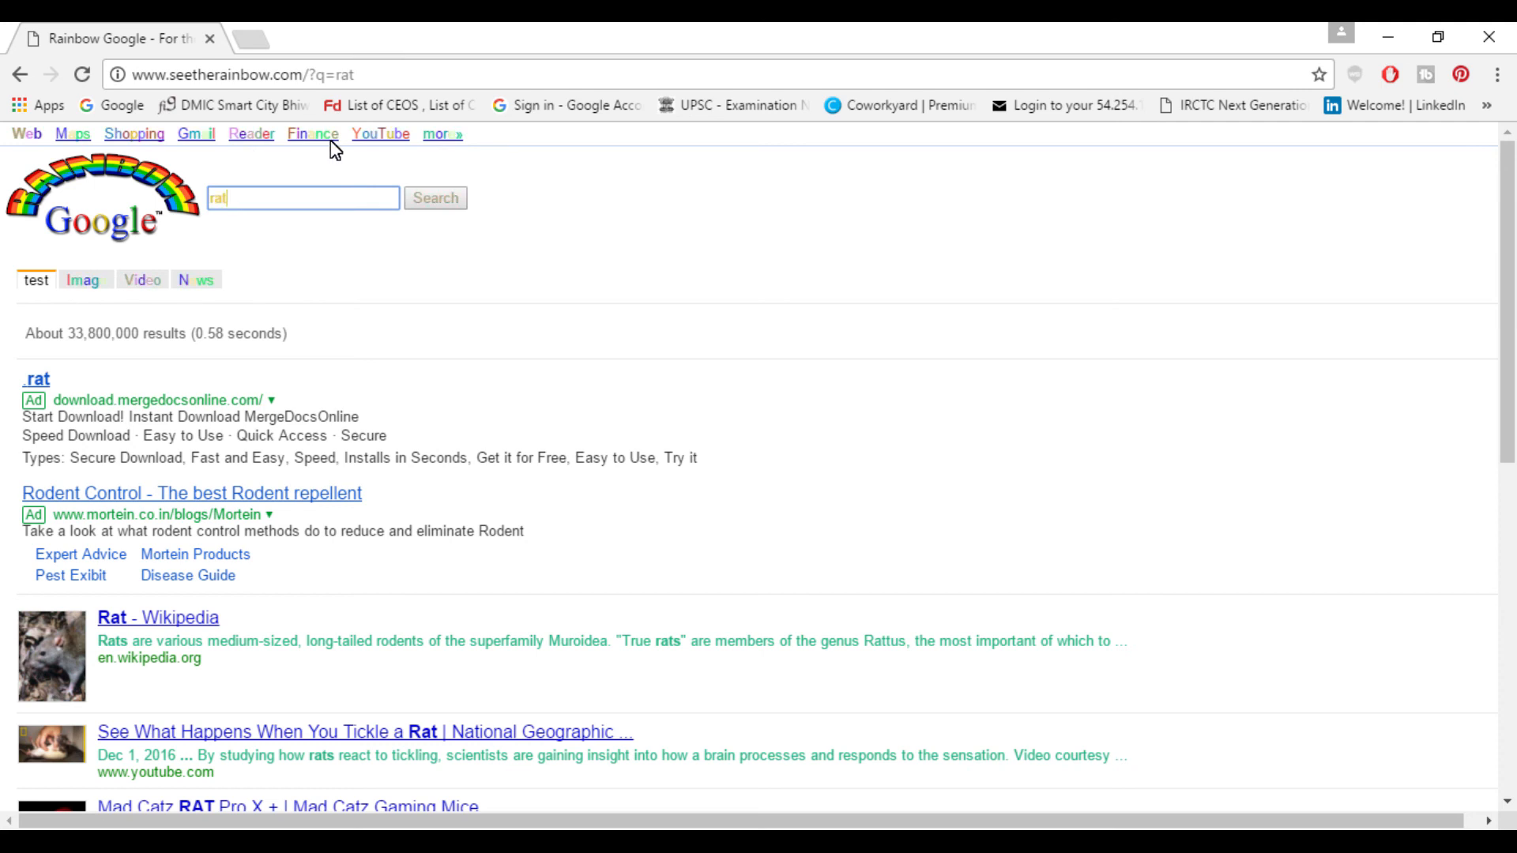
mouse_move(368, 152)
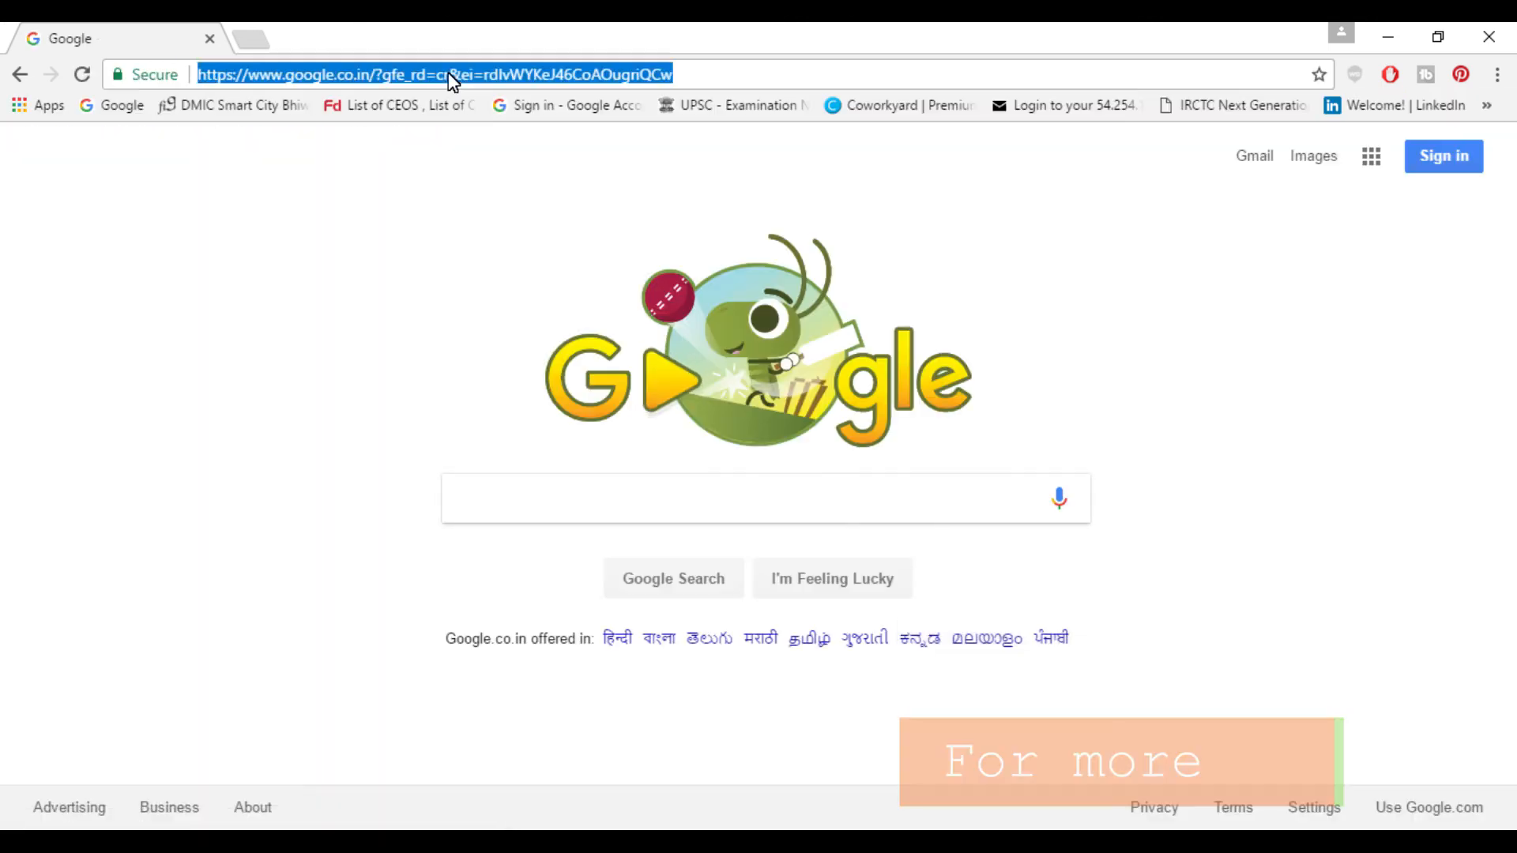
type("www.youtube.com")
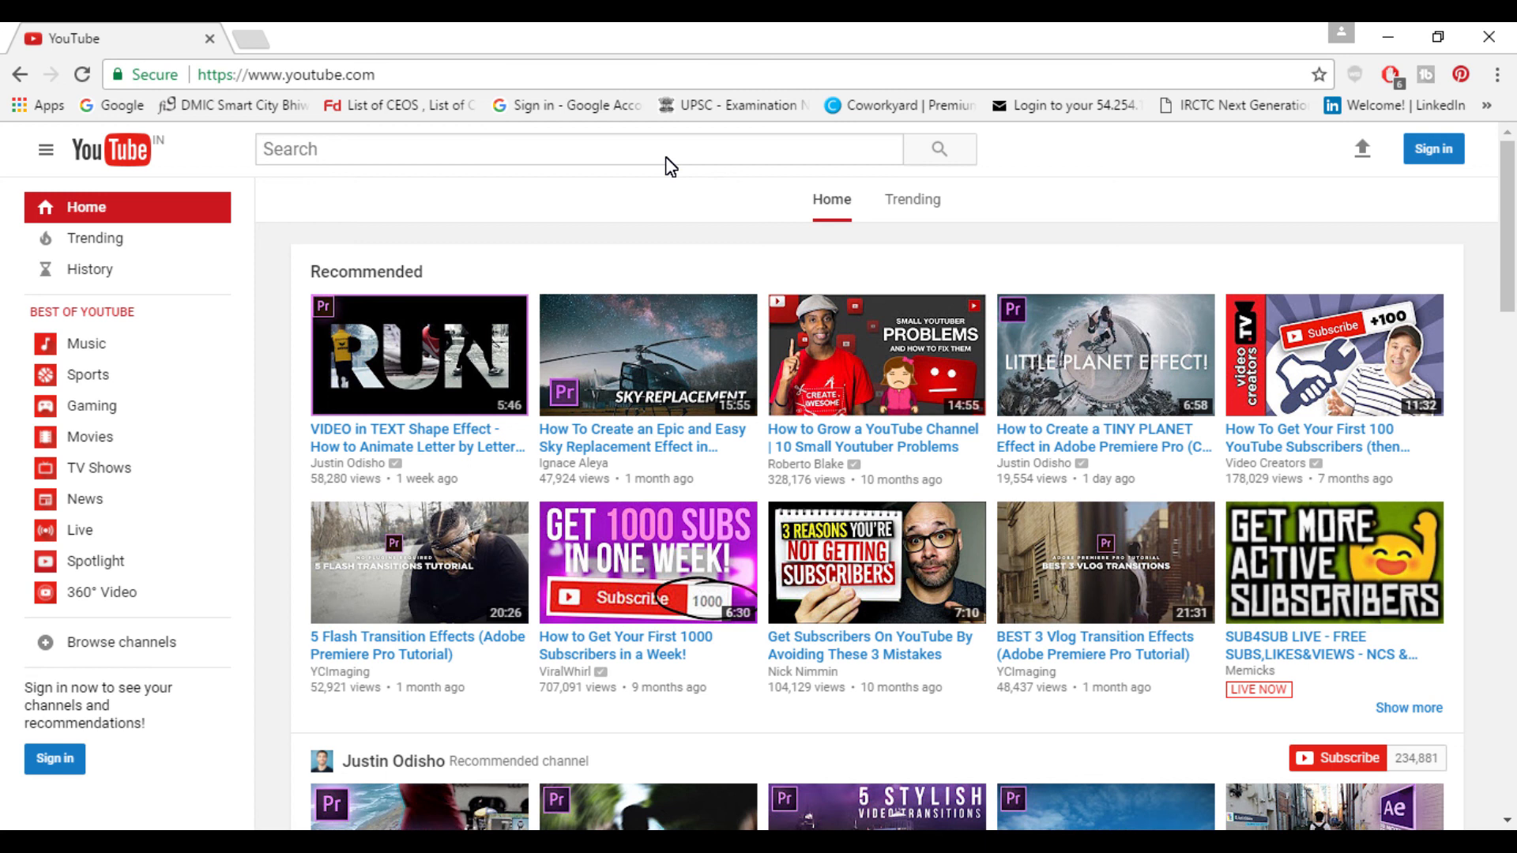
type("Do the Harlem Shak")
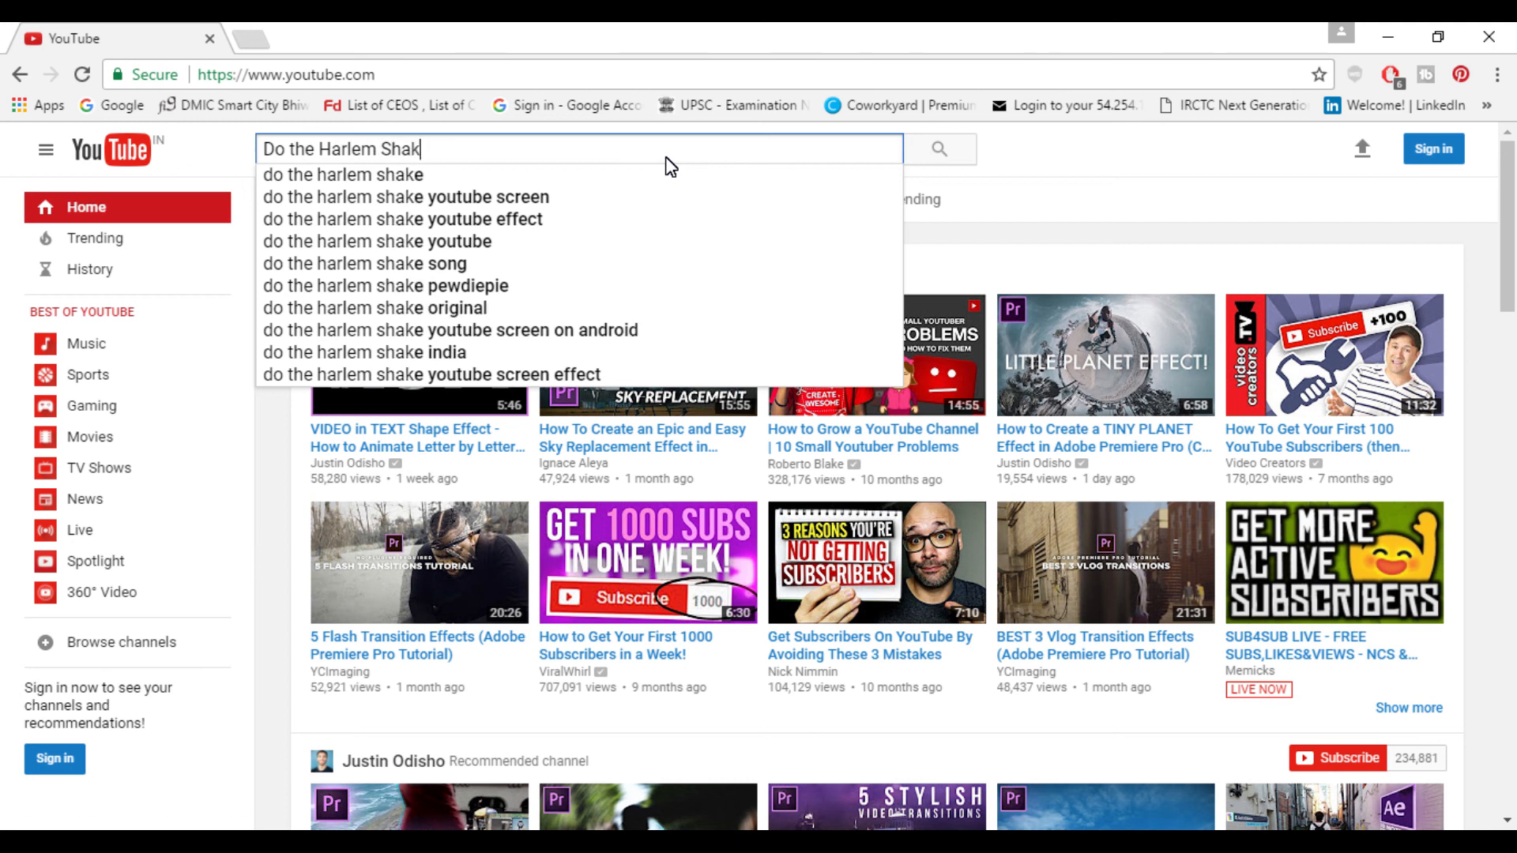
key("Enter")
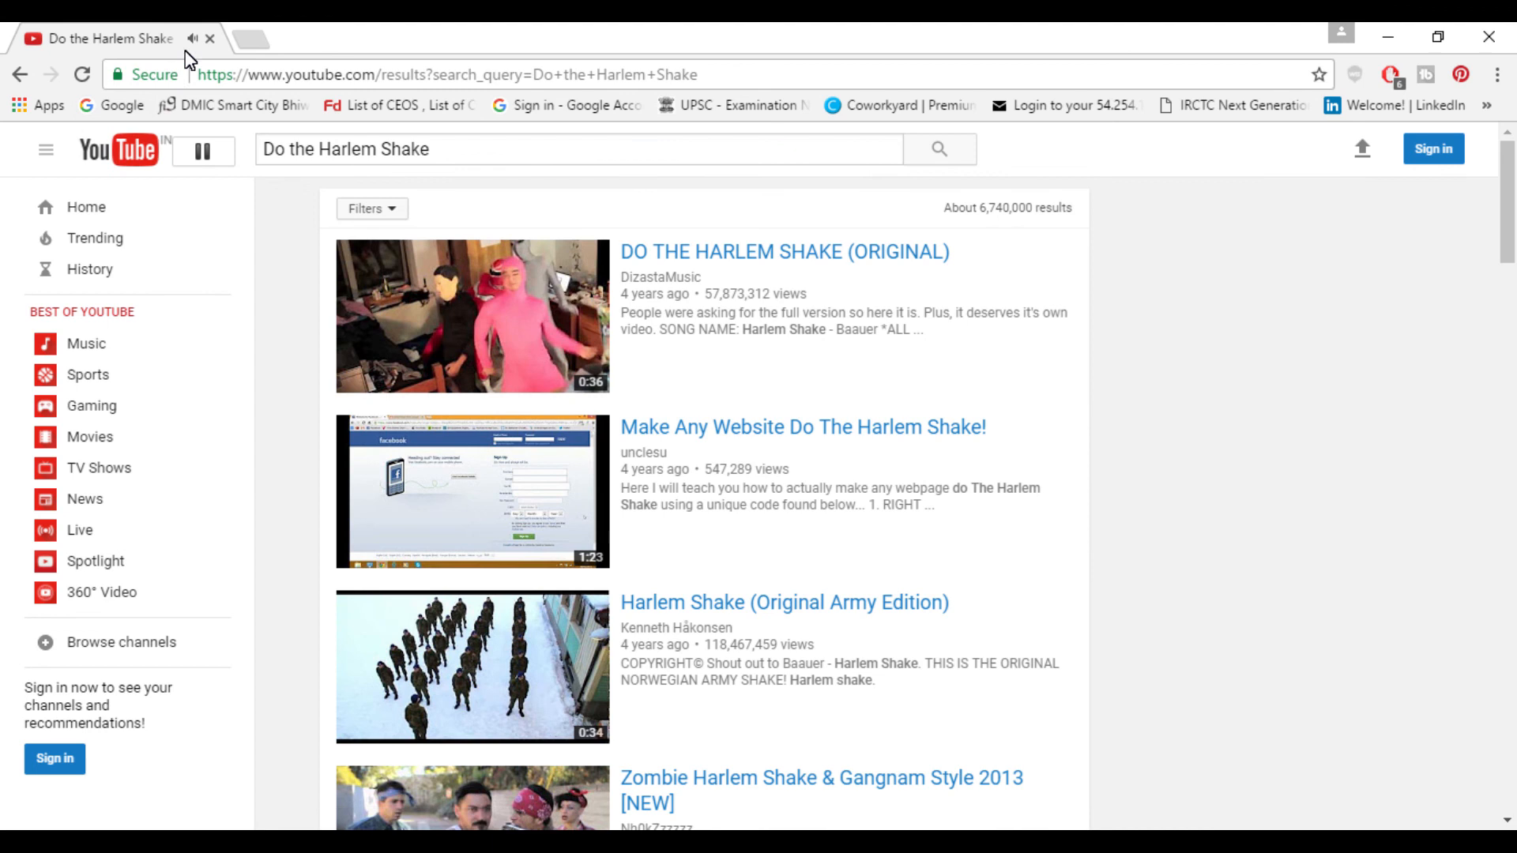
mouse_move(288, 238)
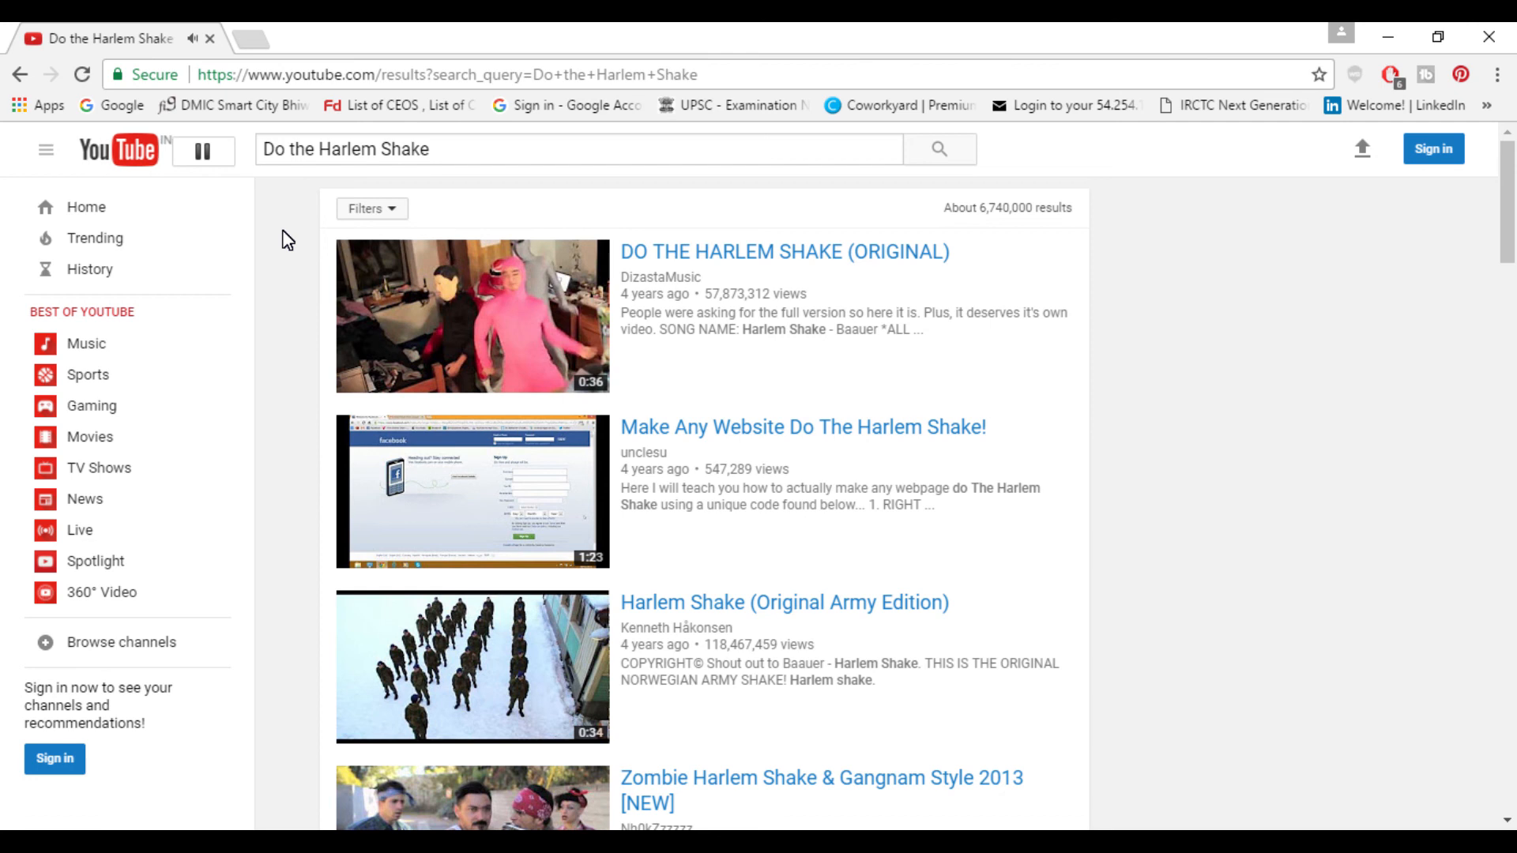
scroll("down", 3)
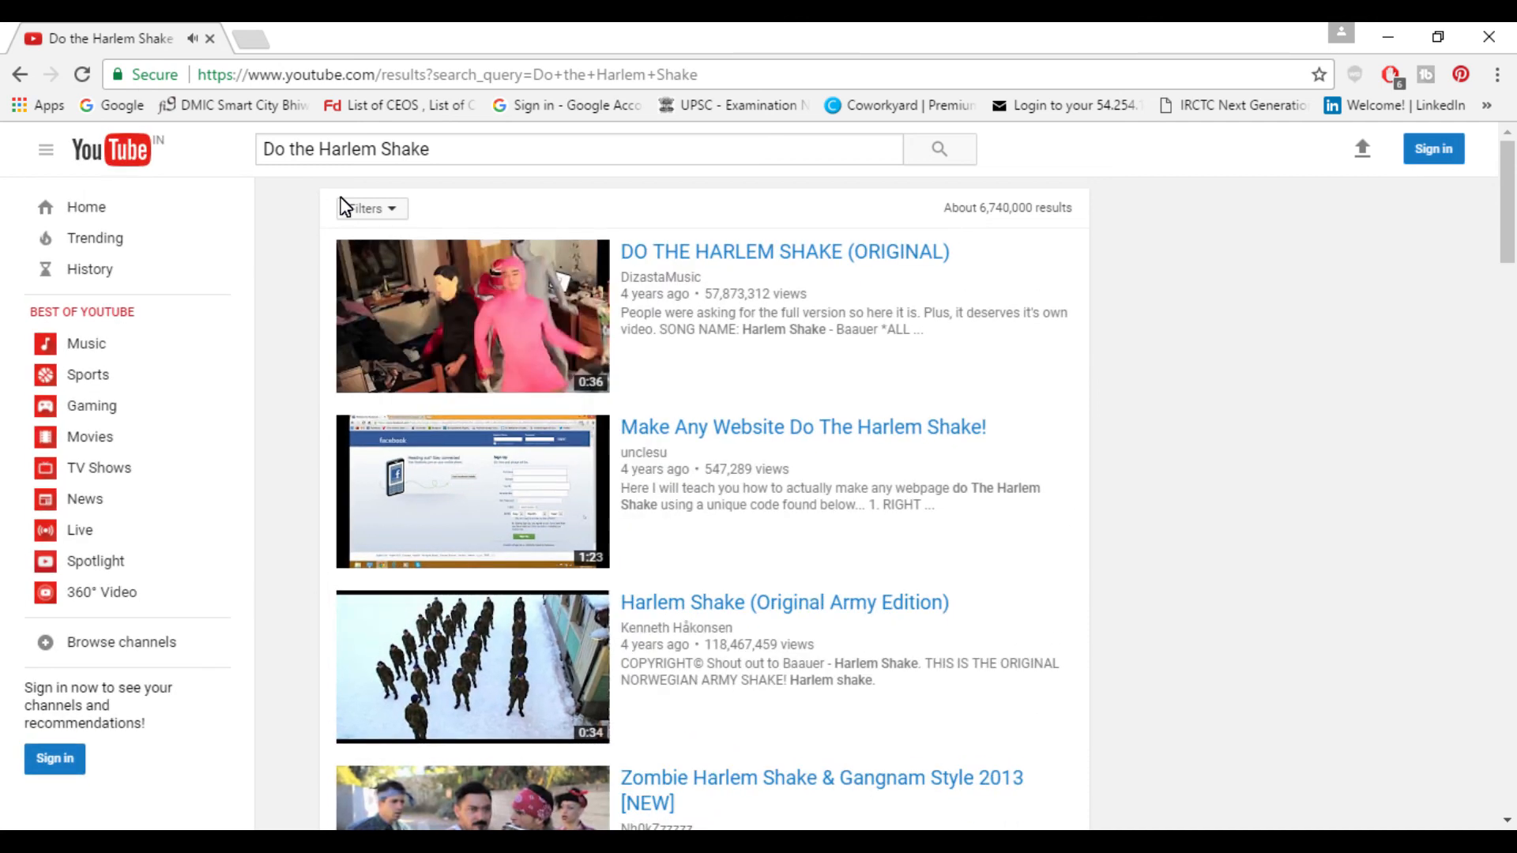
Search YouTube for 'Use the Force, Luke' to trigger the floating results.
left_click(576, 149)
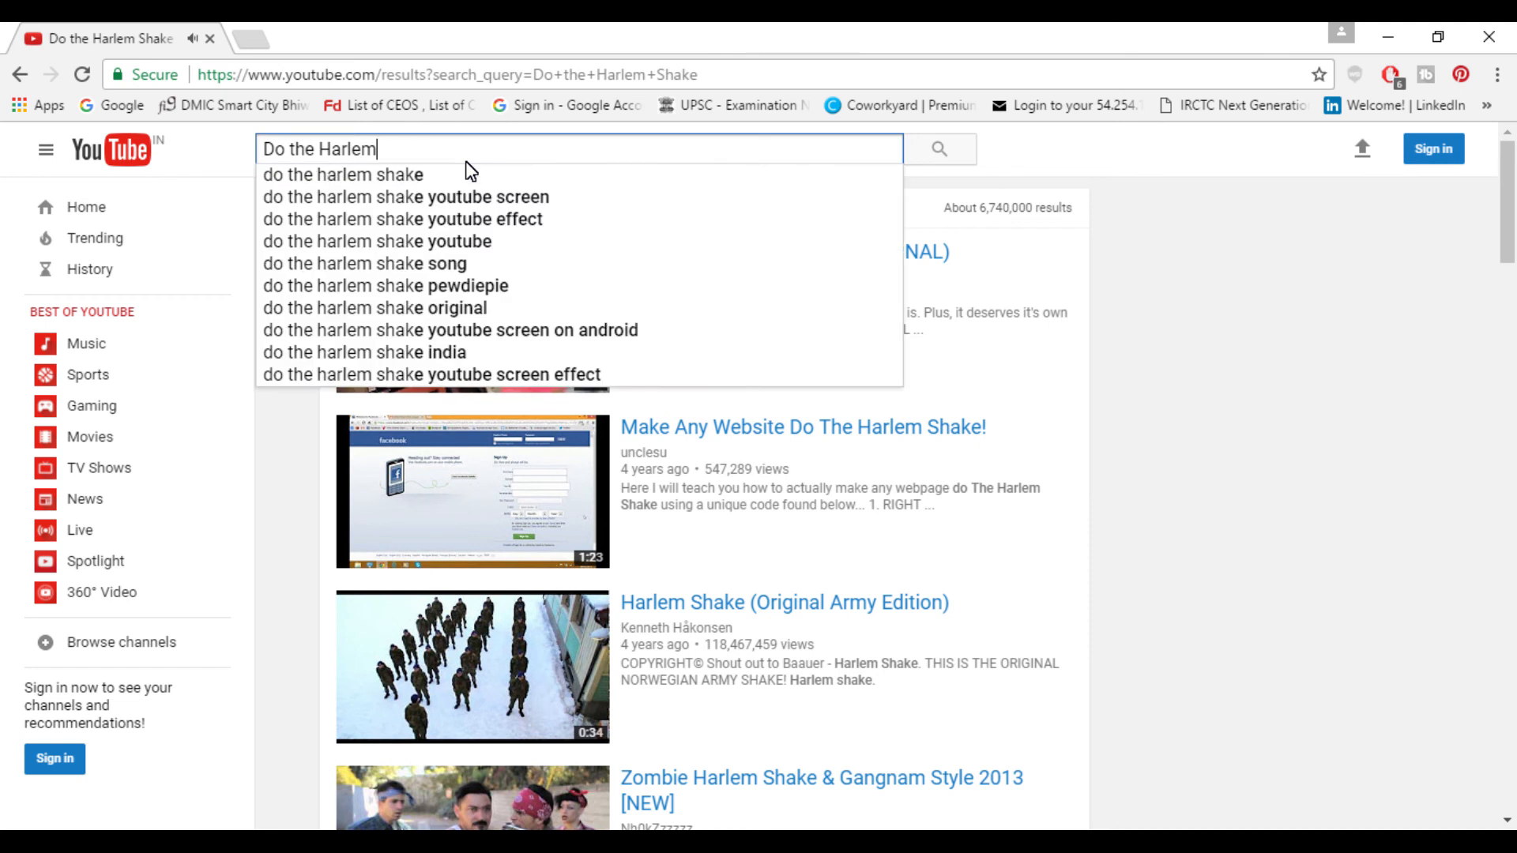
type("U")
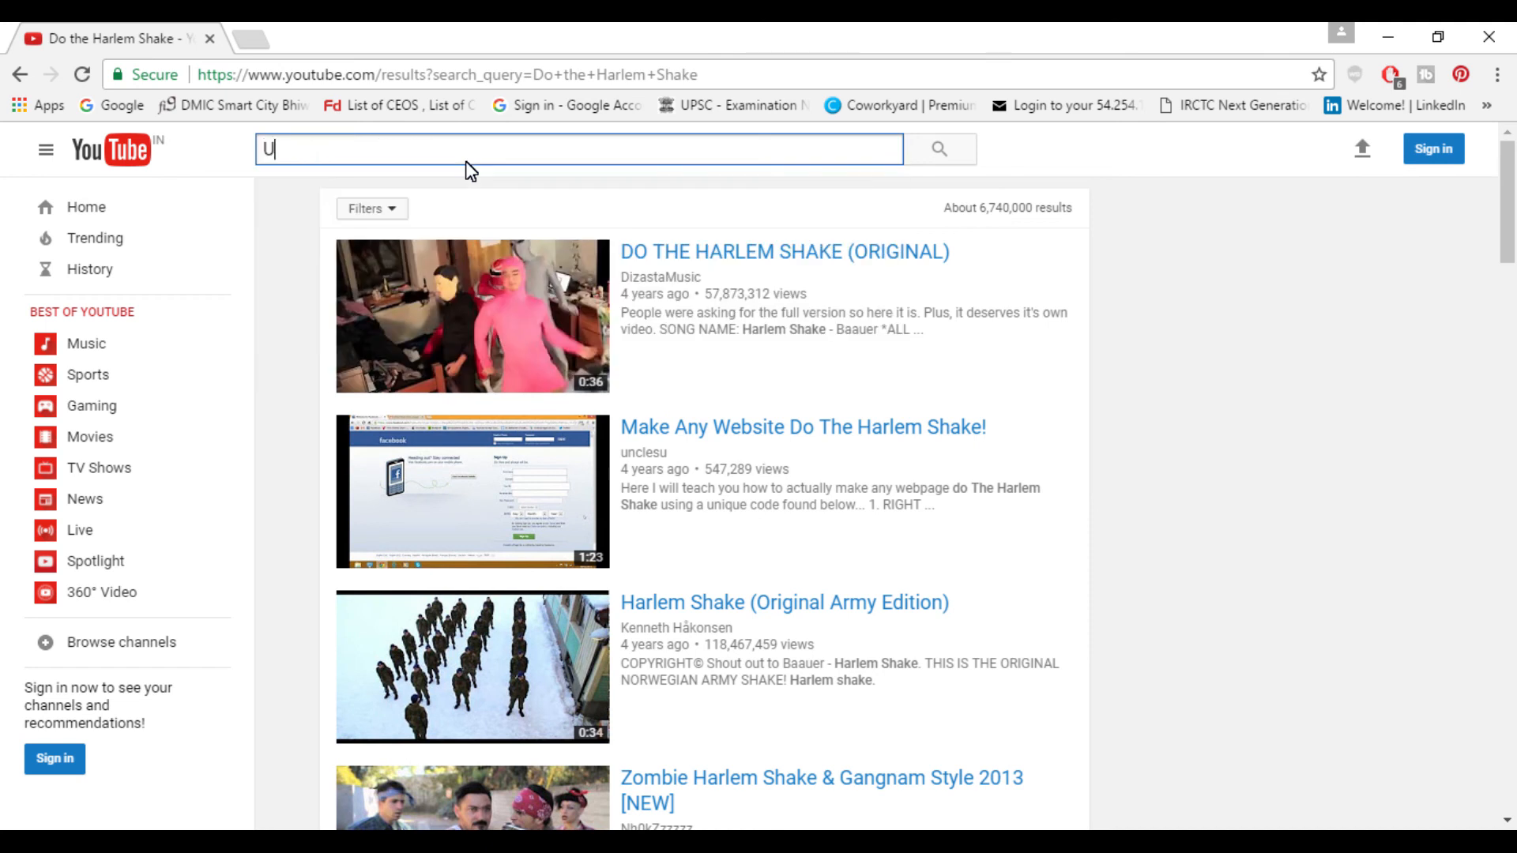
type("se")
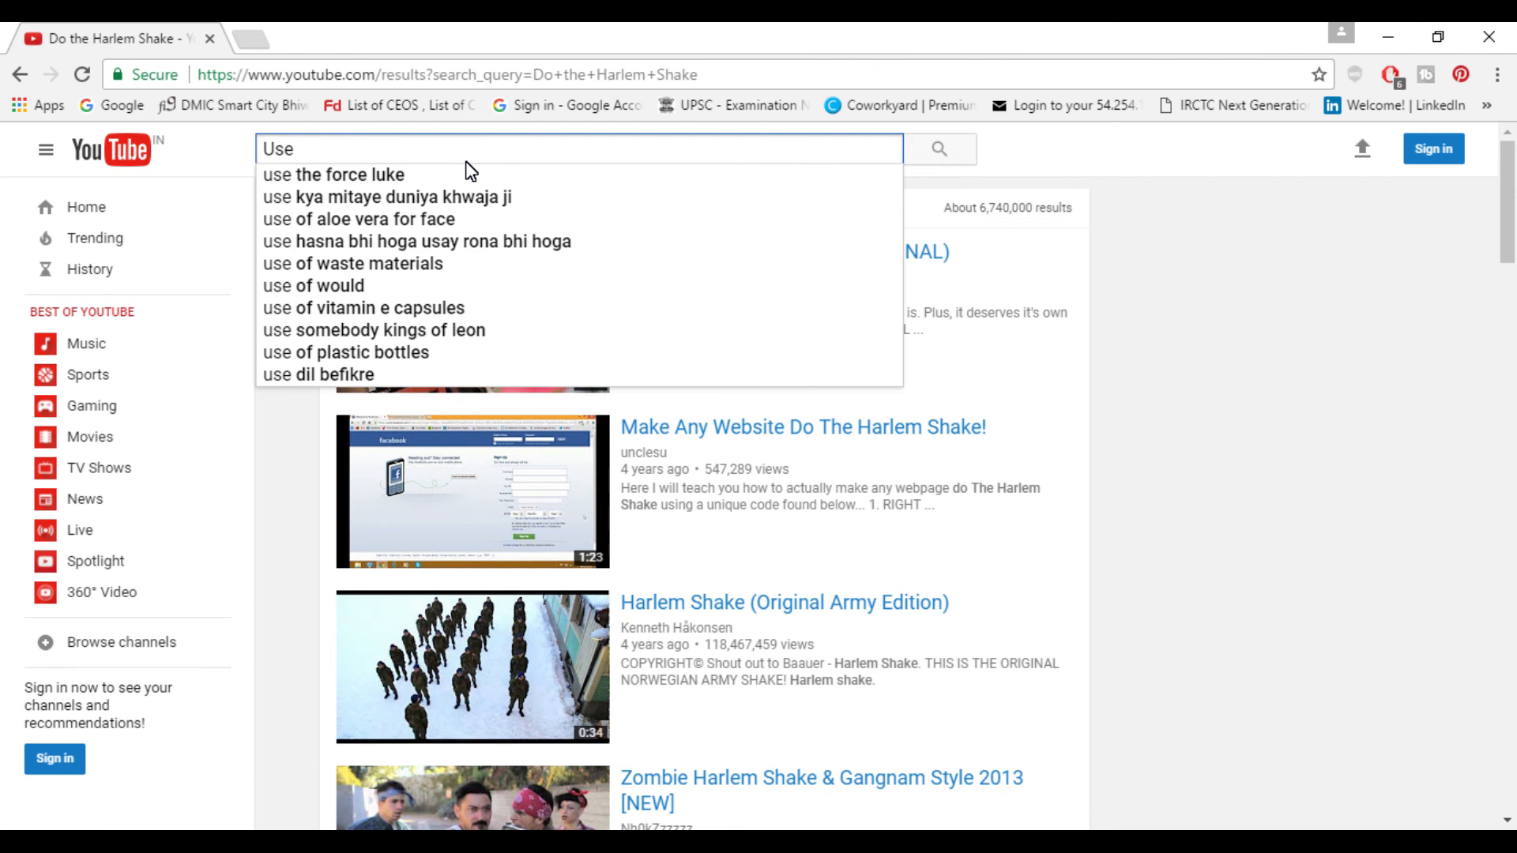
type("the")
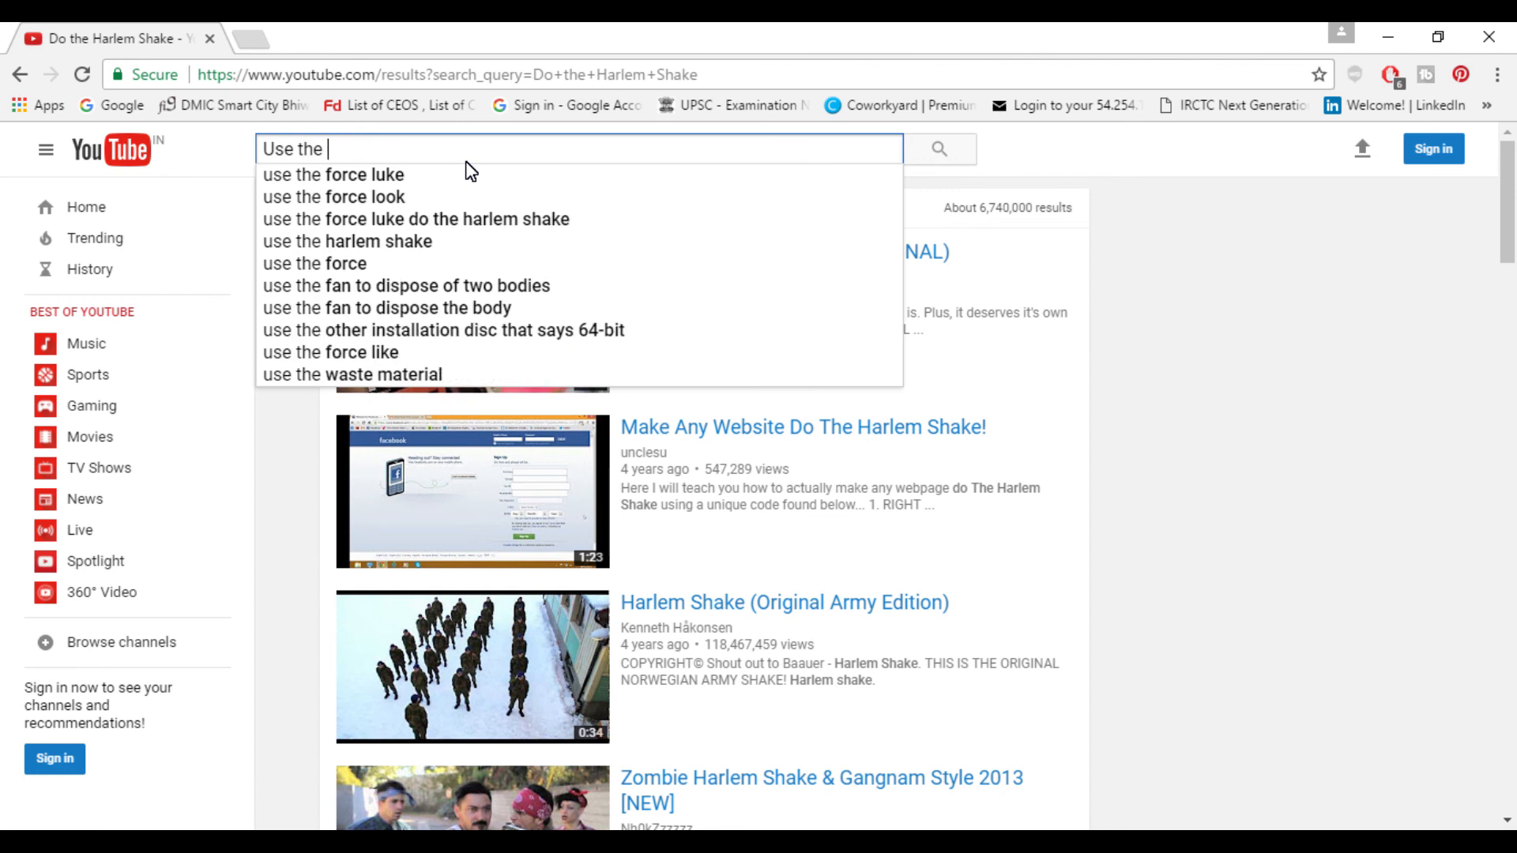
type("Forc")
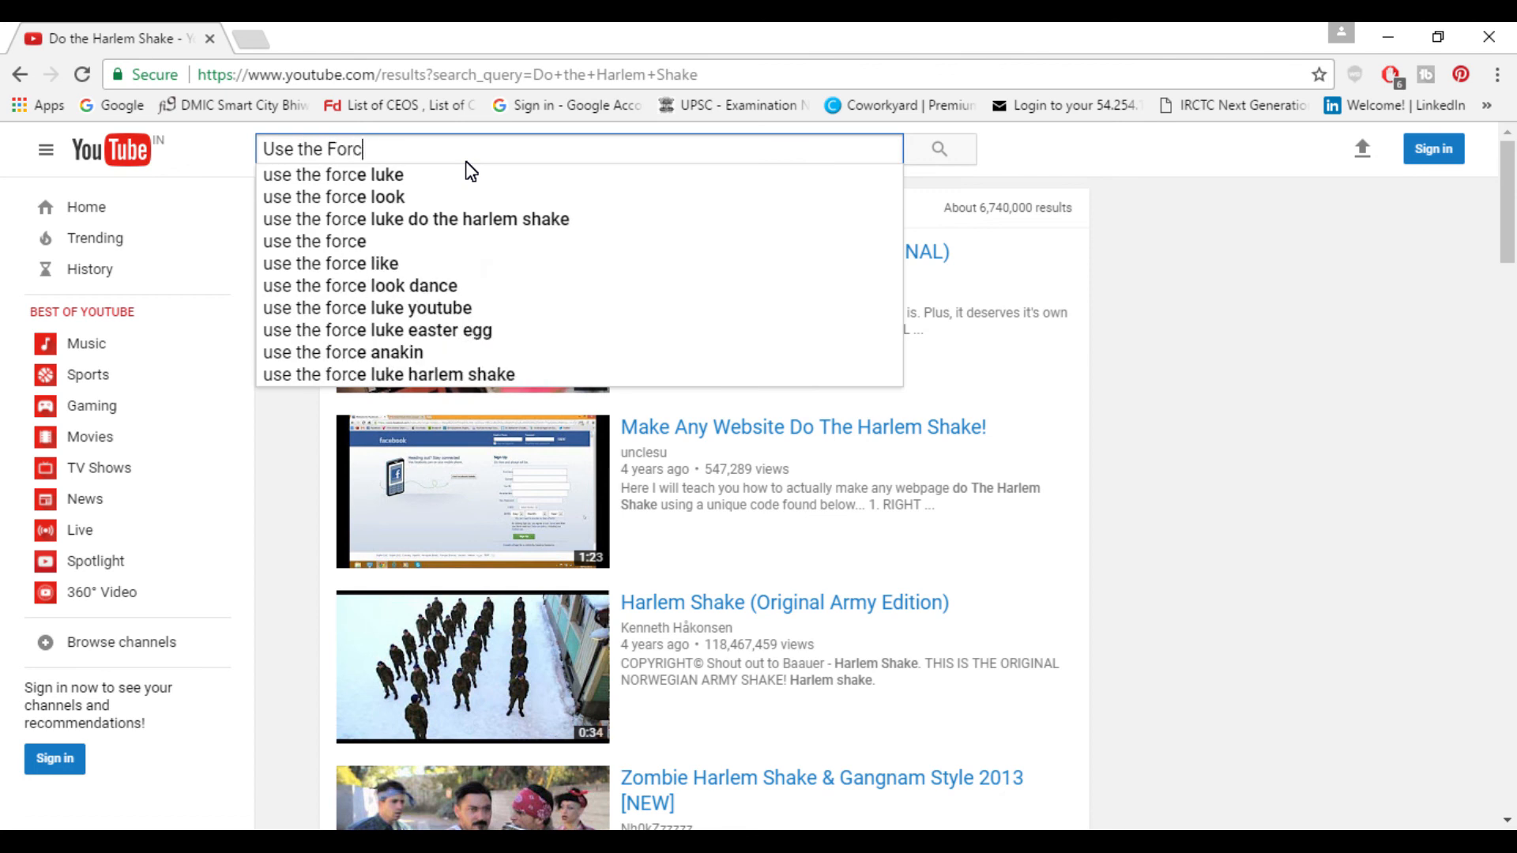
type("e,")
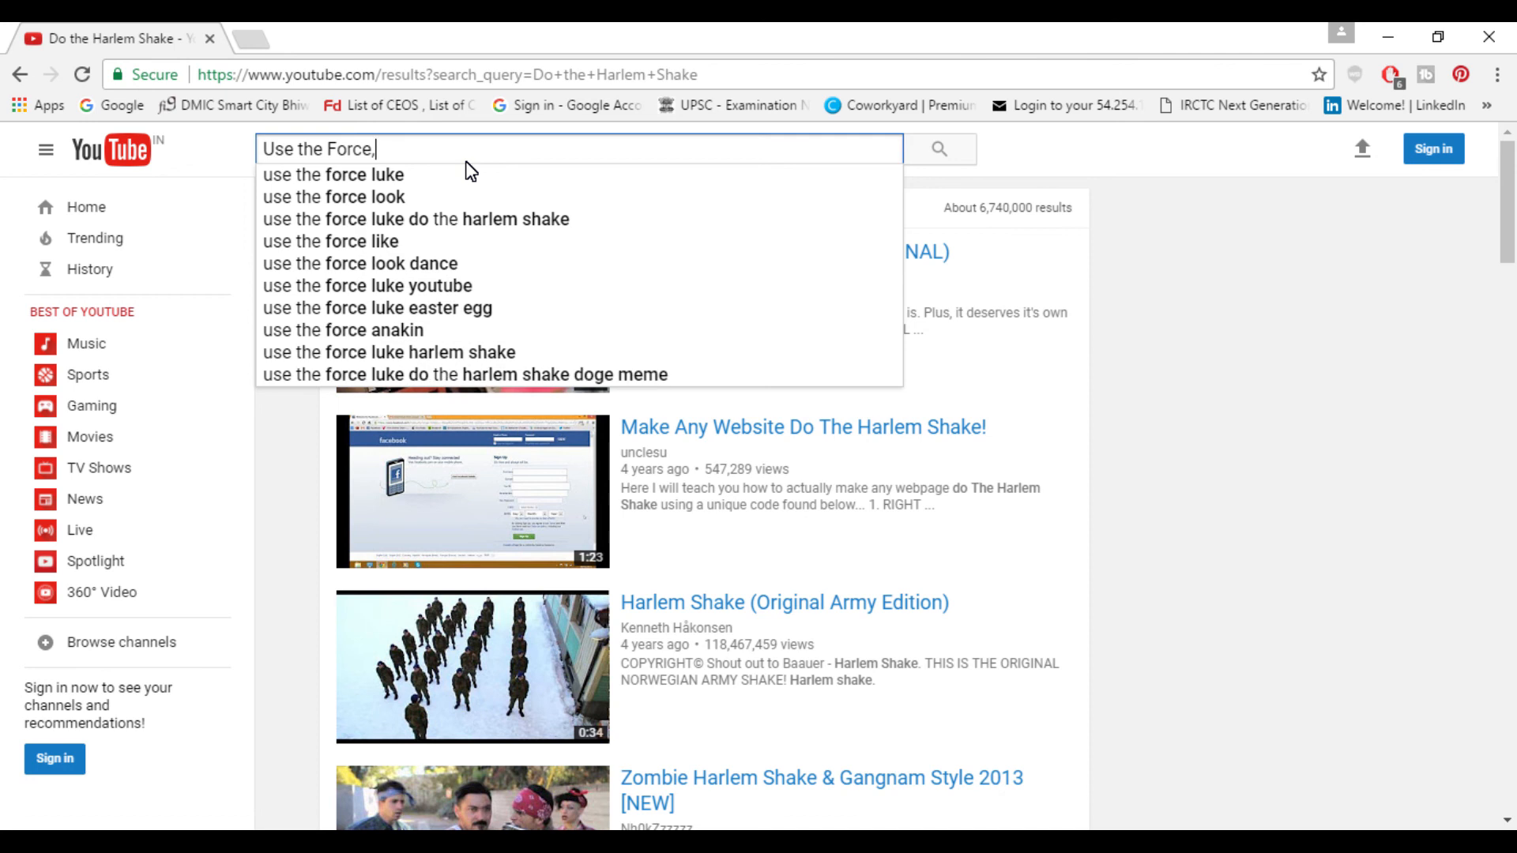
type("Luke")
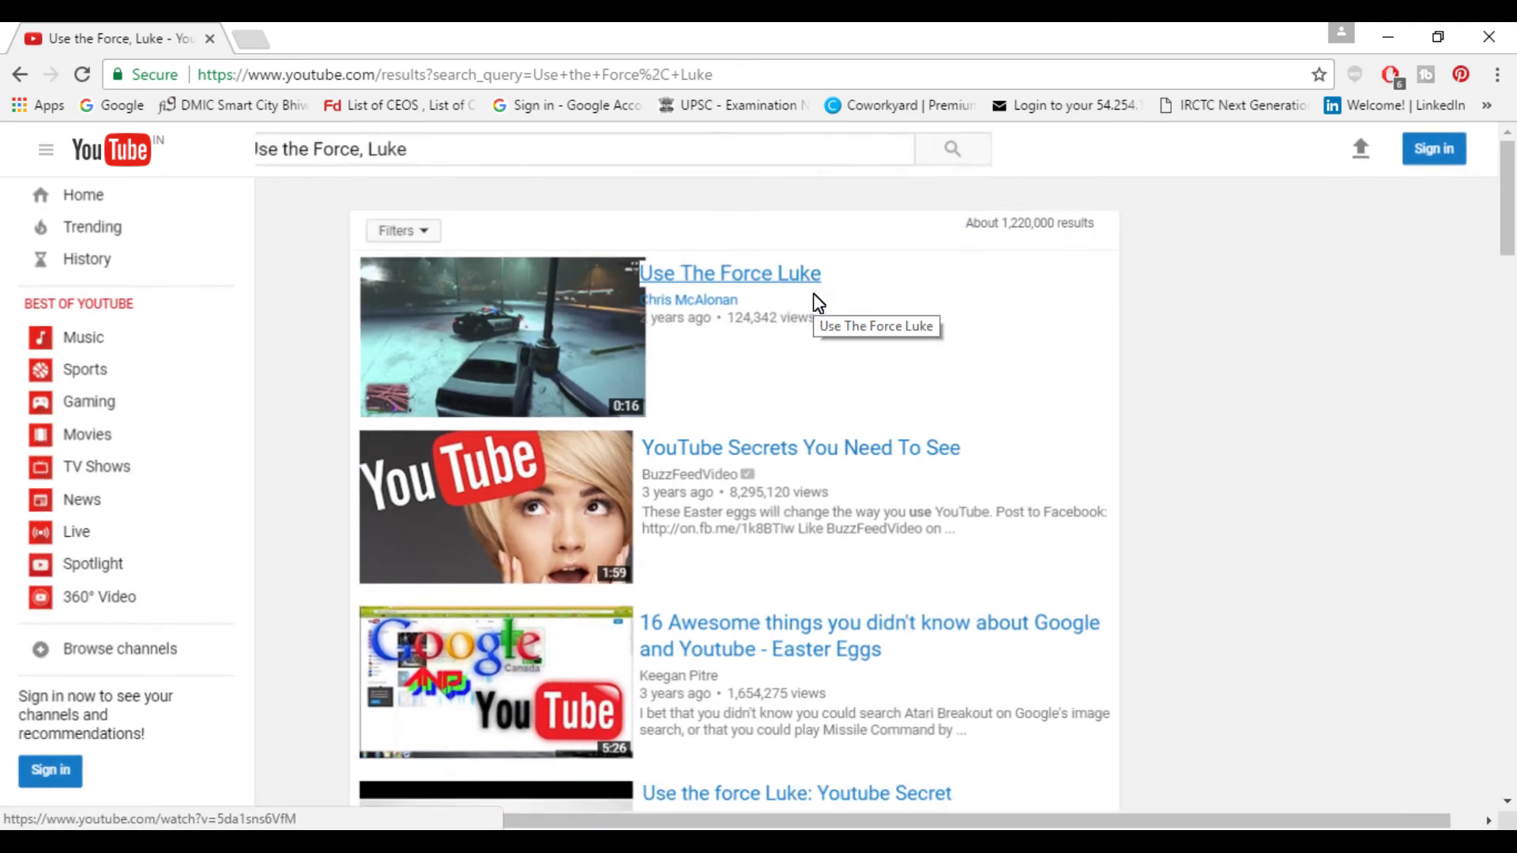
Scroll through the drifting 'Use the Force, Luke' results, then clear the search box.
scroll("down", 3)
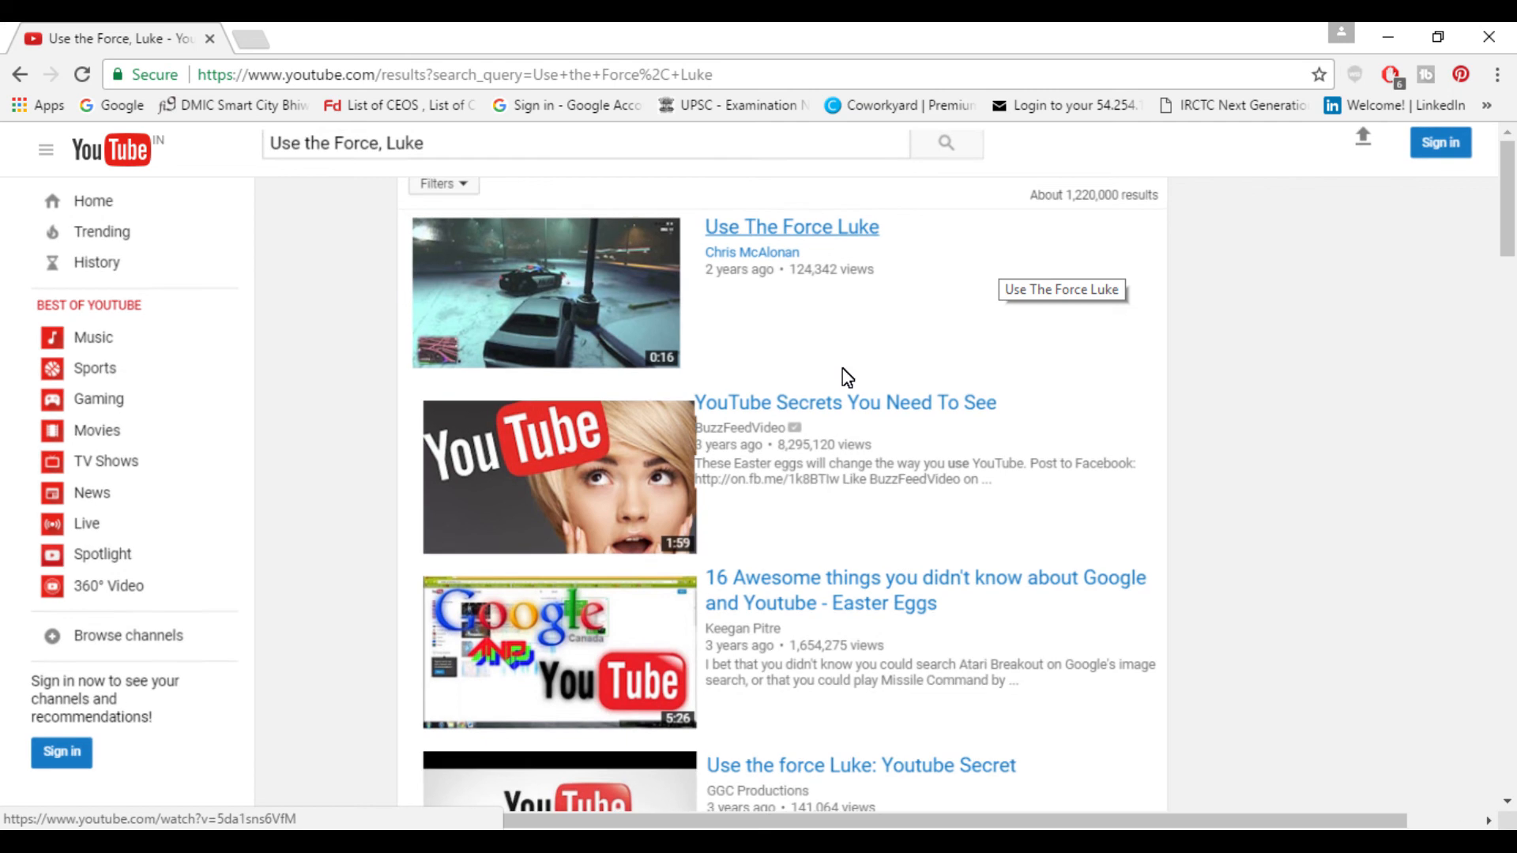
scroll("down", 3)
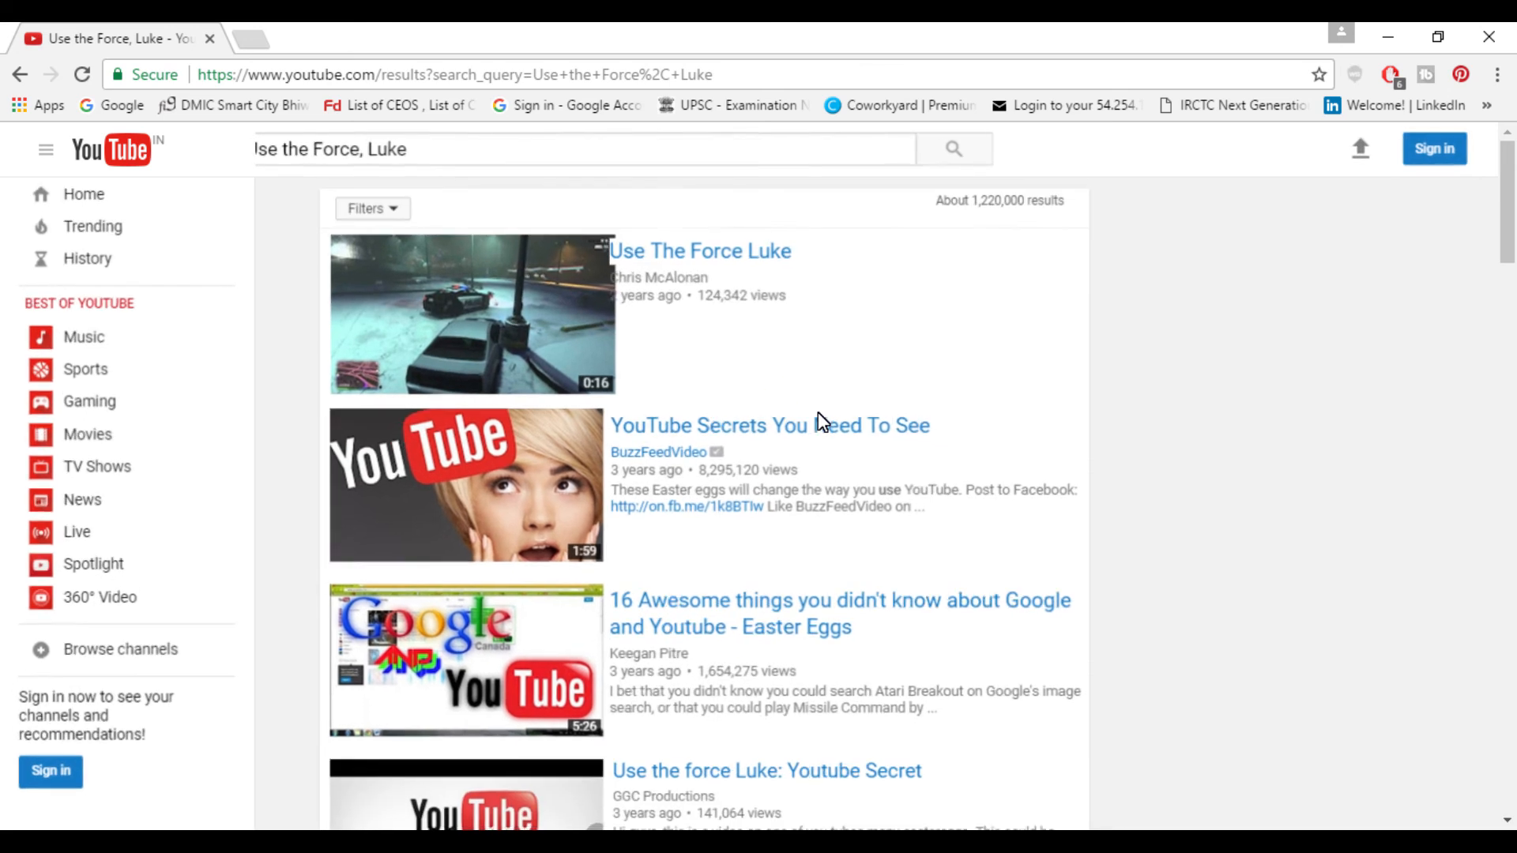
scroll("down", 3)
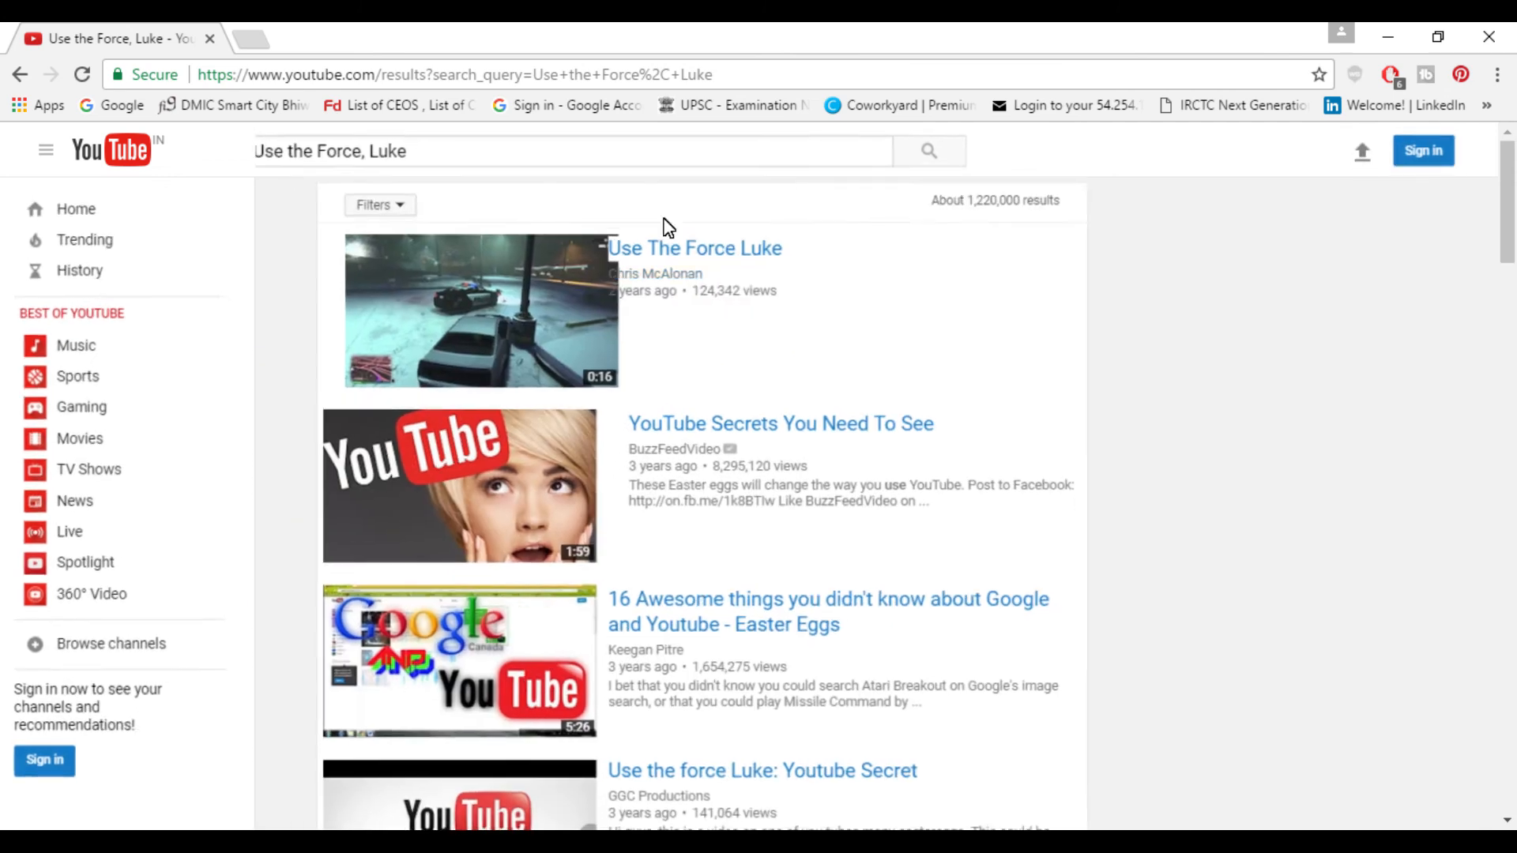
scroll("down", 3)
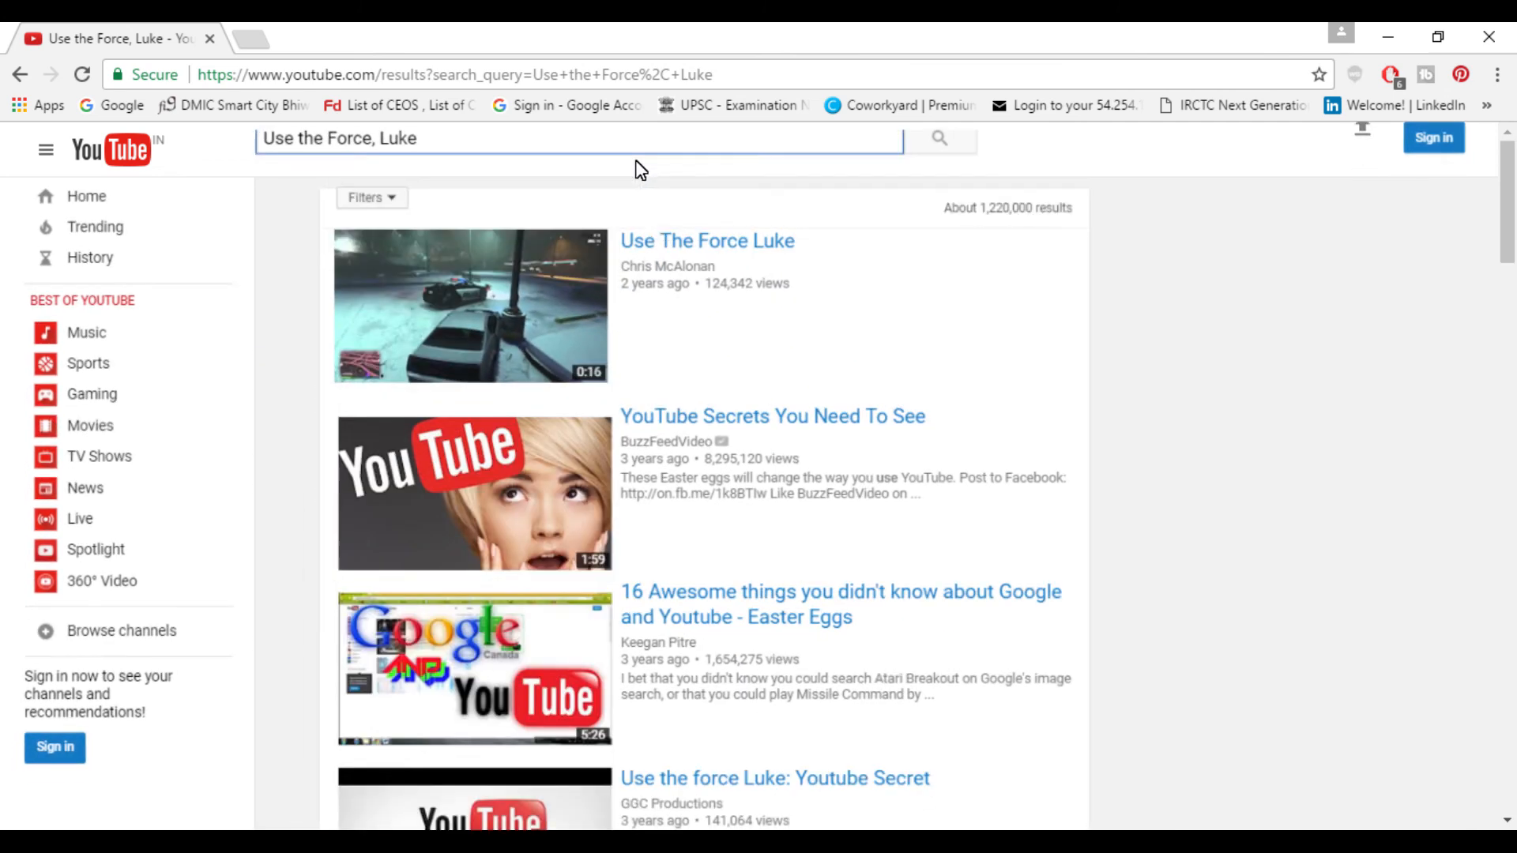
type("Use the")
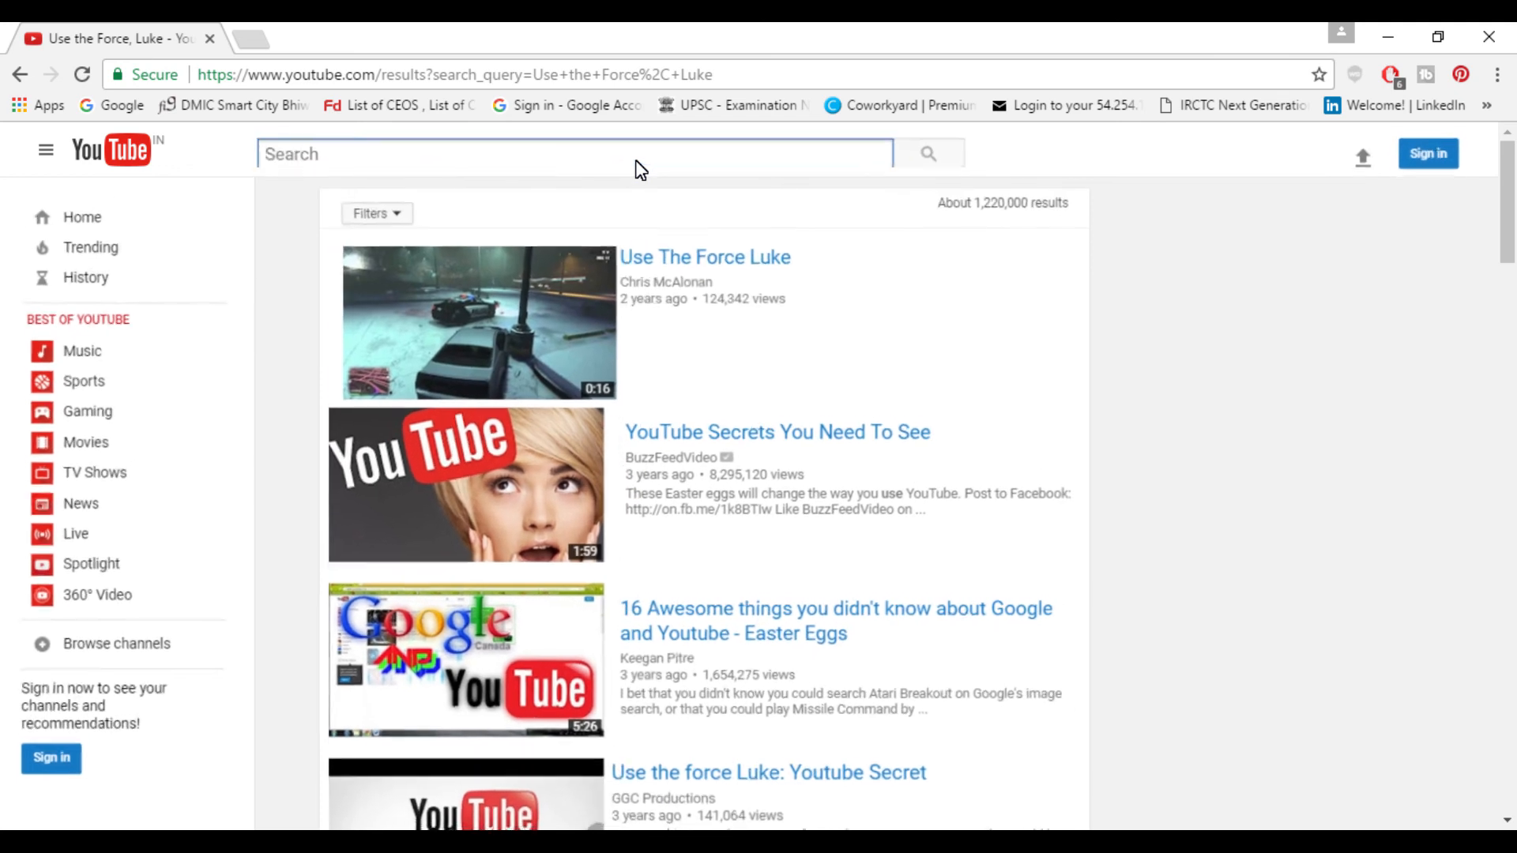
Search YouTube for 'Doge meme', turning the page text into colourful Comic Sans.
left_click(570, 152)
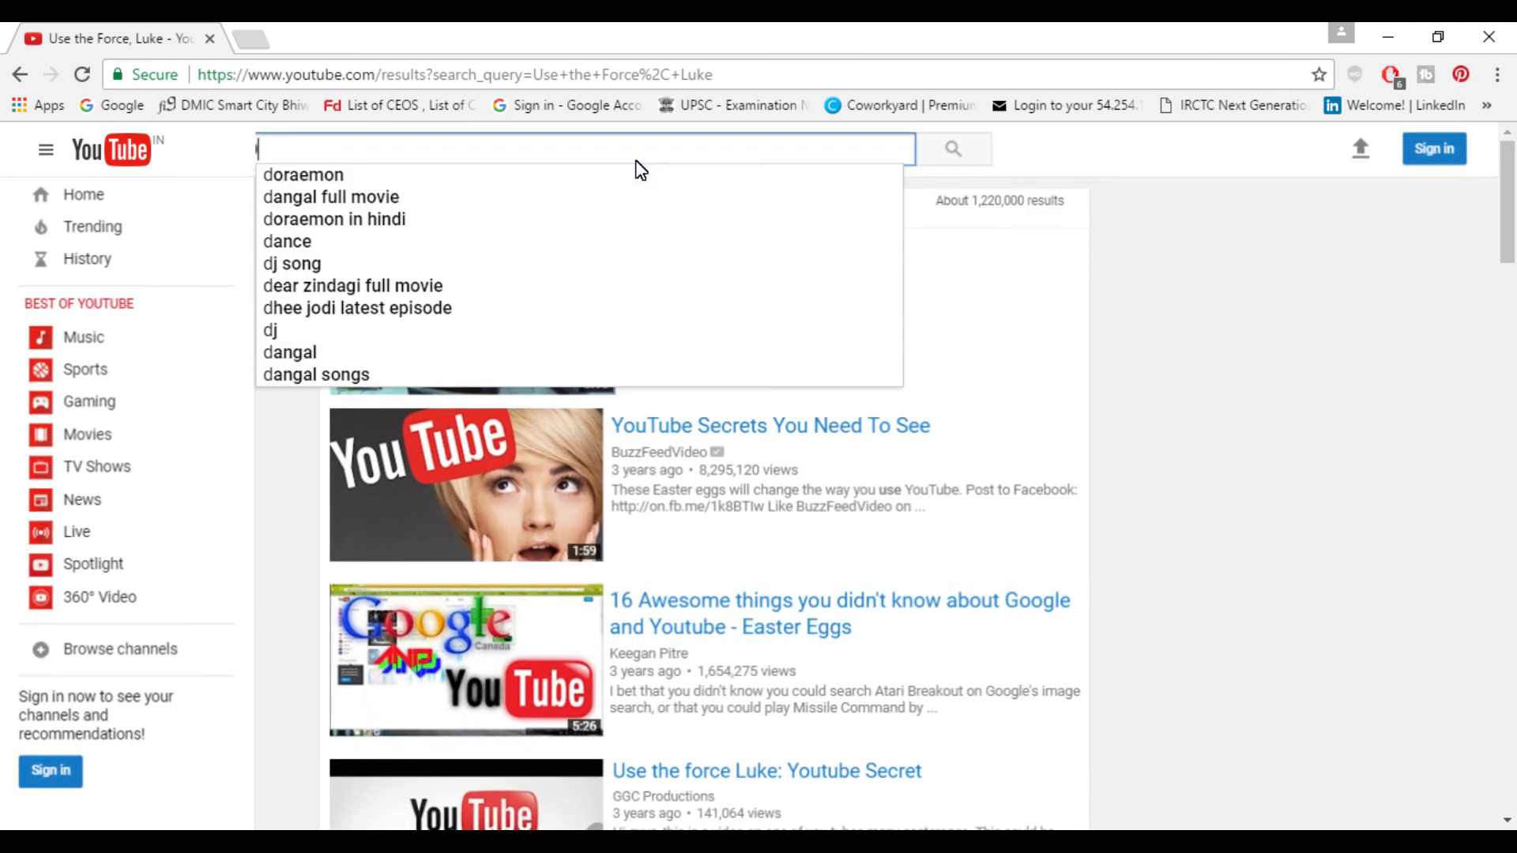
type("Doge")
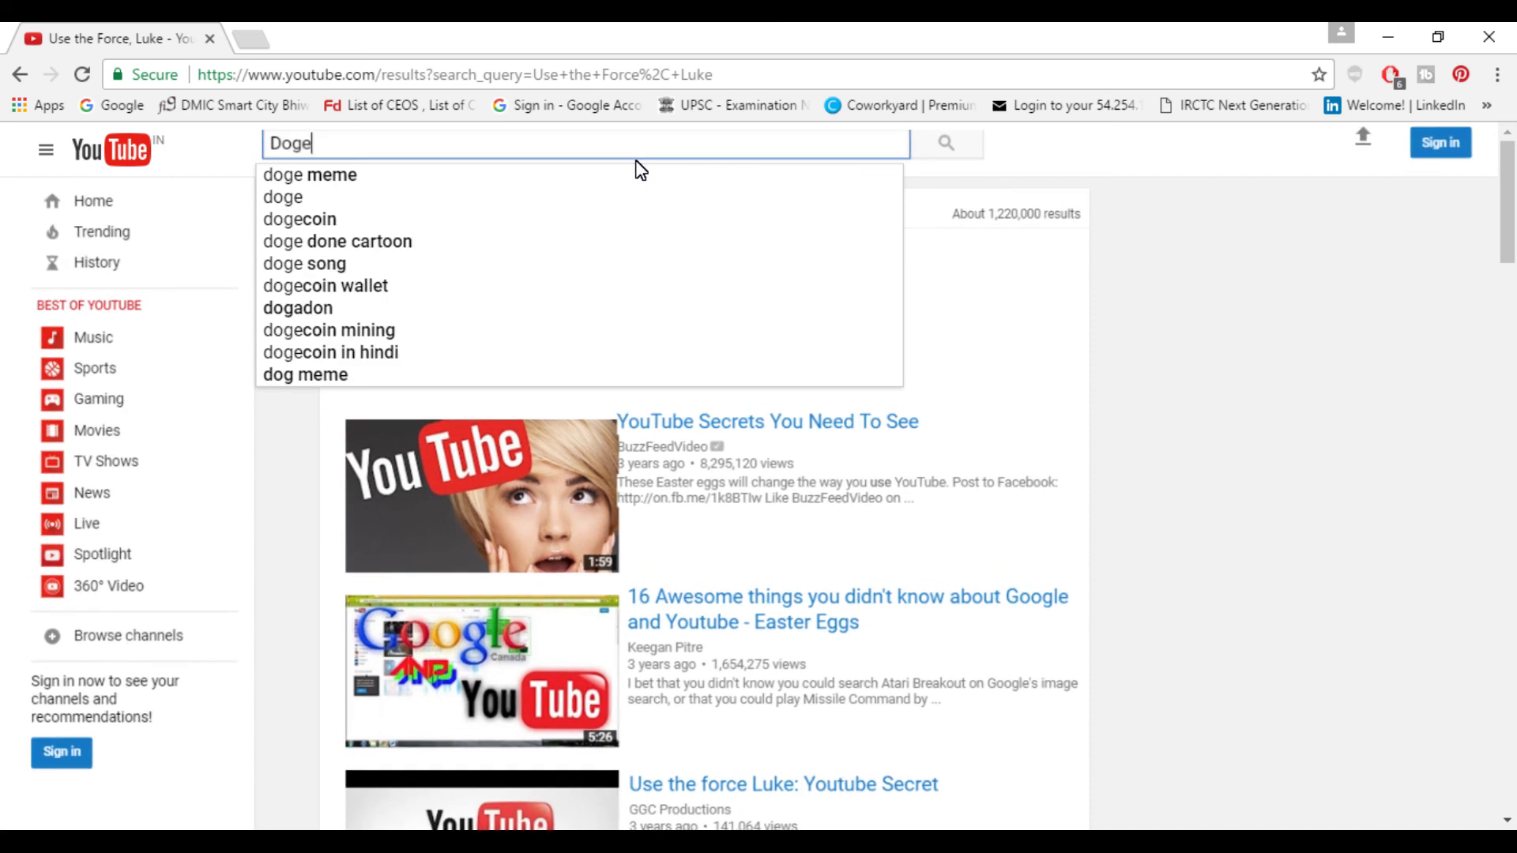
type("meme")
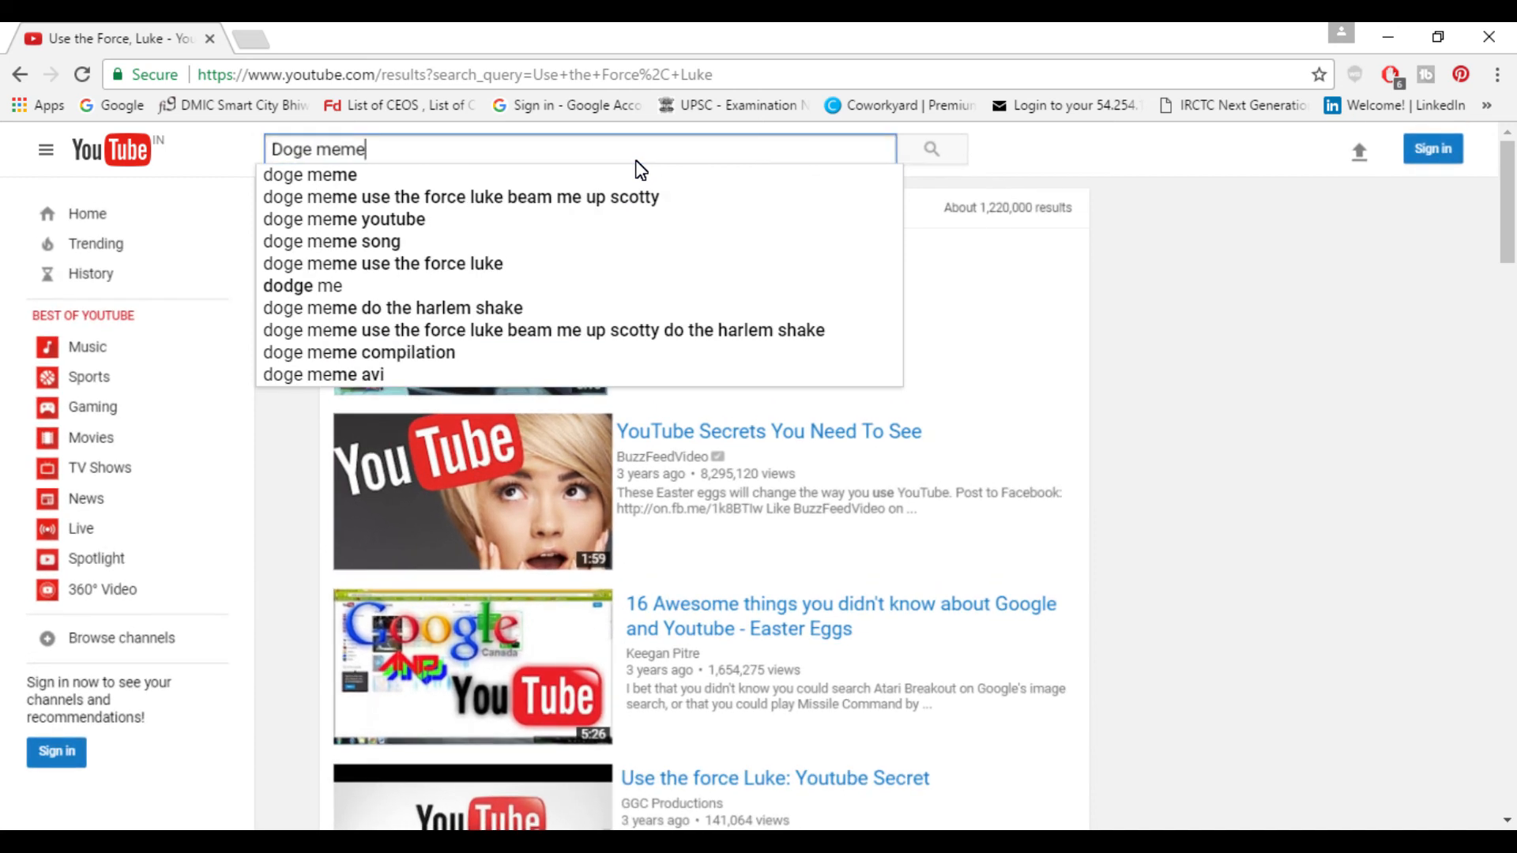
key("Enter")
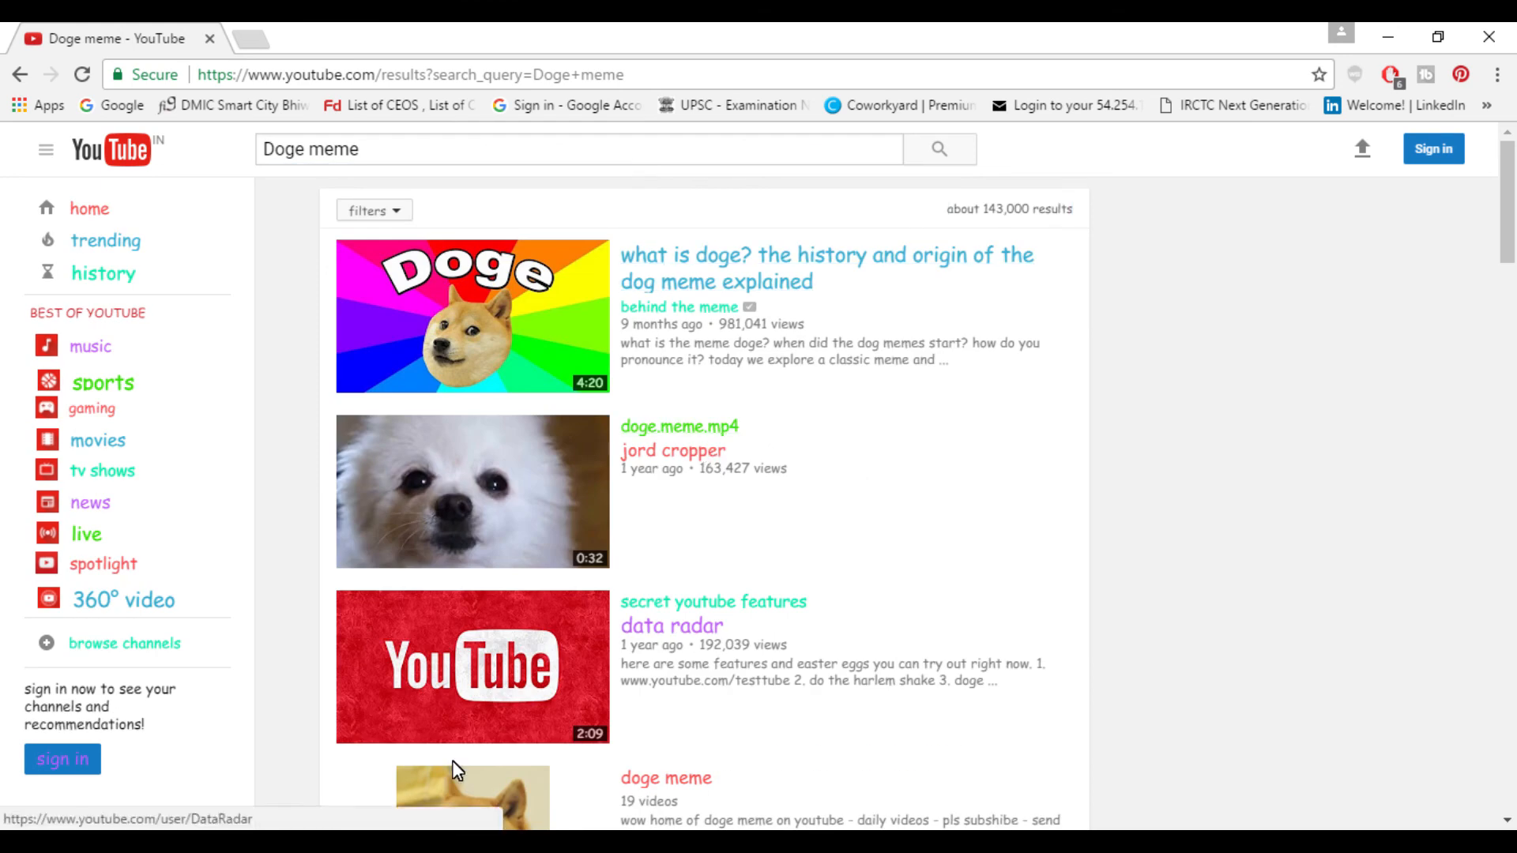
mouse_move(208, 223)
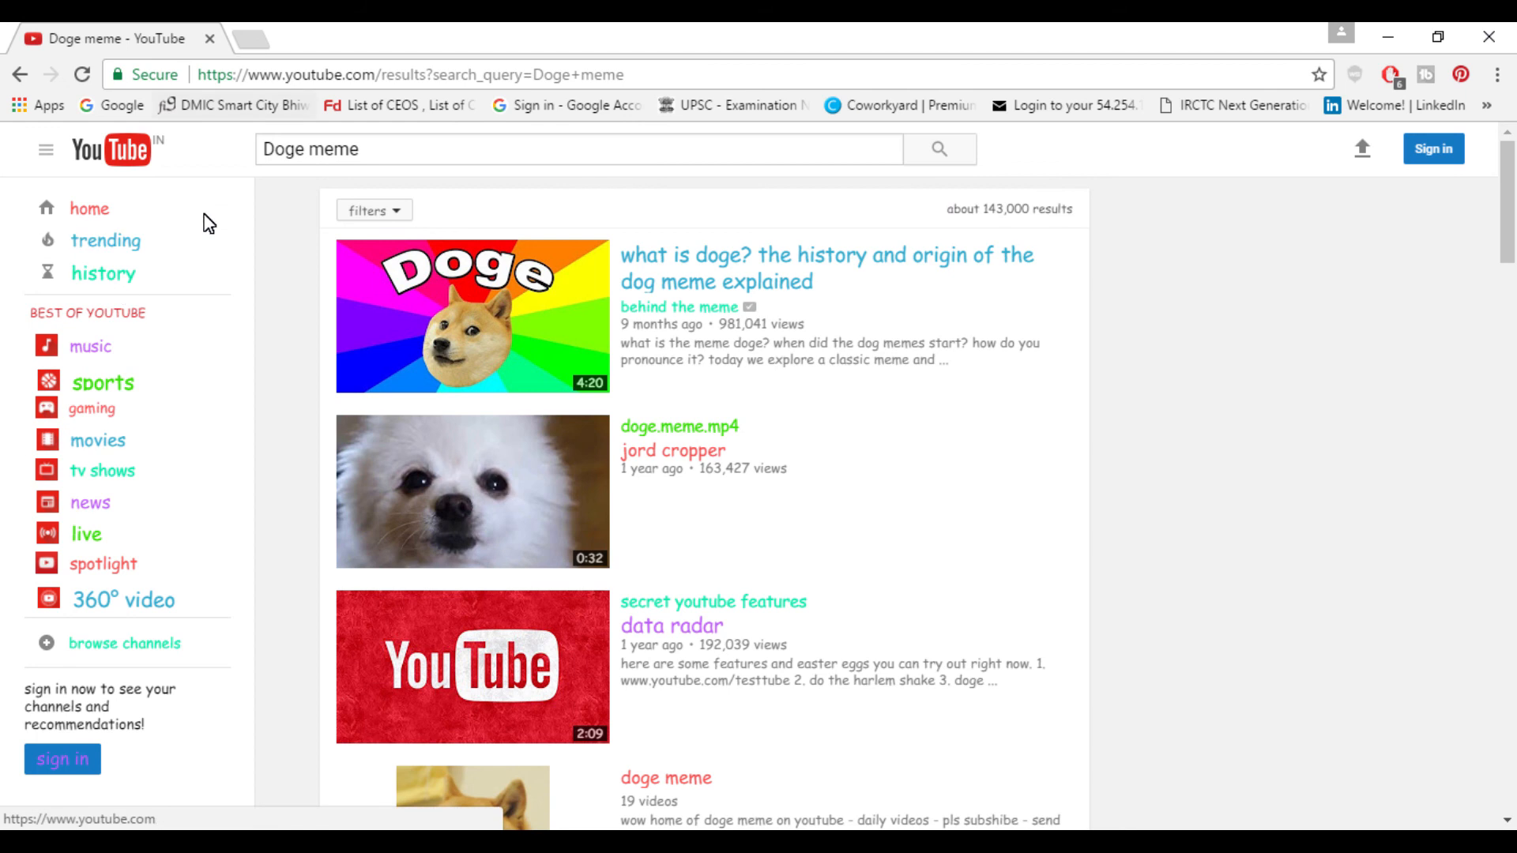
mouse_move(1070, 542)
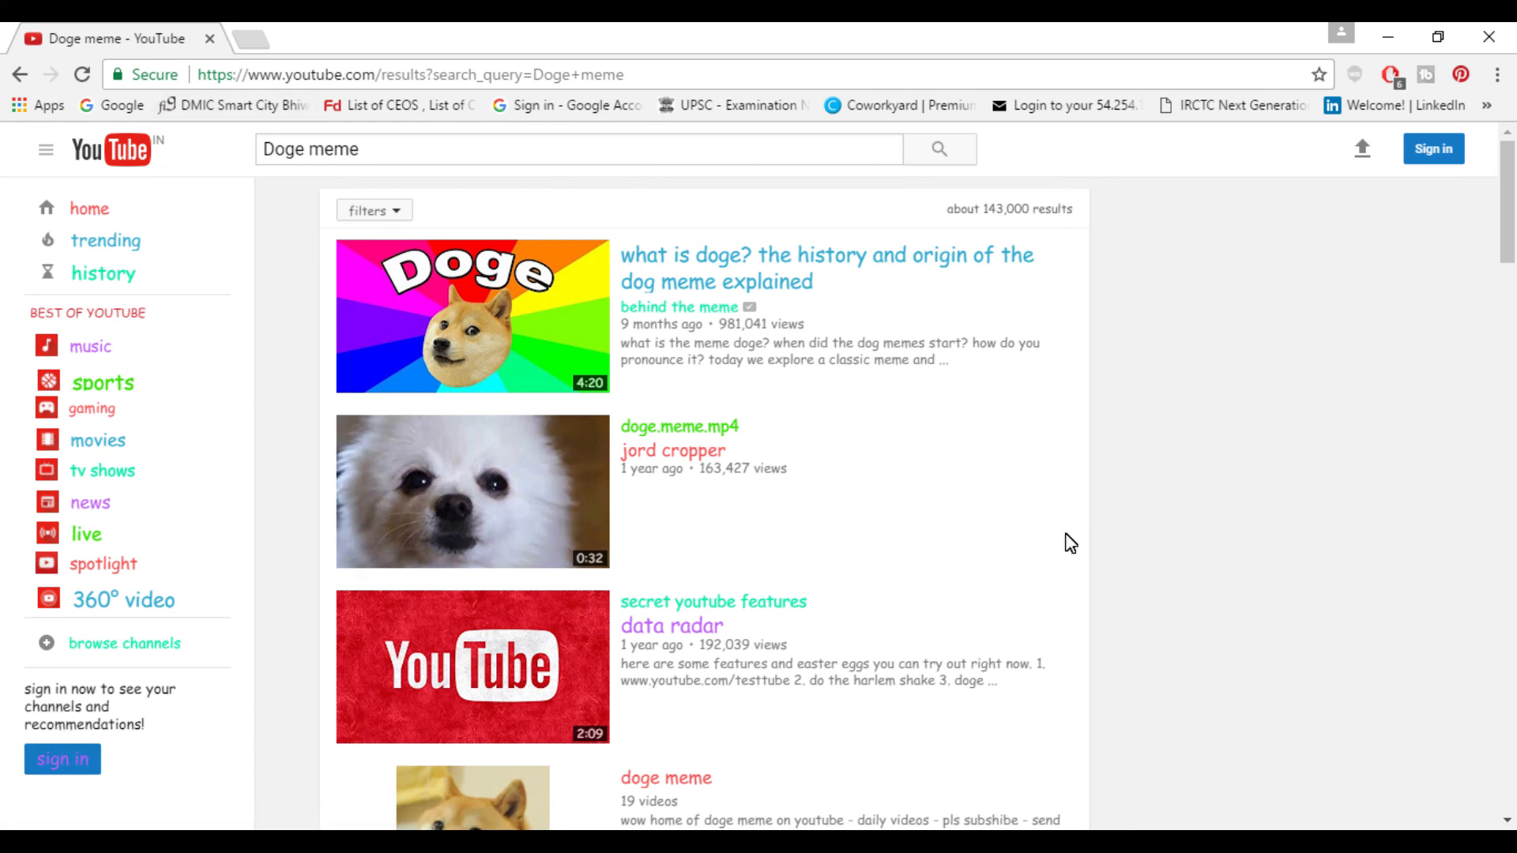
mouse_move(836, 411)
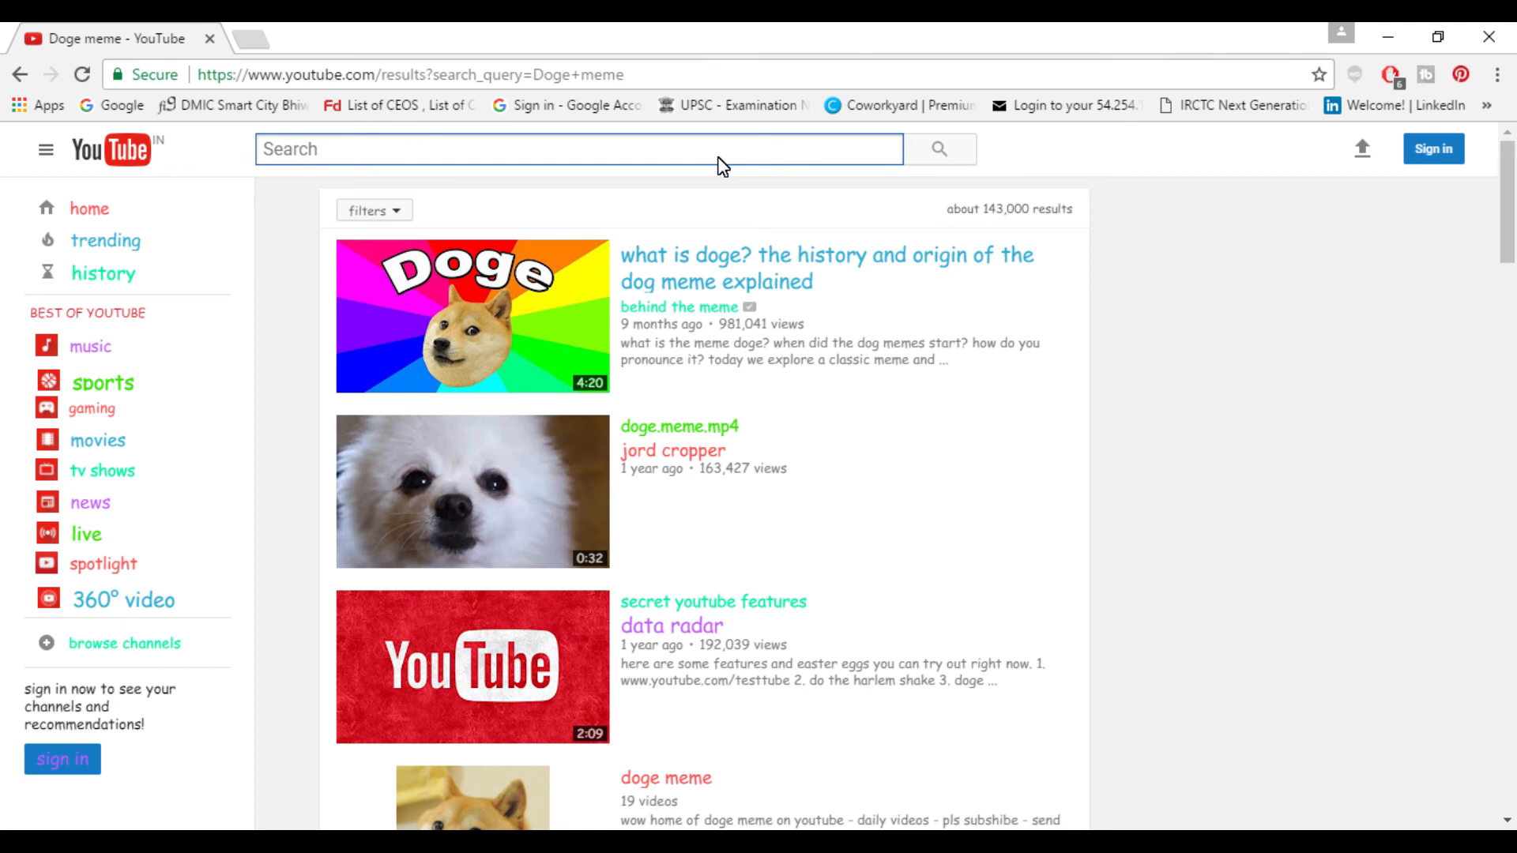
Search YouTube for 'Beam me Up, Scotty', then select the query text for replacement.
type("BEA")
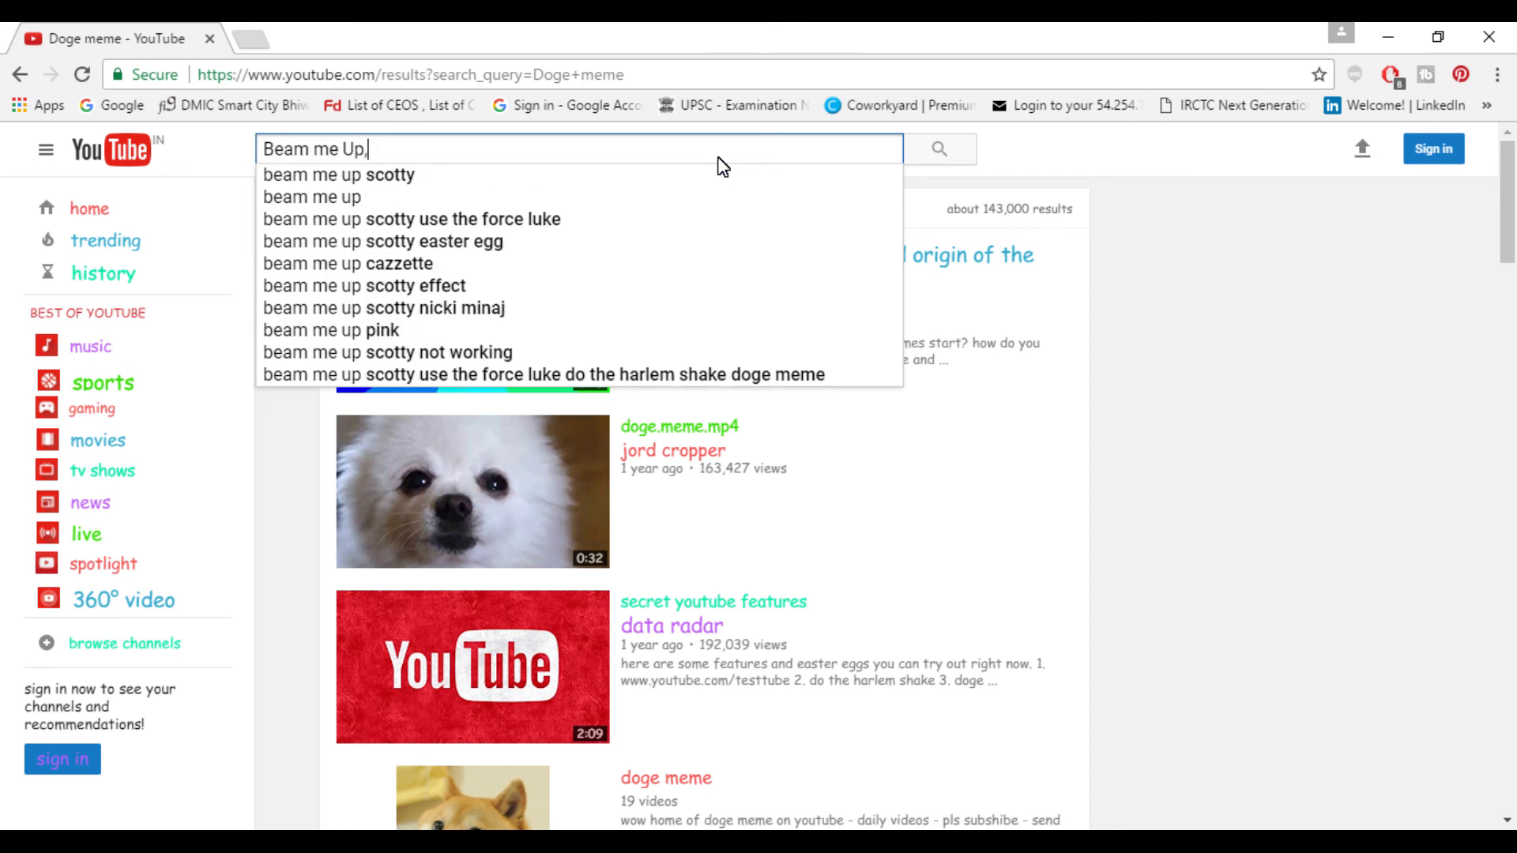
type("S")
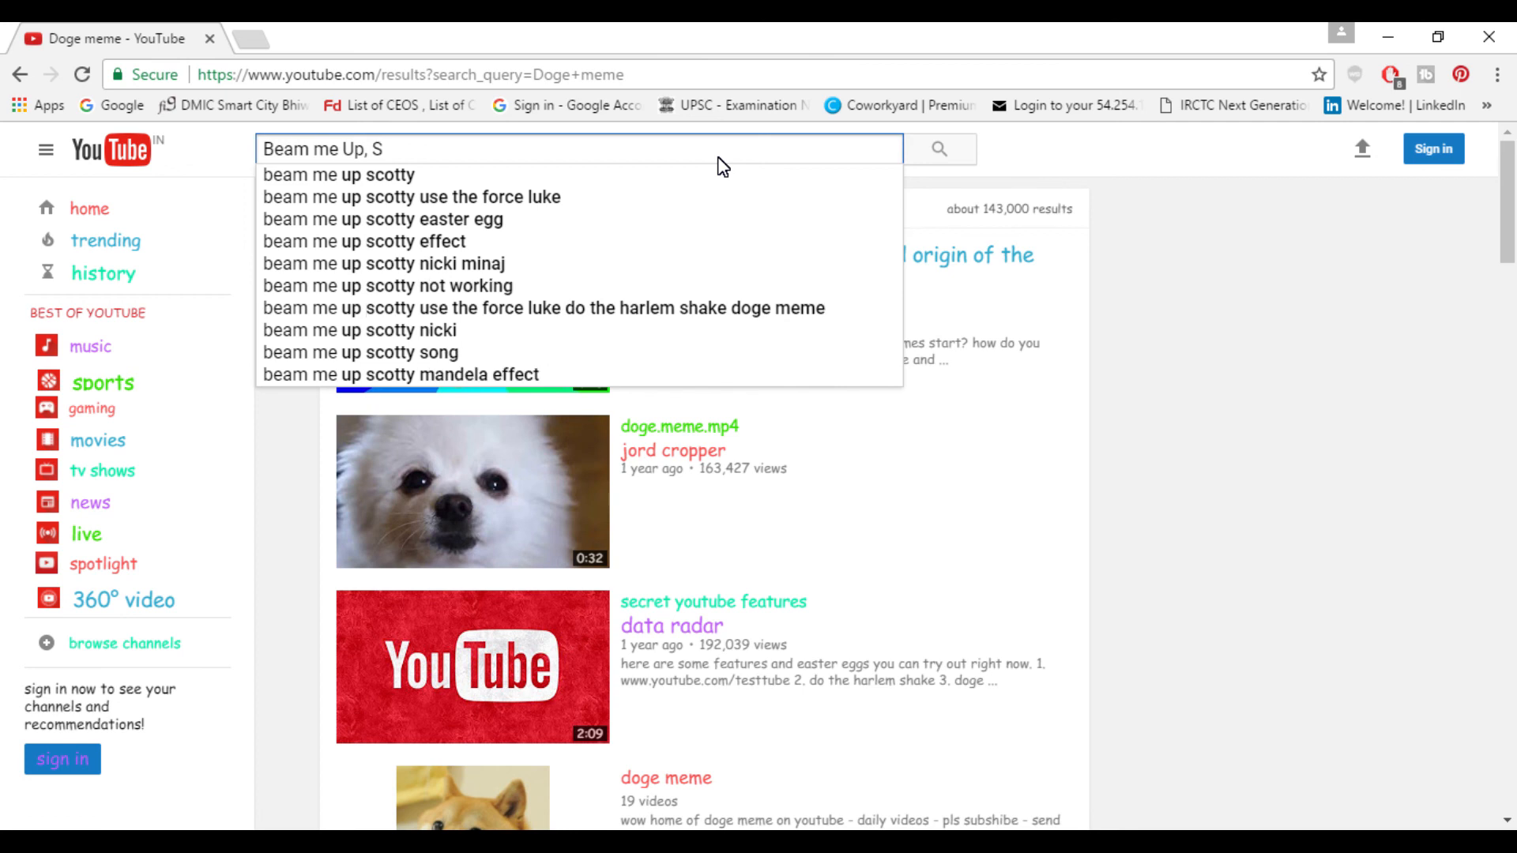
type("cotty")
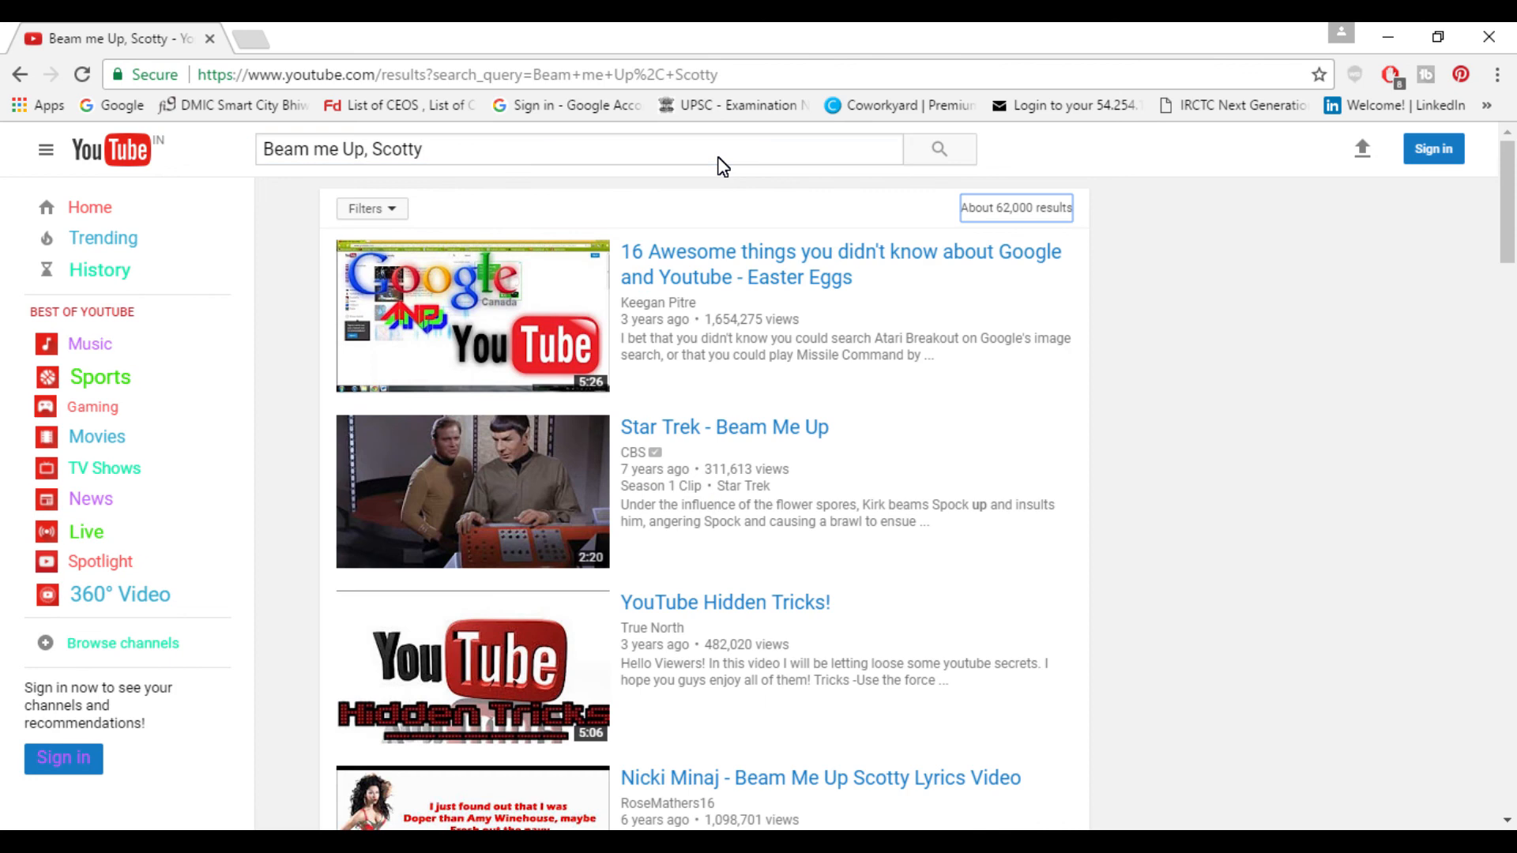
mouse_move(99, 270)
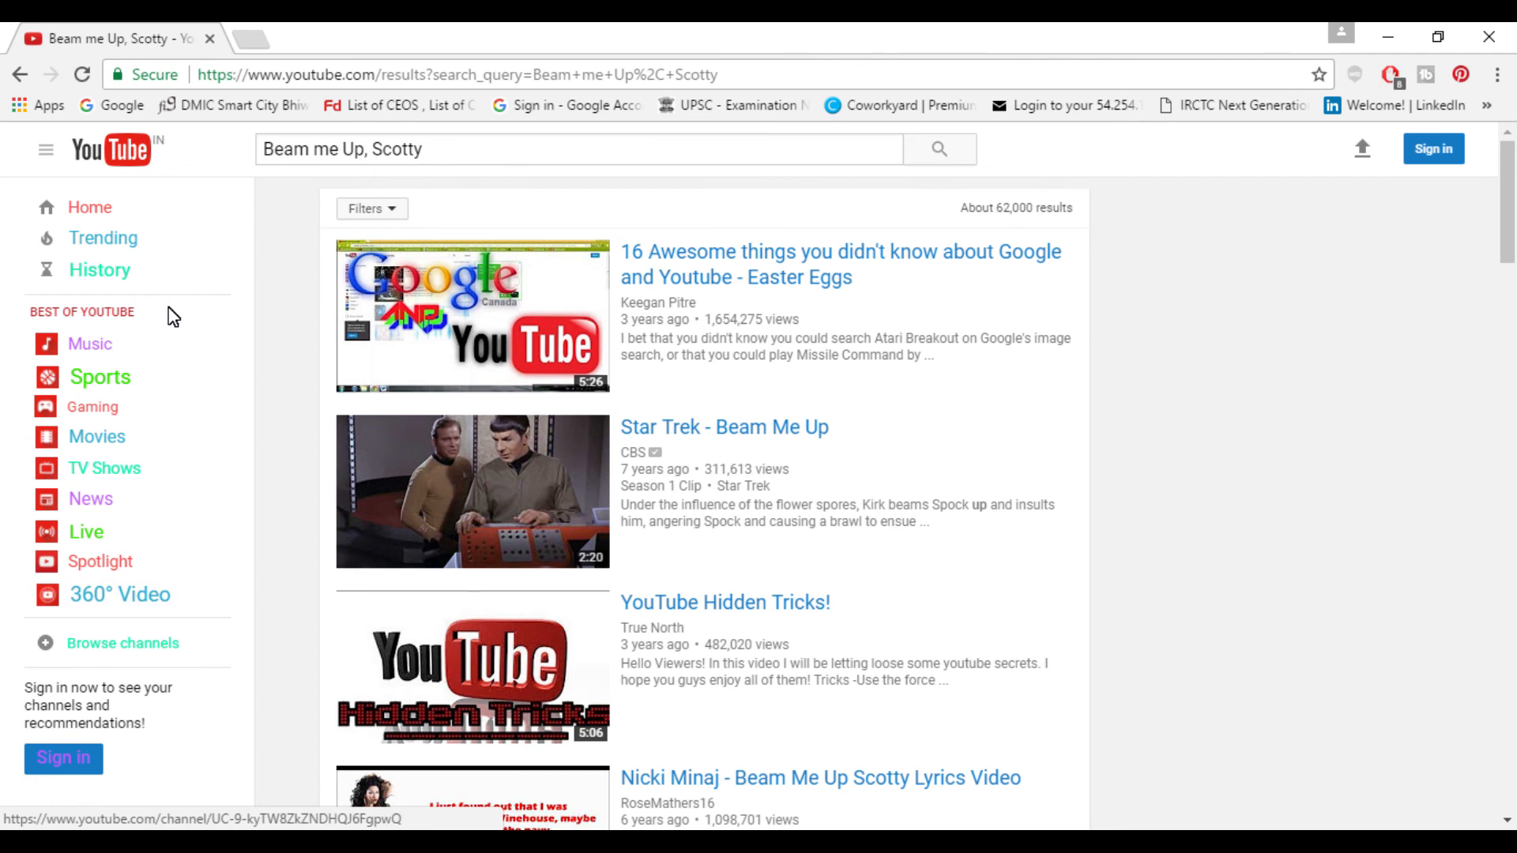
left_click(577, 149)
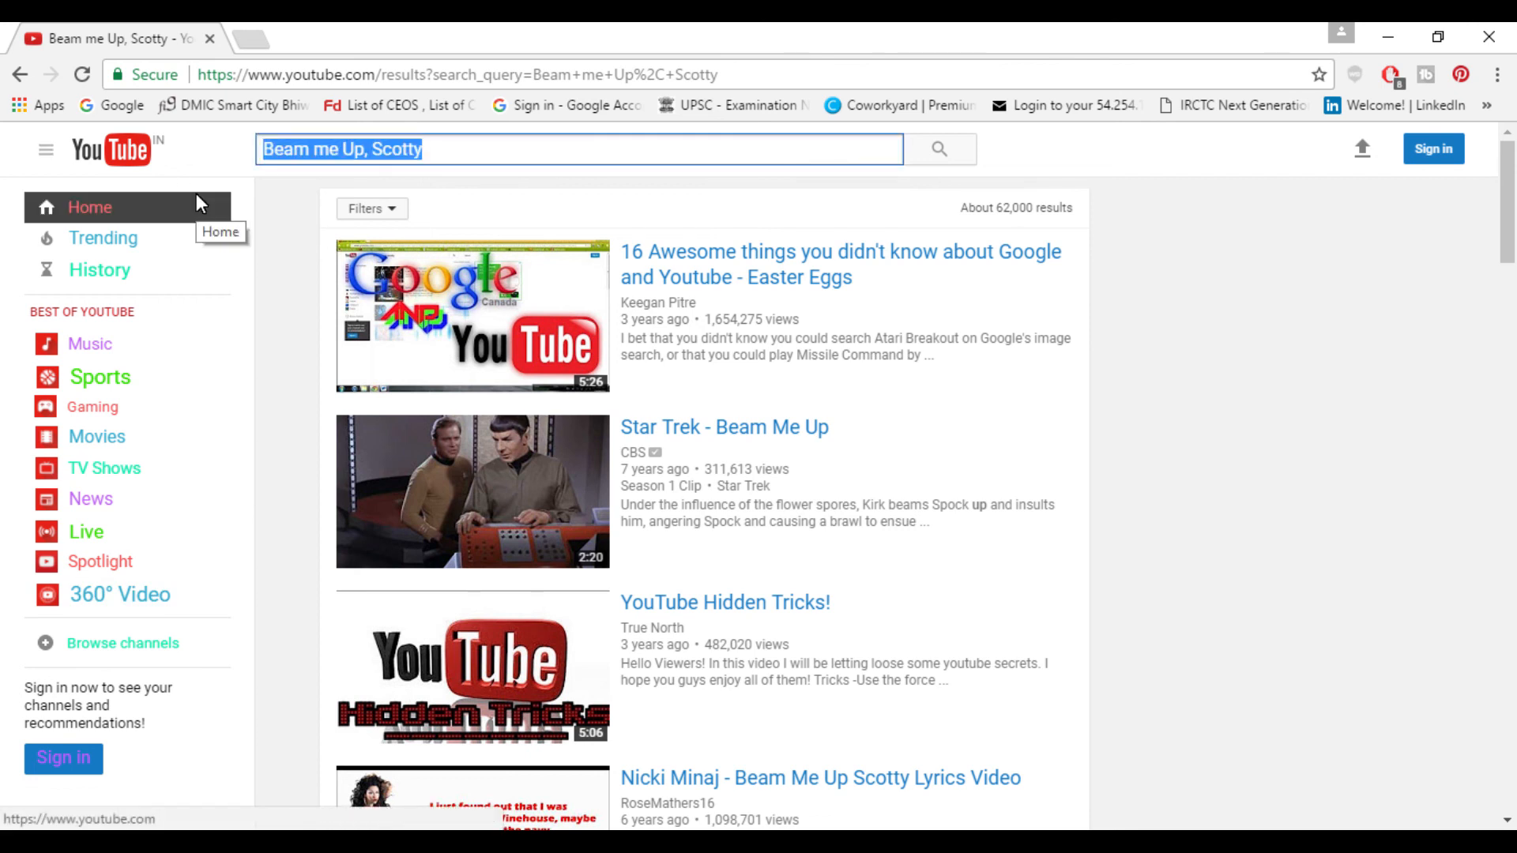
Search YouTube for 'car', then return to the home feed via the YouTube logo.
type("c")
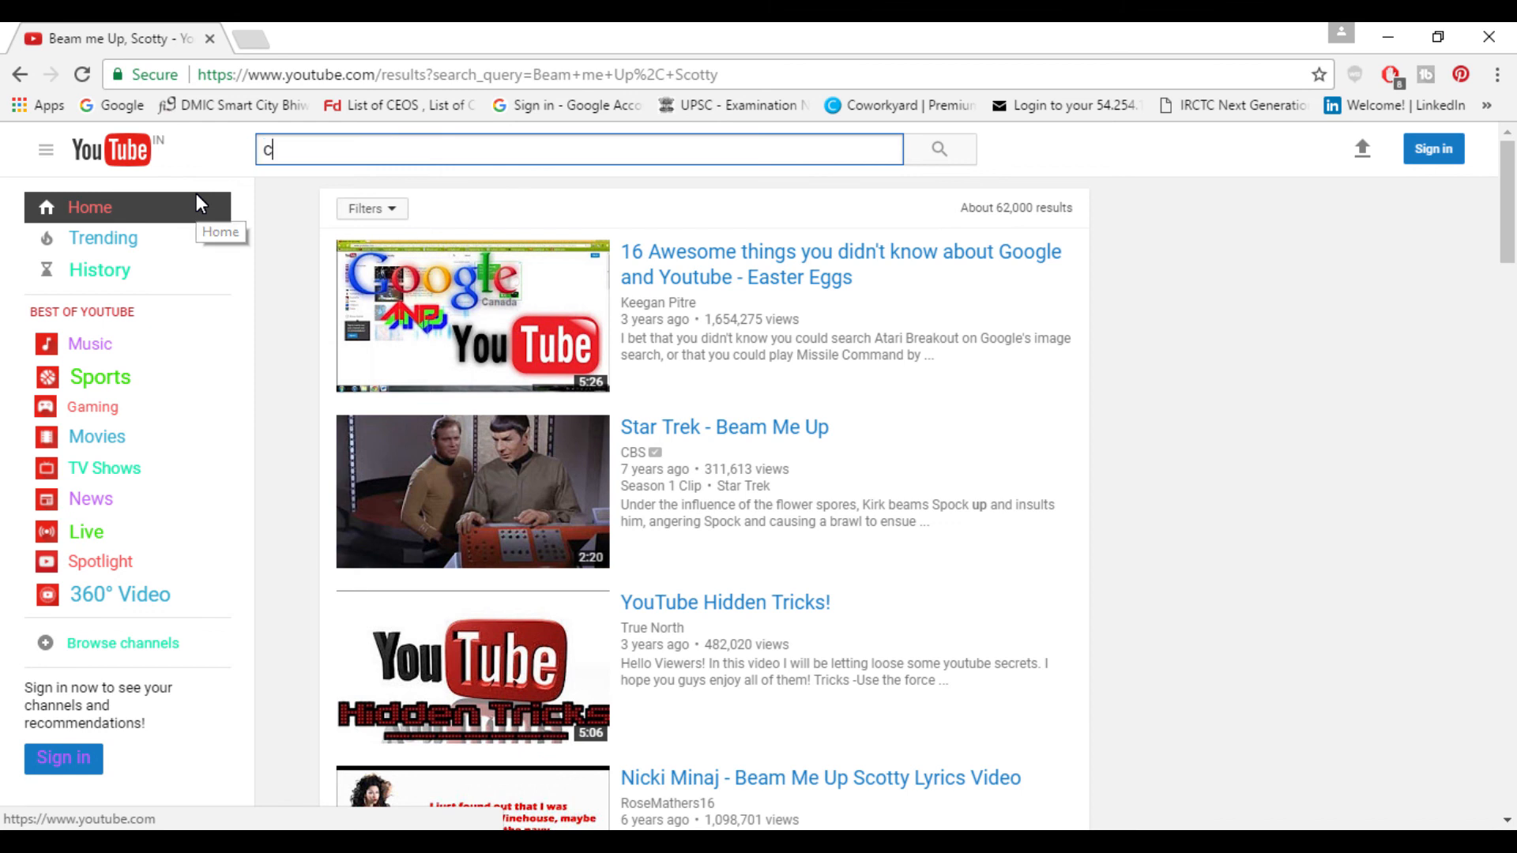
type("ar")
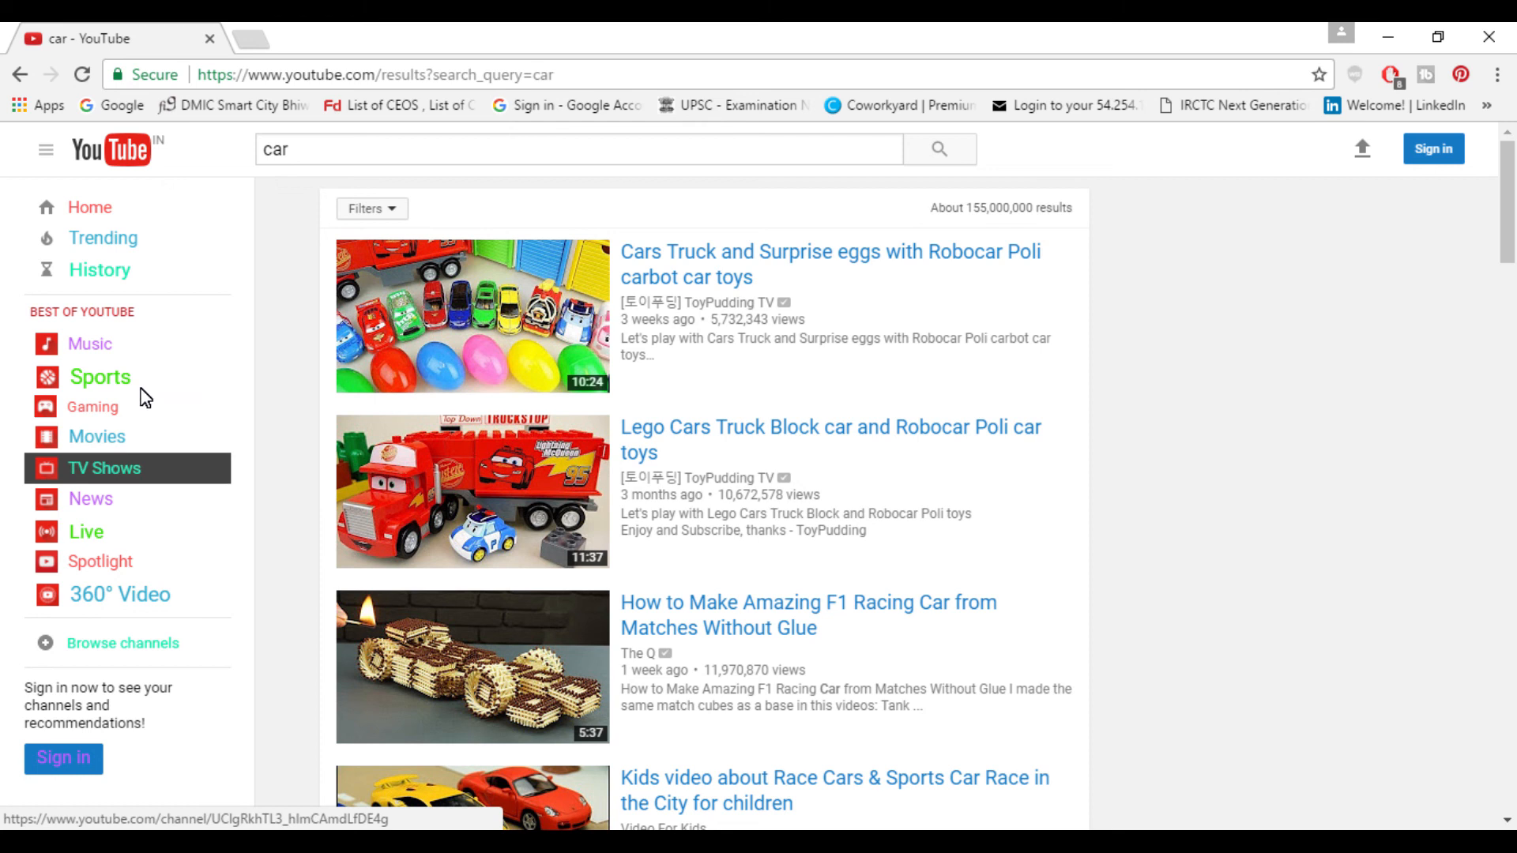
mouse_move(238, 387)
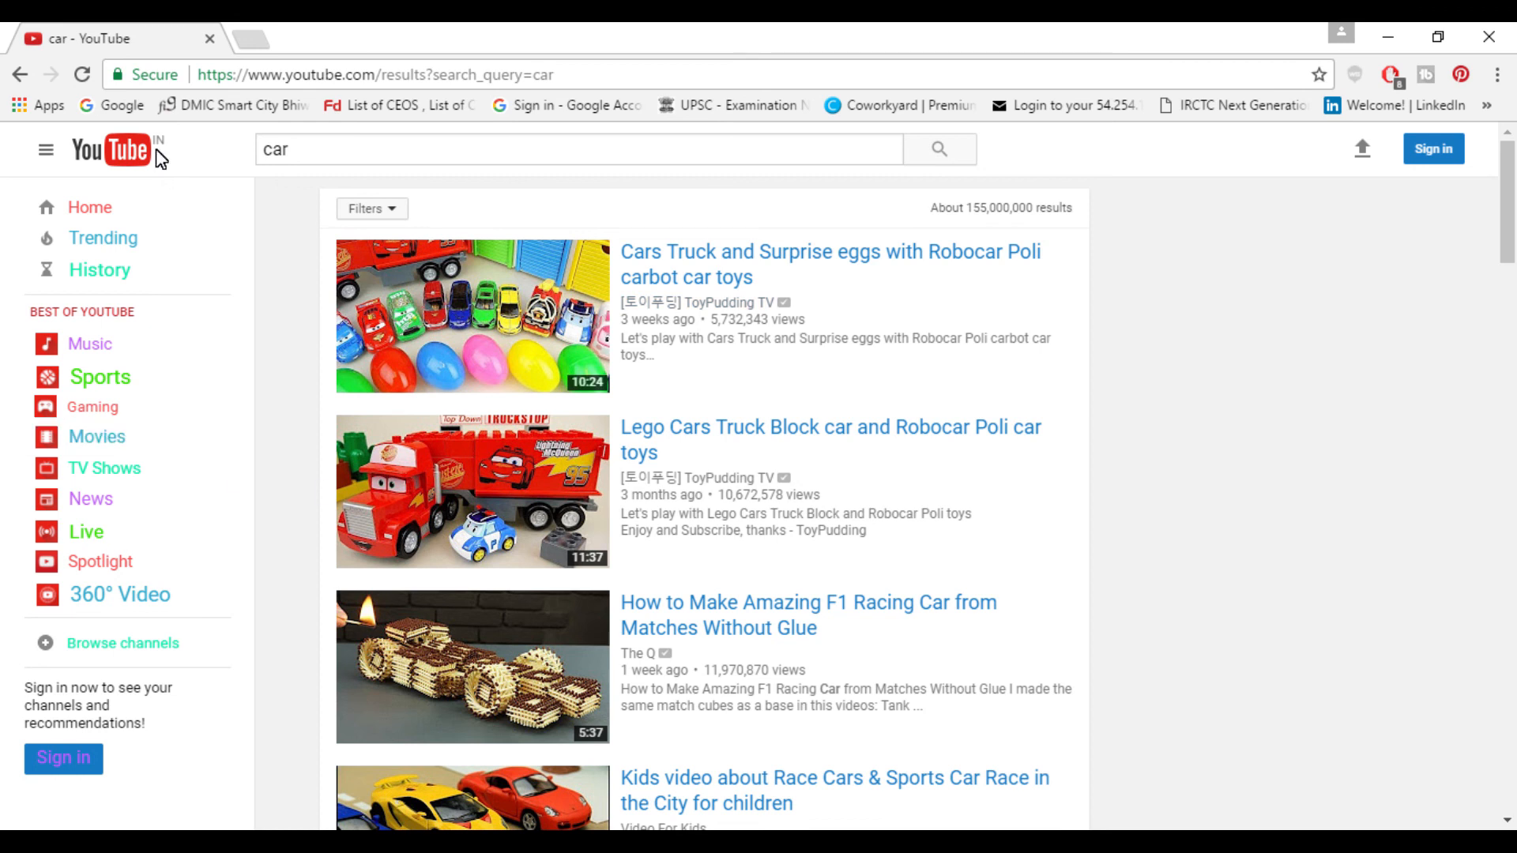
left_click(113, 151)
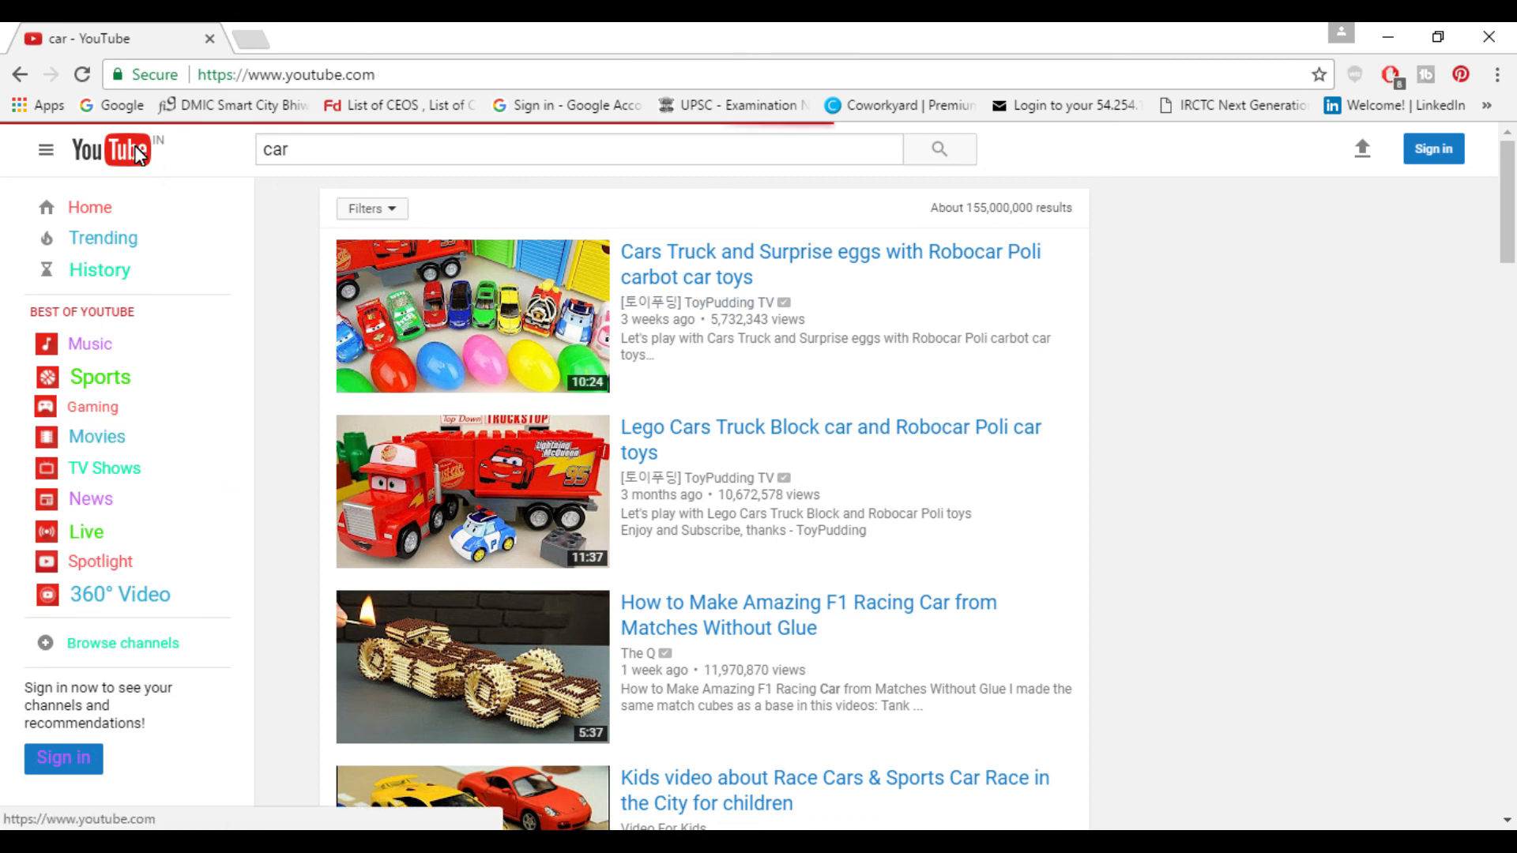
left_click(88, 207)
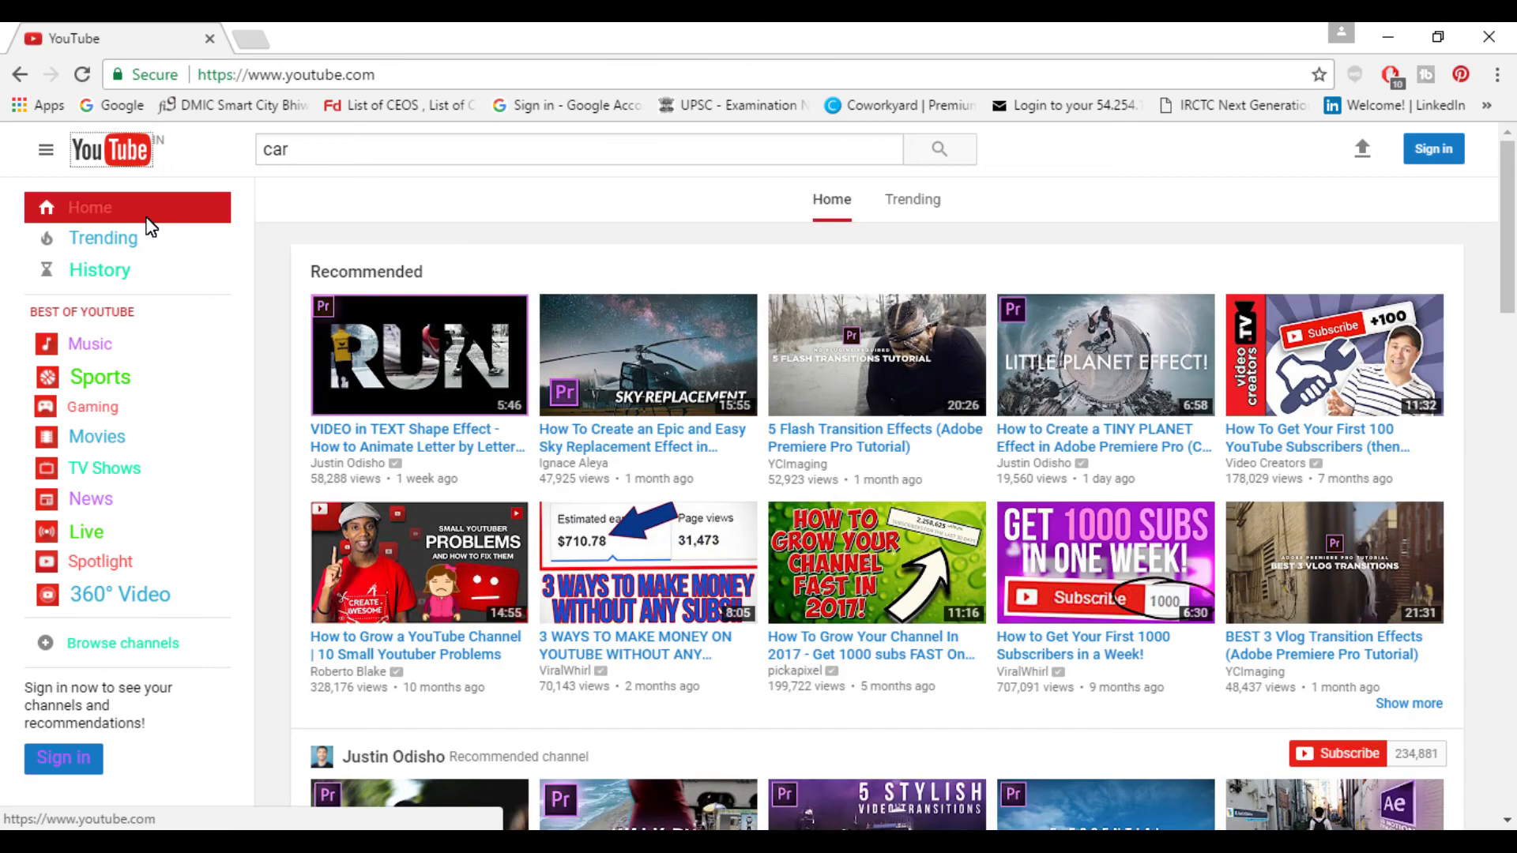